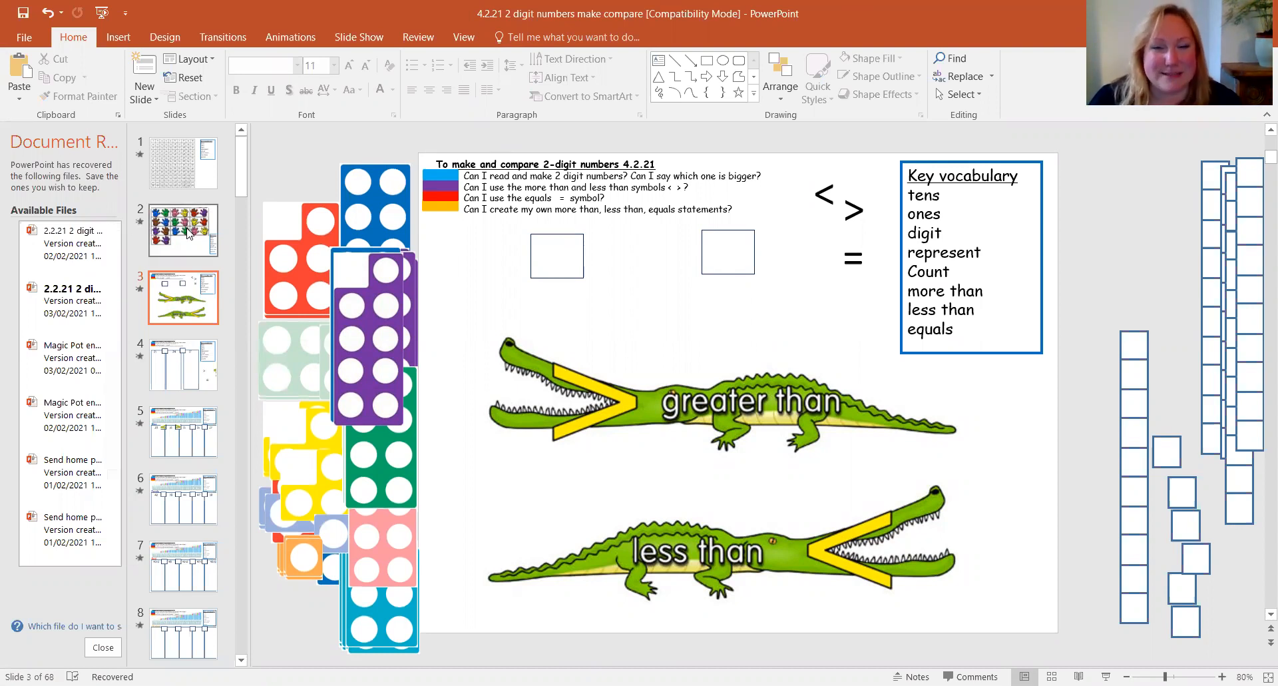
# Step: Show slide 2, the coloured-hands counting-in-fives chart with key vocabulary
pyautogui.click(189, 232)
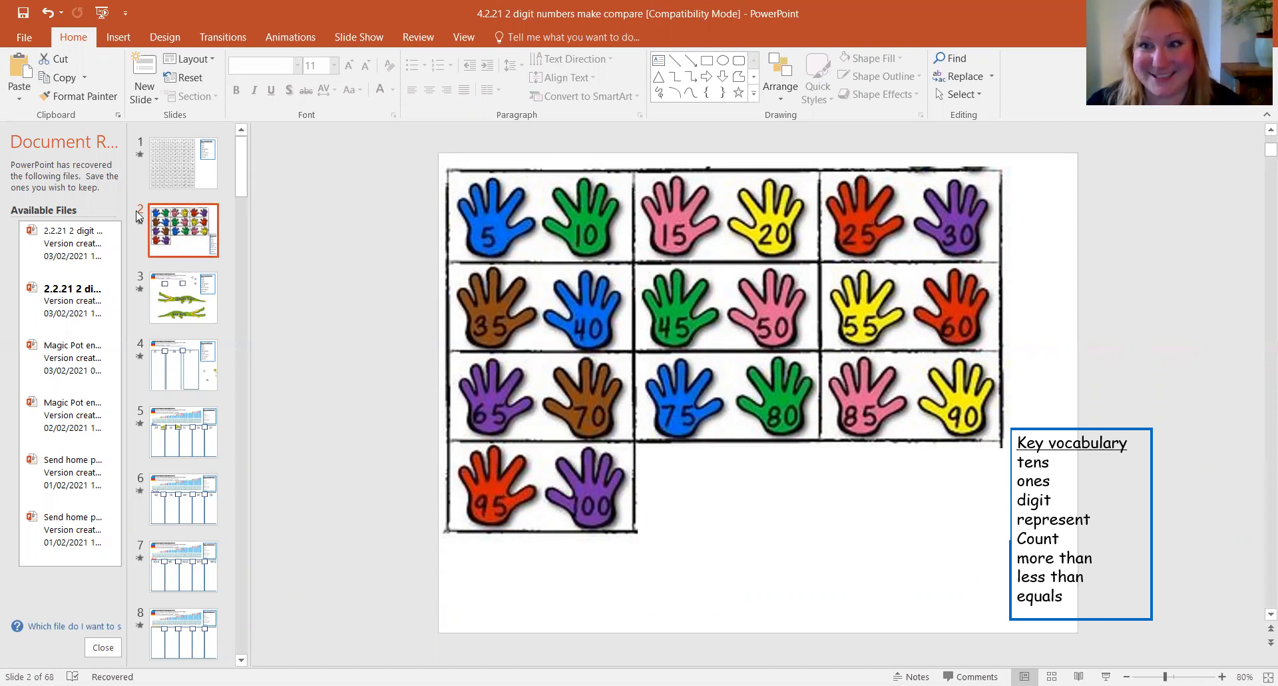
pyautogui.moveTo(532, 238)
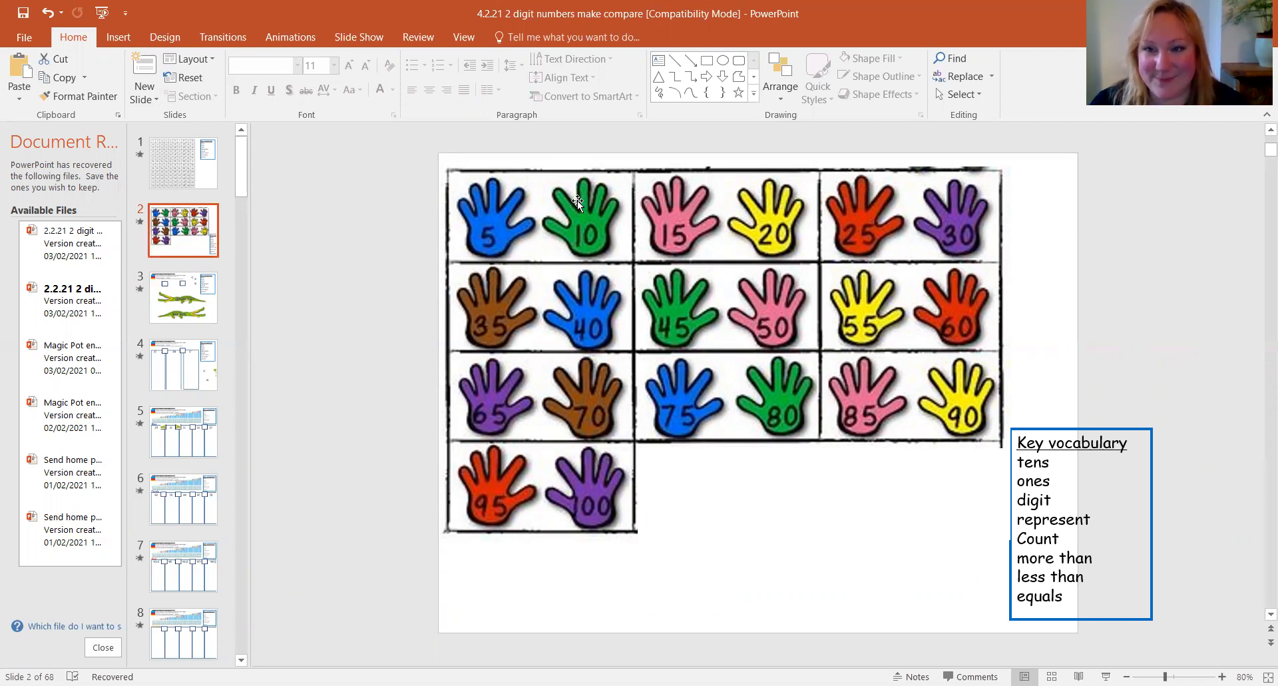
pyautogui.moveTo(754, 211)
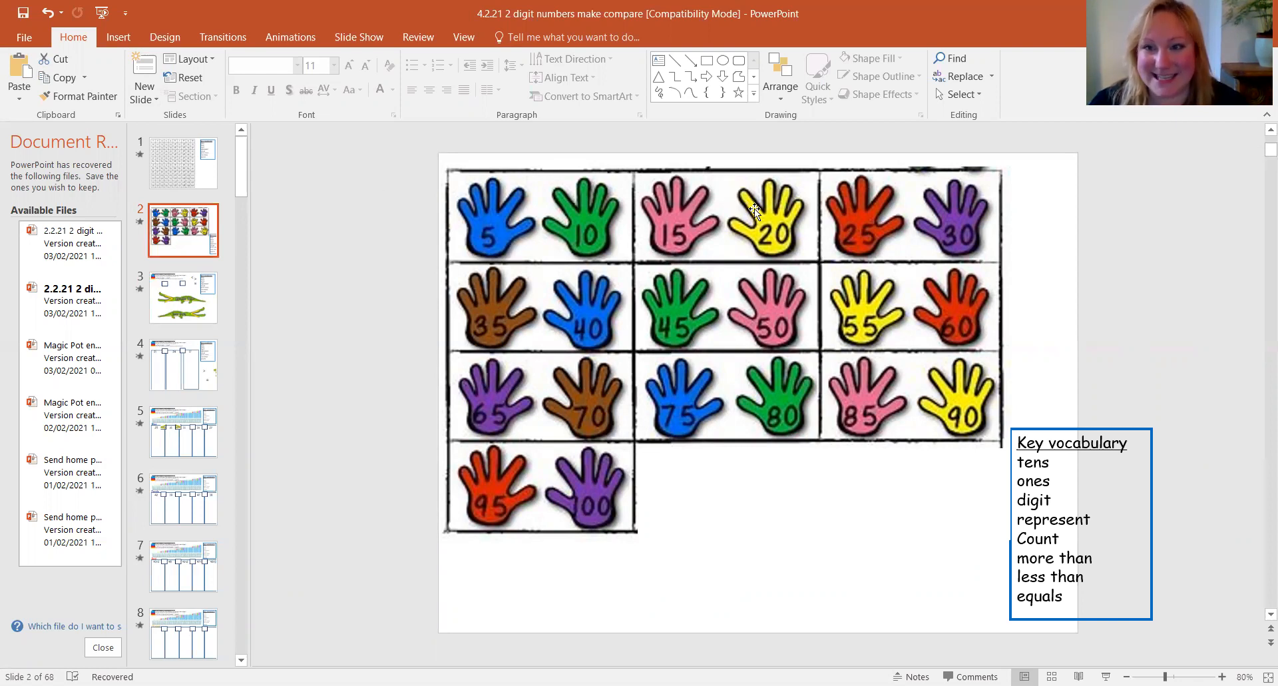
pyautogui.moveTo(977, 245)
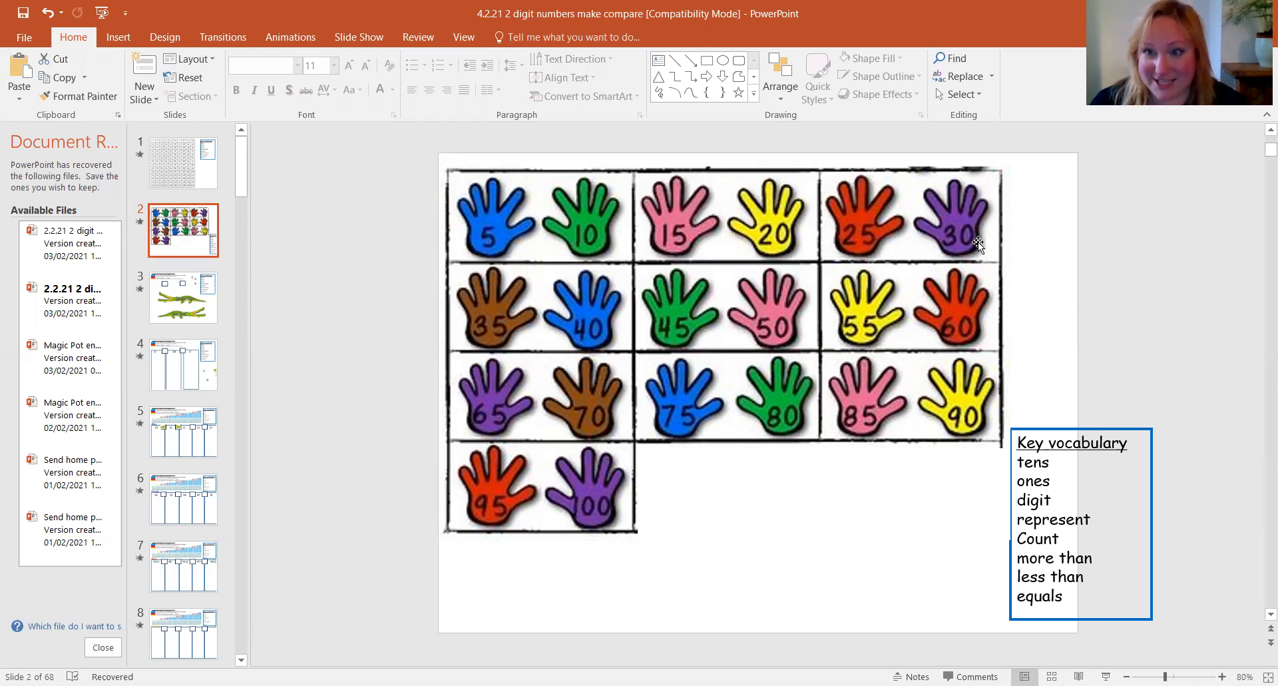
pyautogui.moveTo(619, 342)
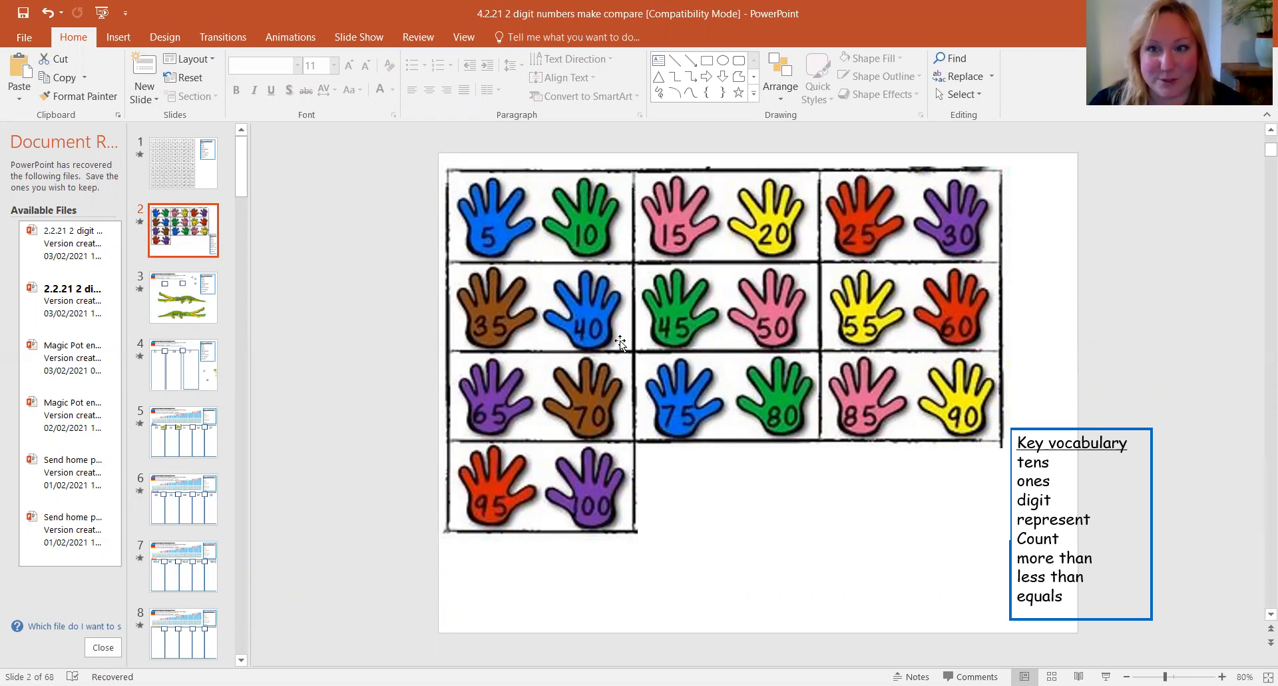
pyautogui.moveTo(726, 331)
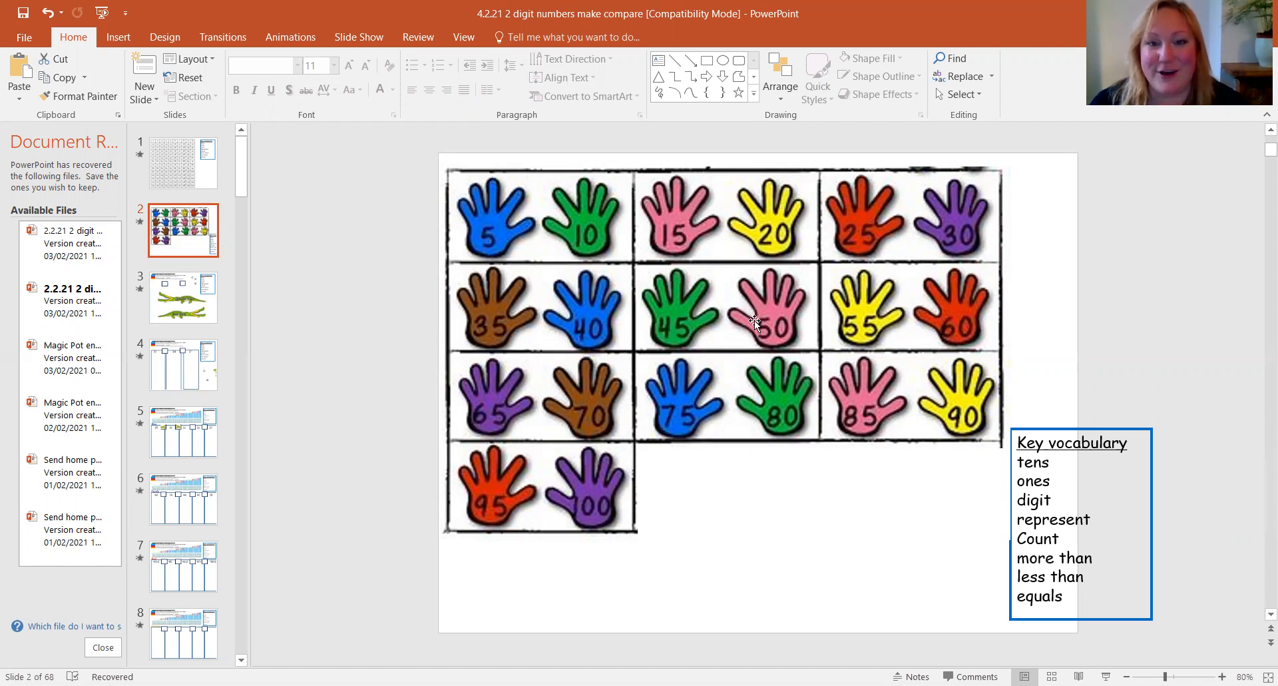
pyautogui.moveTo(991, 337)
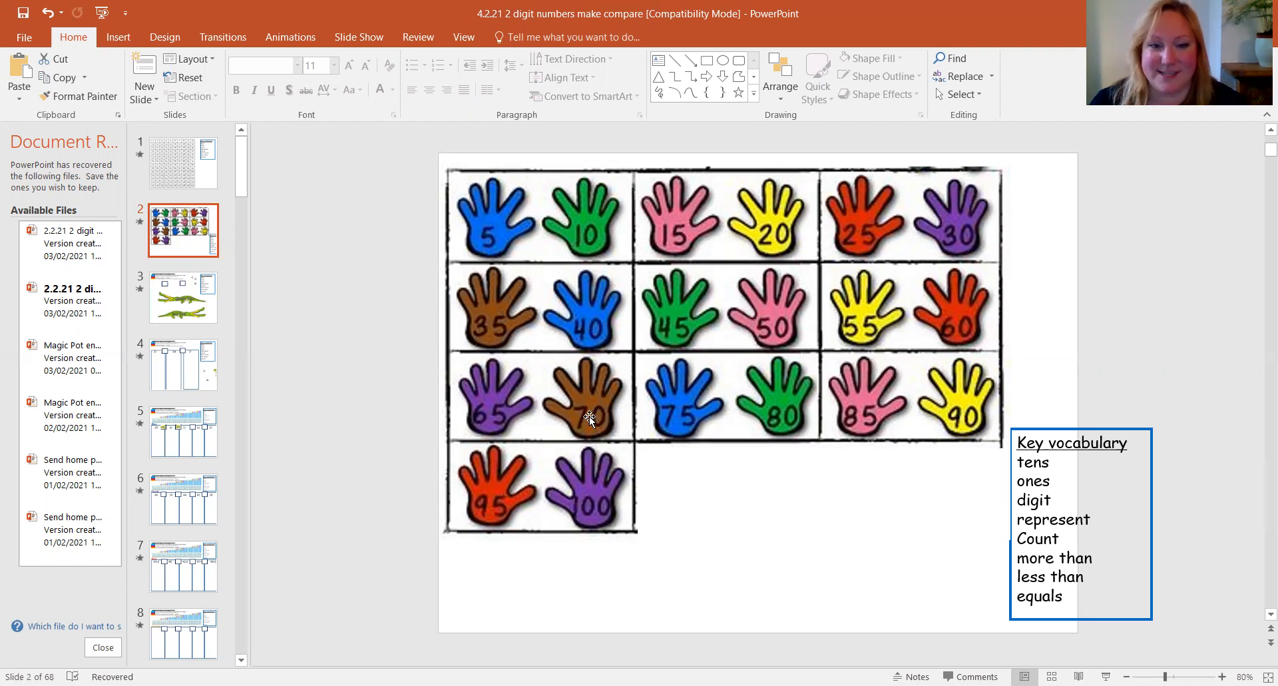
pyautogui.moveTo(755, 399)
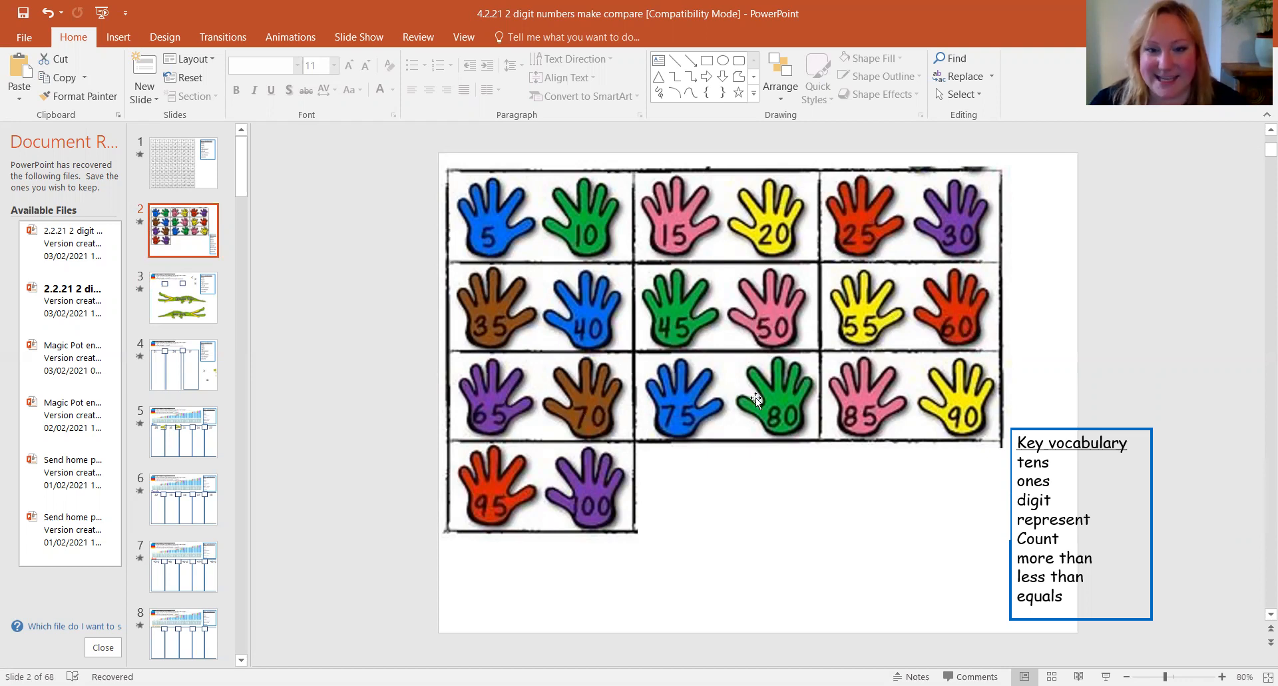
pyautogui.moveTo(581, 466)
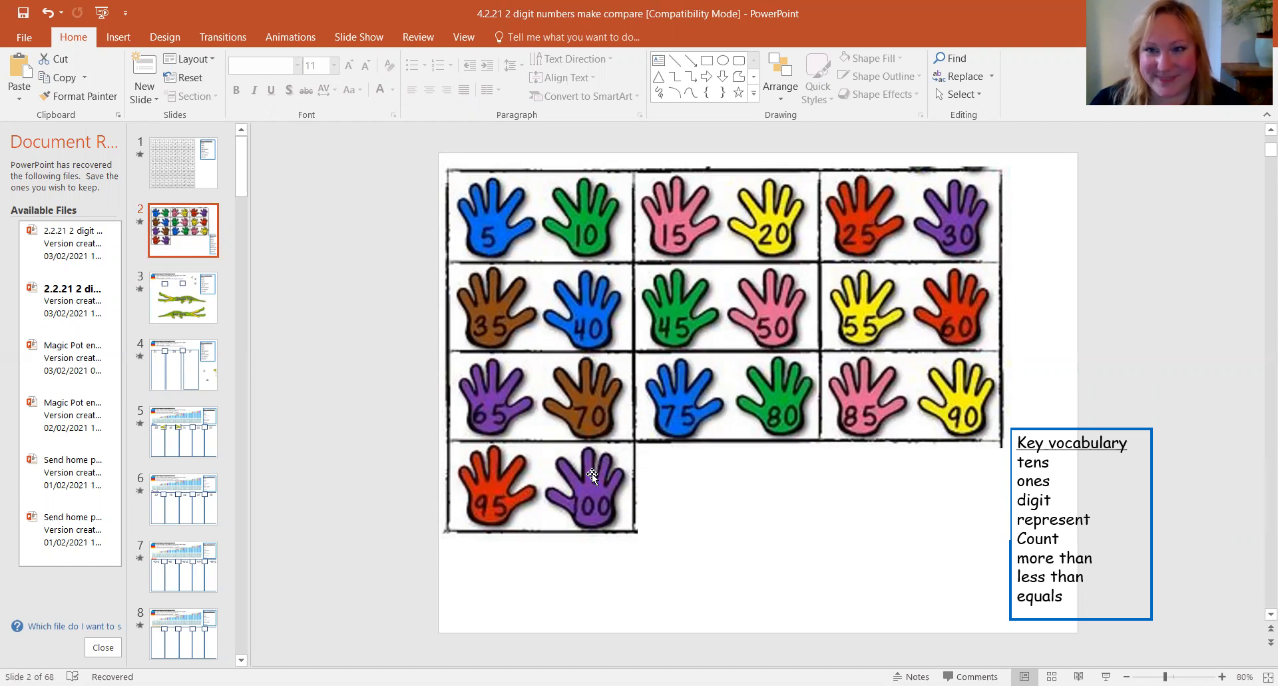
pyautogui.moveTo(586, 466)
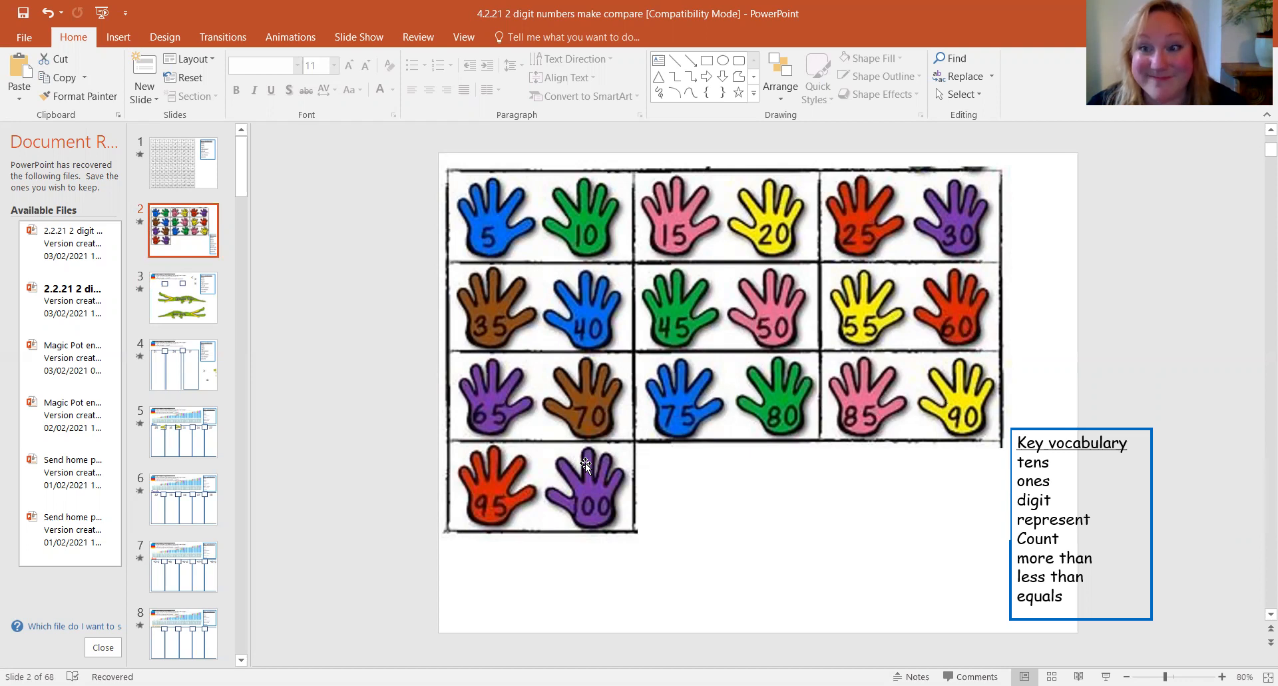
pyautogui.moveTo(705, 238)
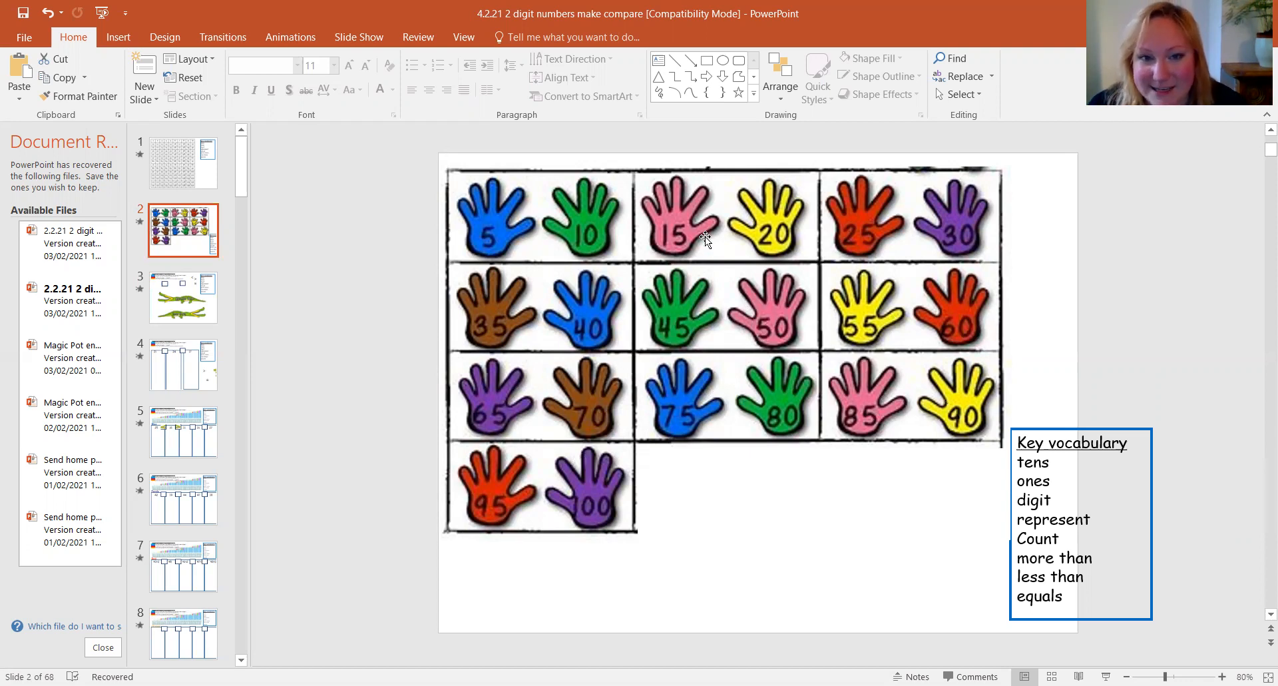
pyautogui.moveTo(820, 342)
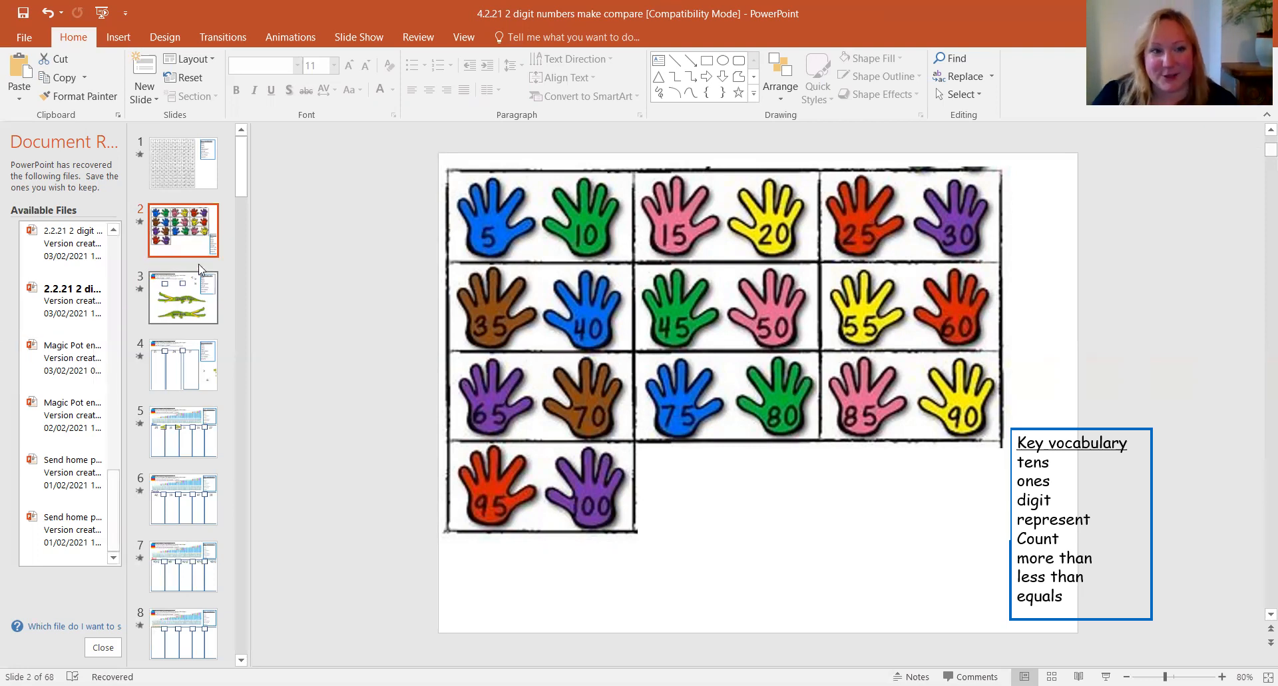
pyautogui.moveTo(1113, 416)
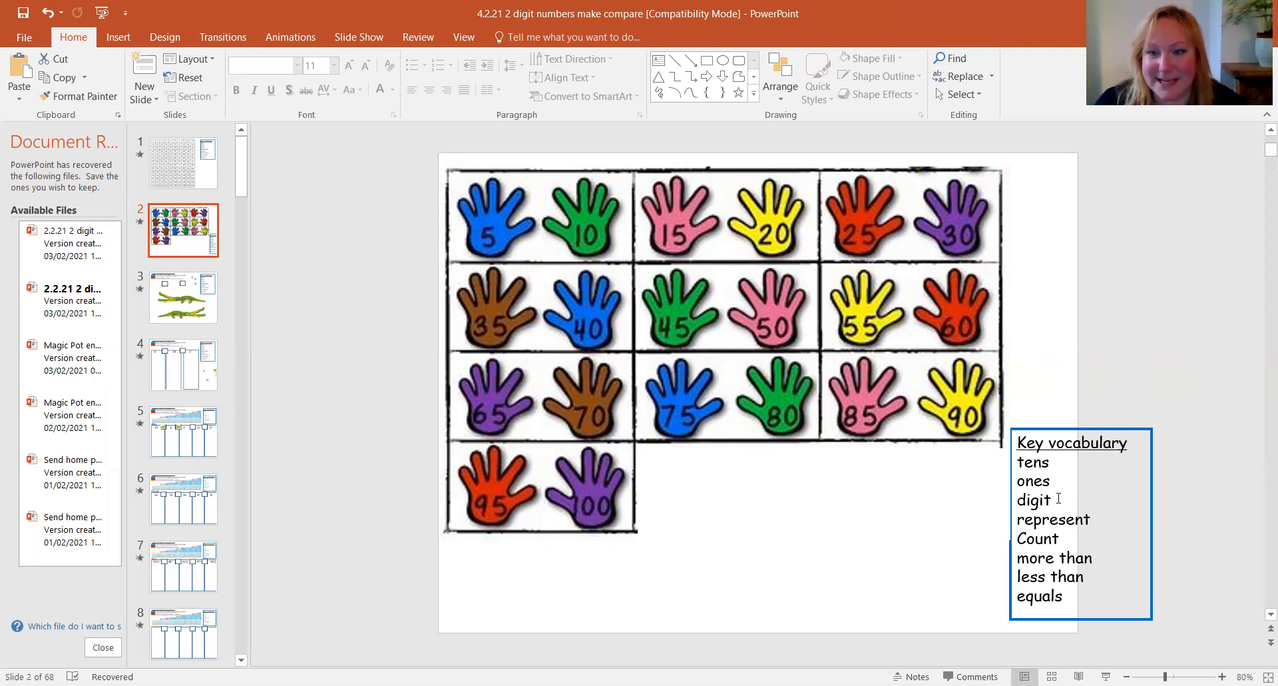
pyautogui.moveTo(1077, 562)
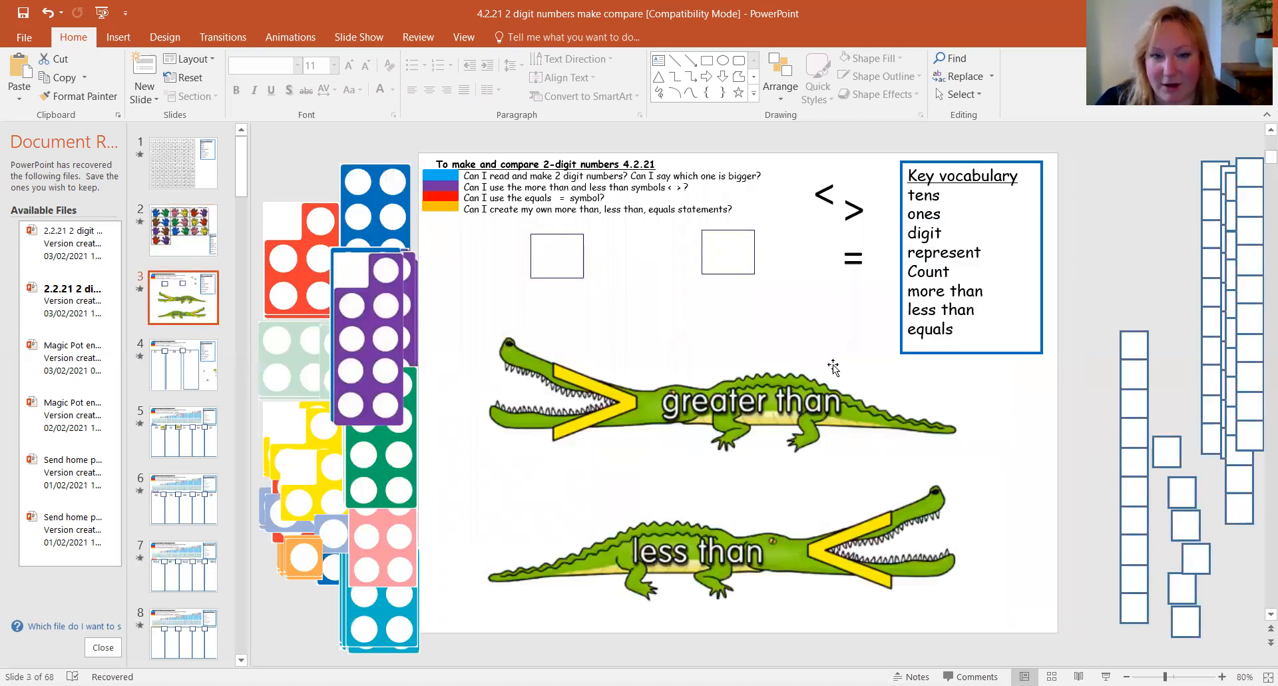
pyautogui.moveTo(615, 637)
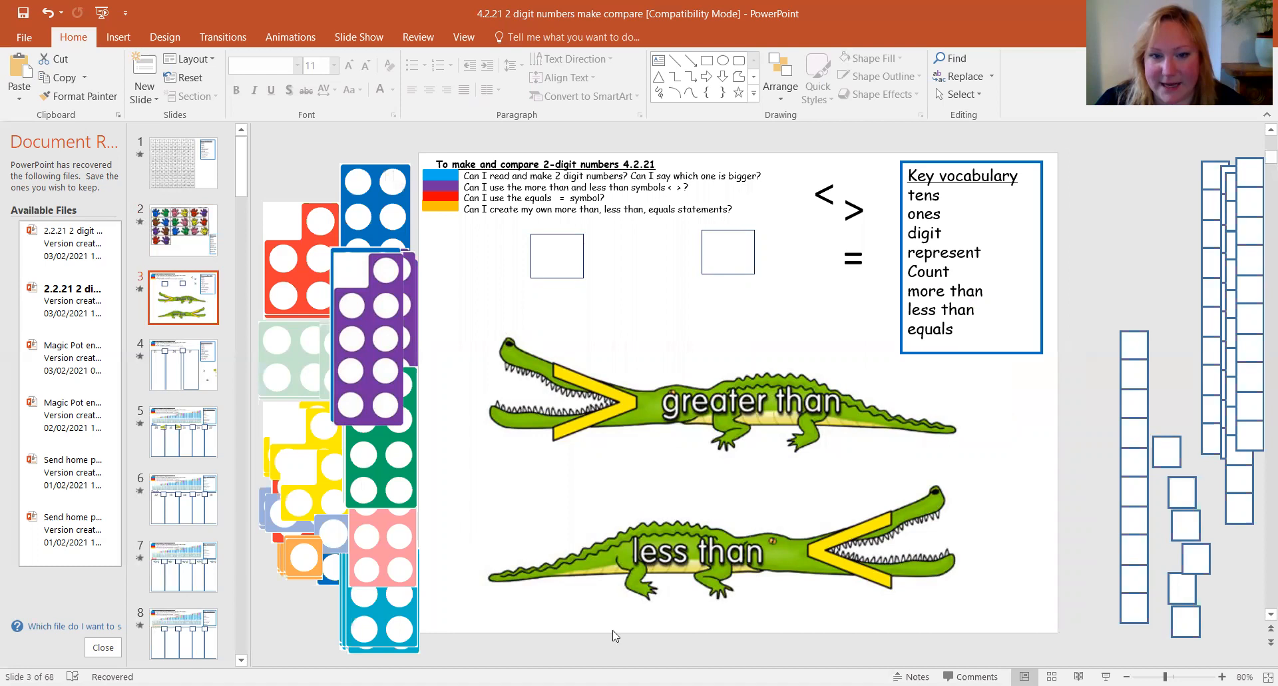
pyautogui.moveTo(1056, 610)
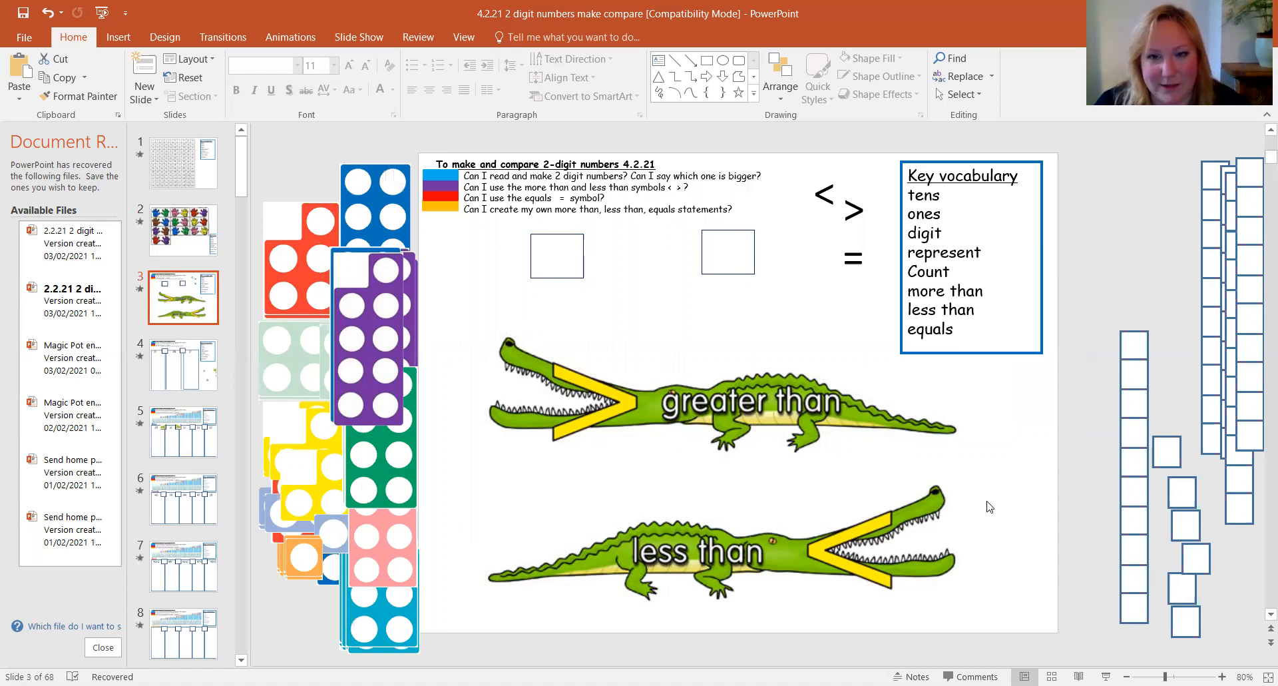
pyautogui.moveTo(700, 563)
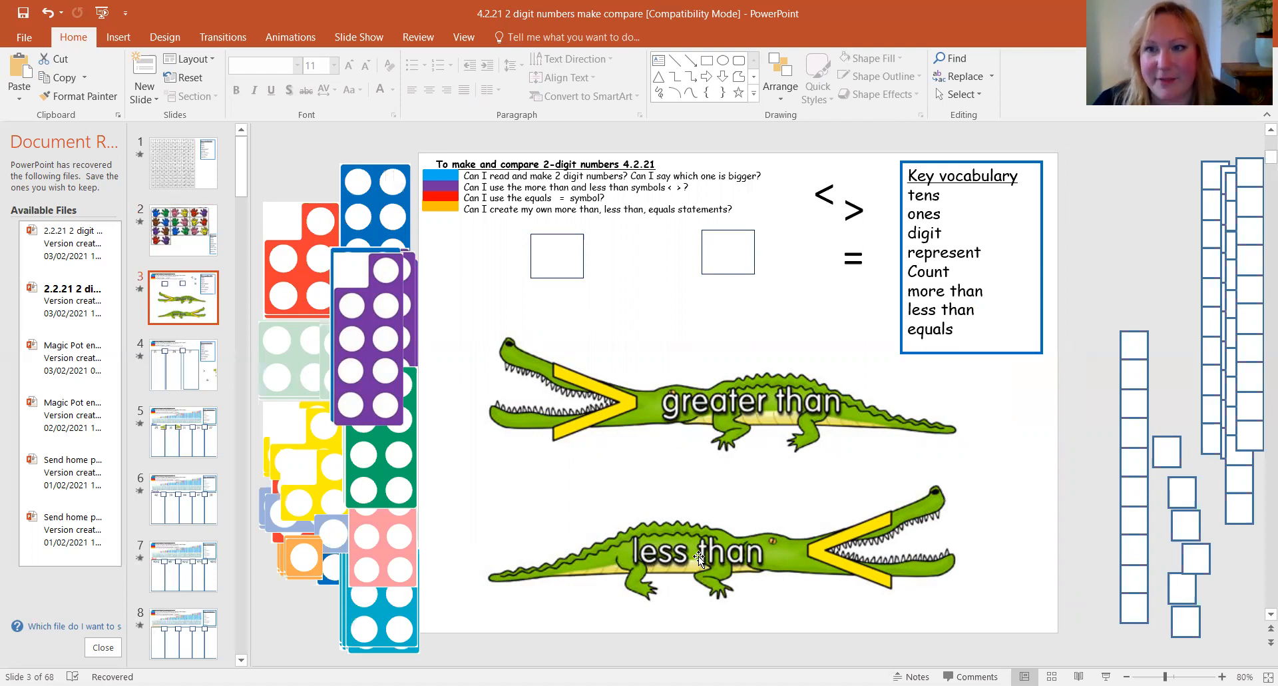
pyautogui.moveTo(463, 256)
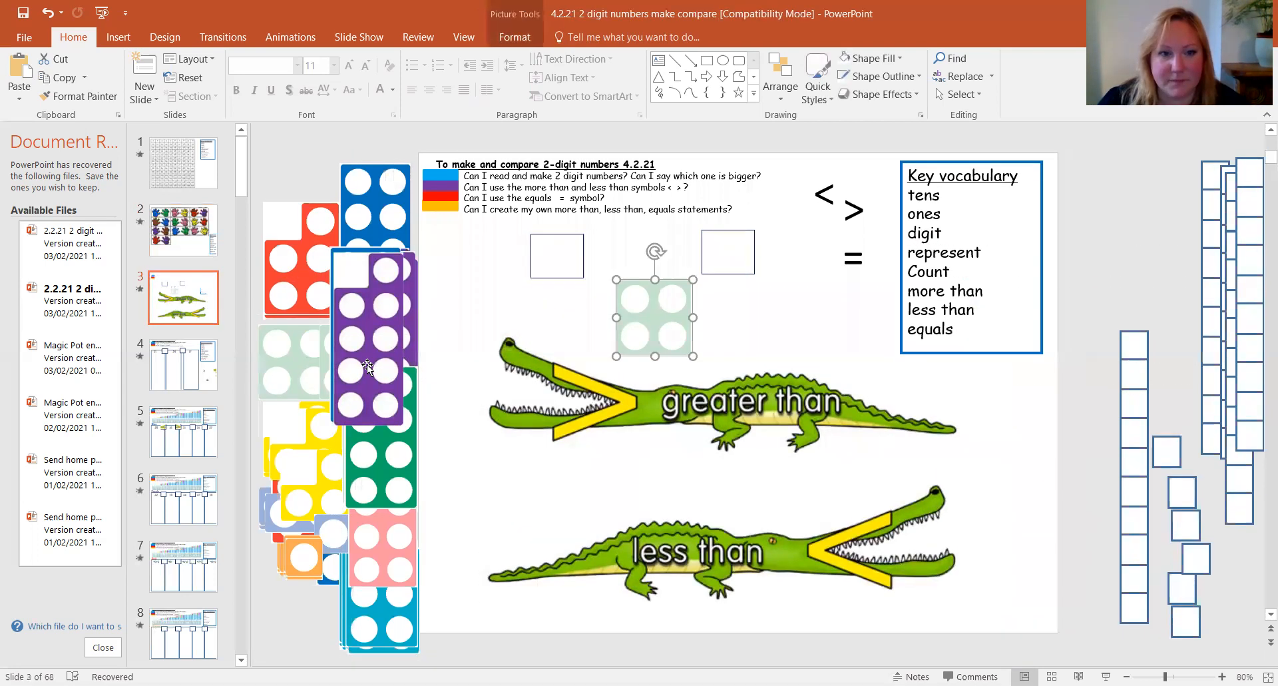
# Step: Place a blue six piece right of the four and paste a small crocodile mouth between them
pyautogui.moveTo(652, 319); pyautogui.dragTo(567, 404)
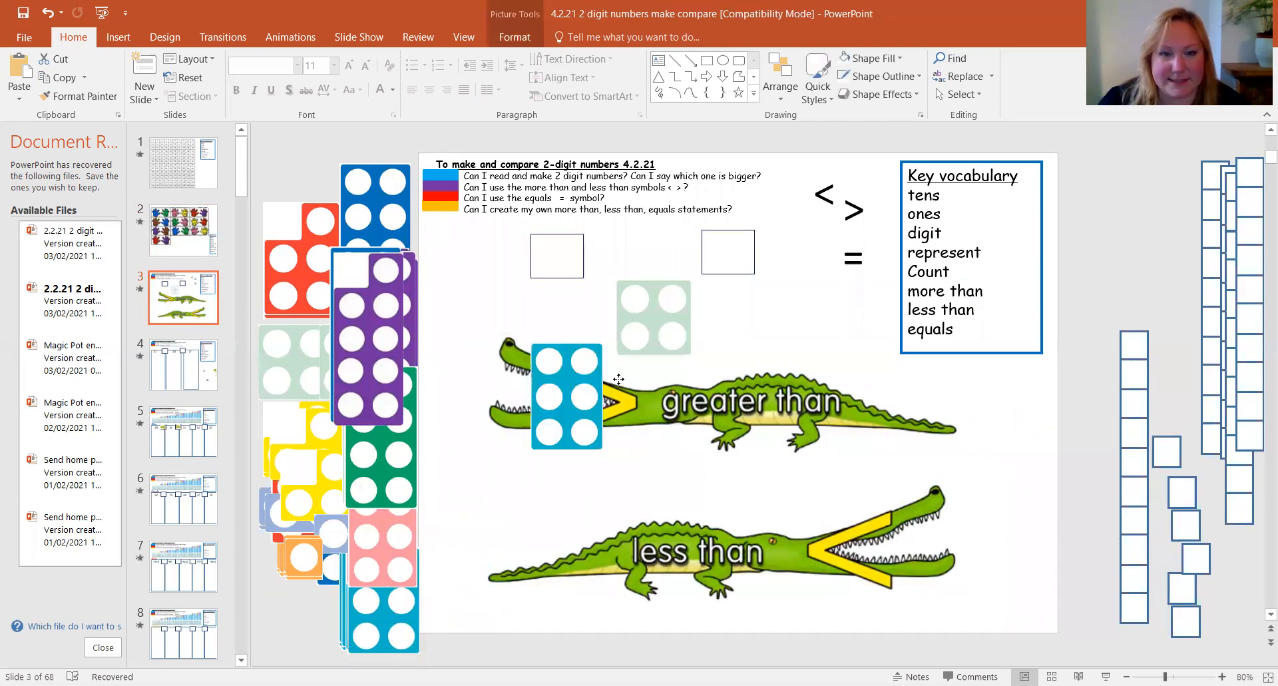
pyautogui.moveTo(567, 398); pyautogui.dragTo(786, 303)
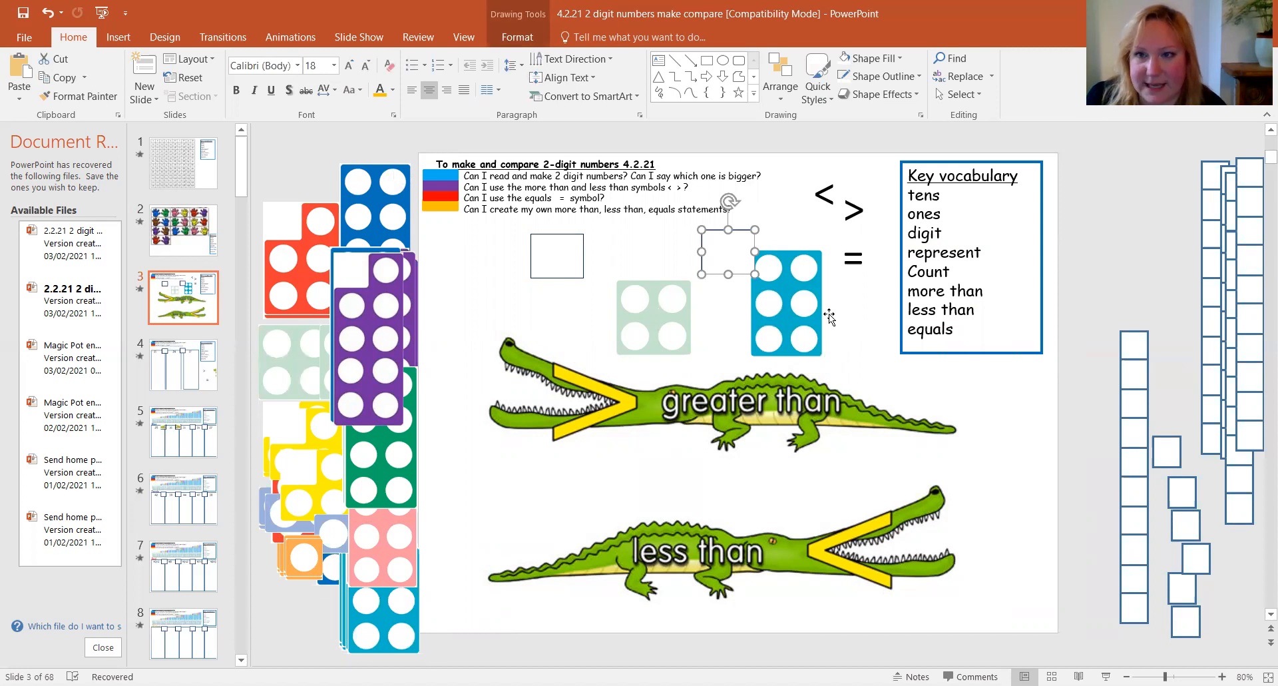
pyautogui.moveTo(876, 548)
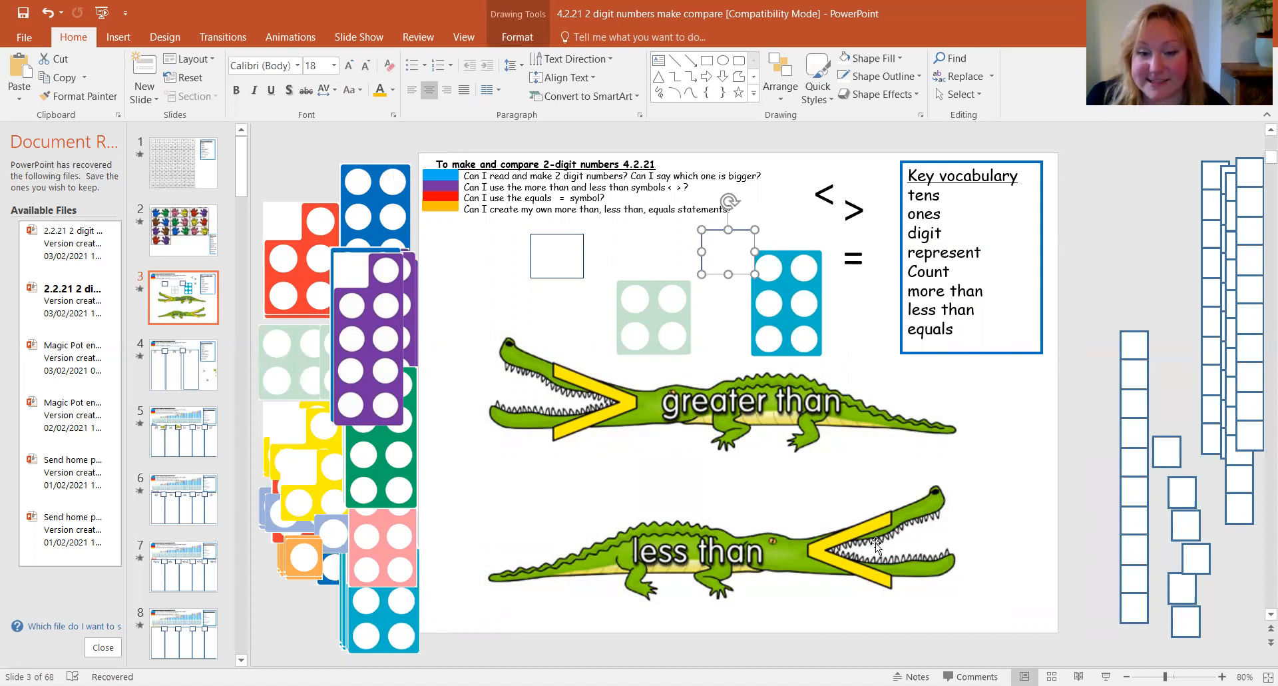
pyautogui.click(829, 563)
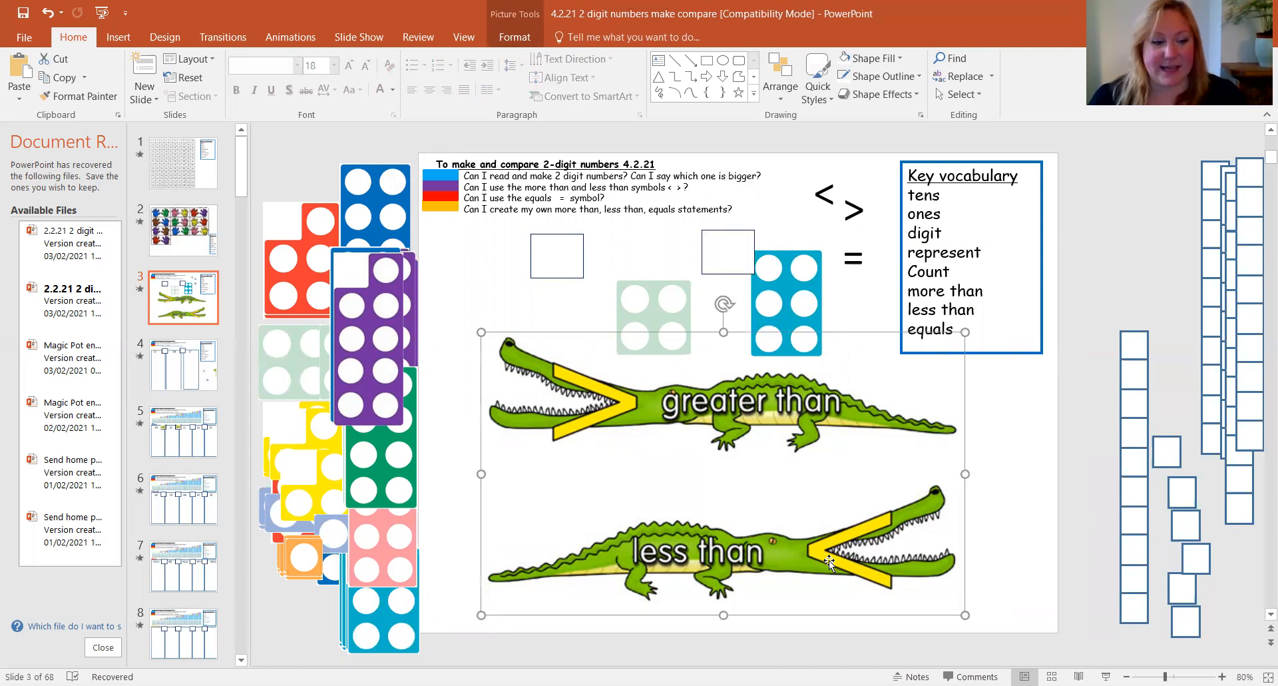
pyautogui.click(184, 365)
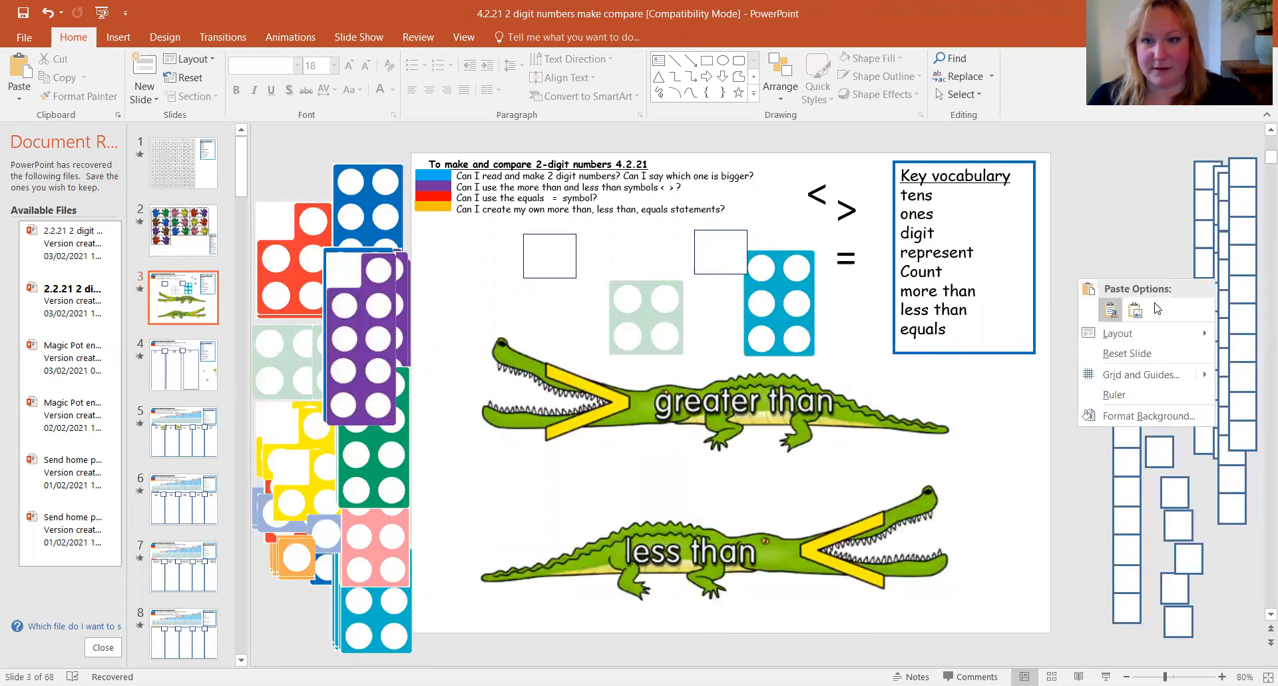
pyautogui.click(1110, 310)
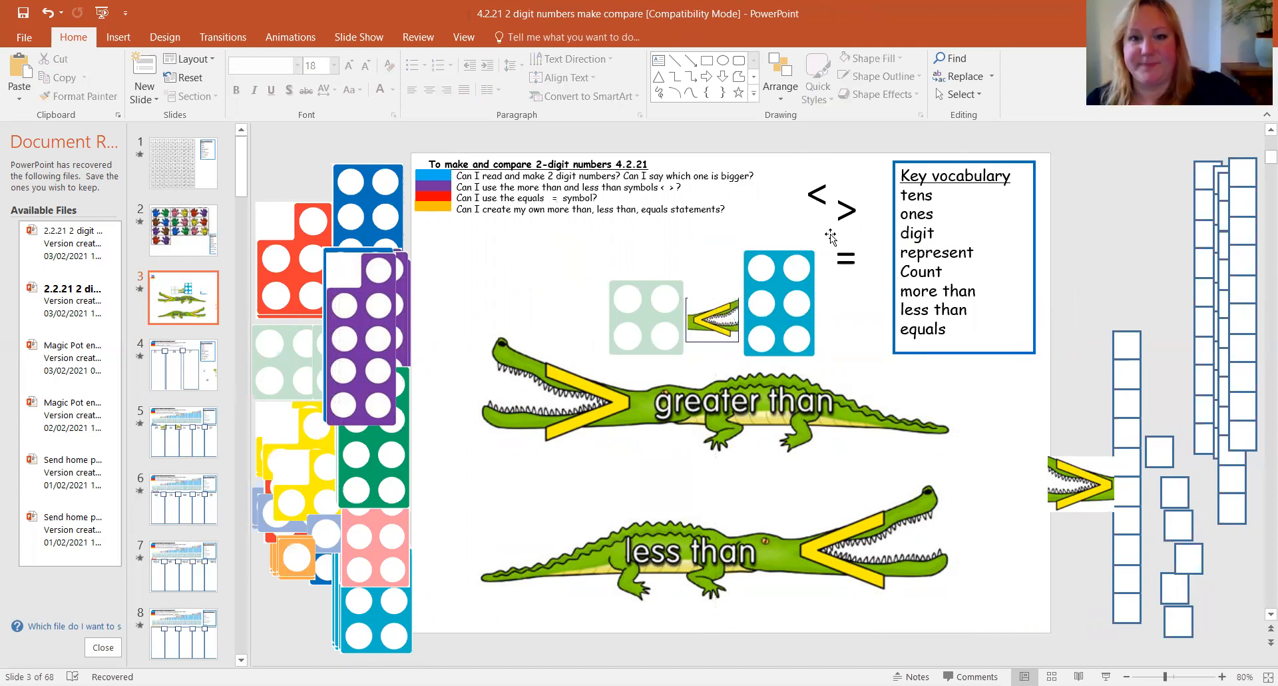
pyautogui.moveTo(748, 434)
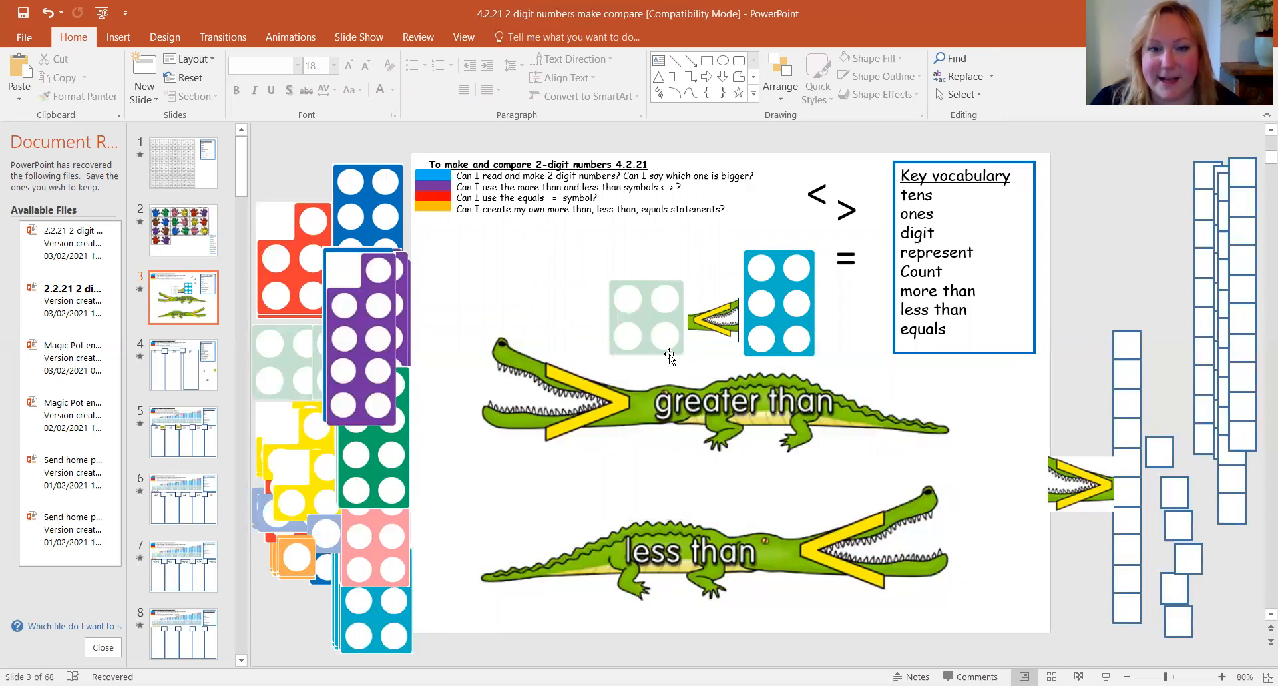
pyautogui.moveTo(763, 285)
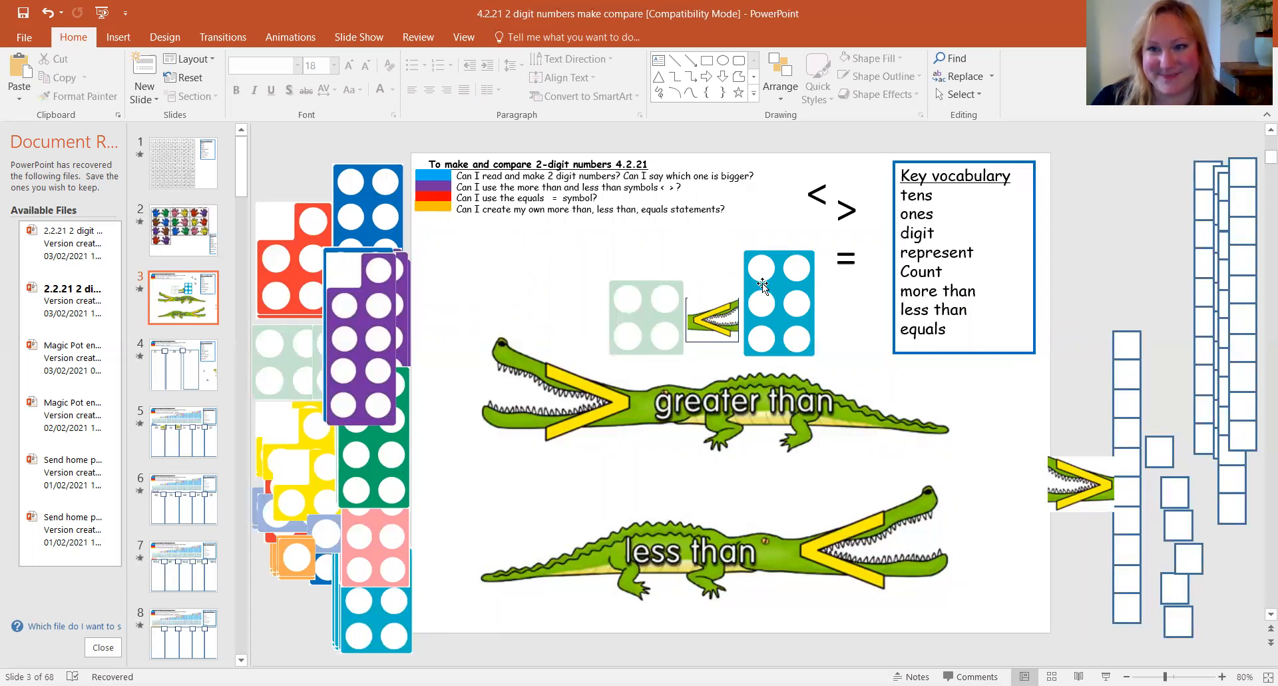
pyautogui.moveTo(719, 325)
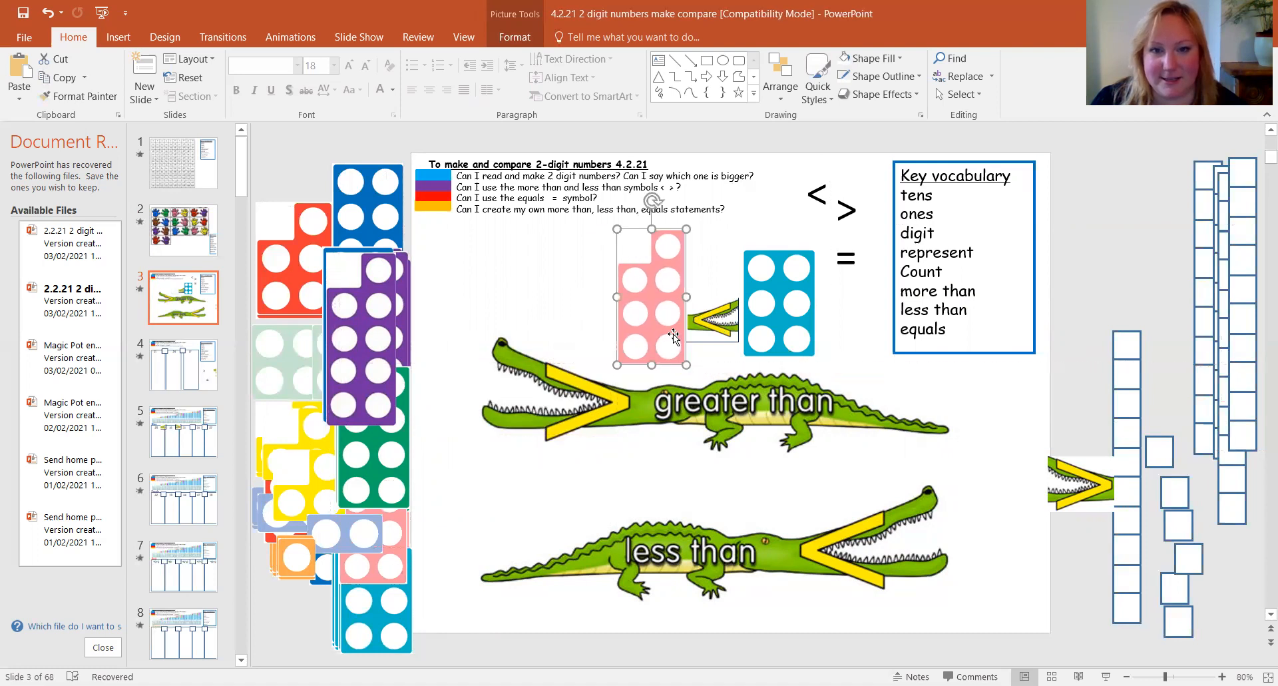
# Step: Put a pink seven piece left and move the small crocodile into the gap before the blue shape
pyautogui.moveTo(714, 317); pyautogui.dragTo(1003, 538)
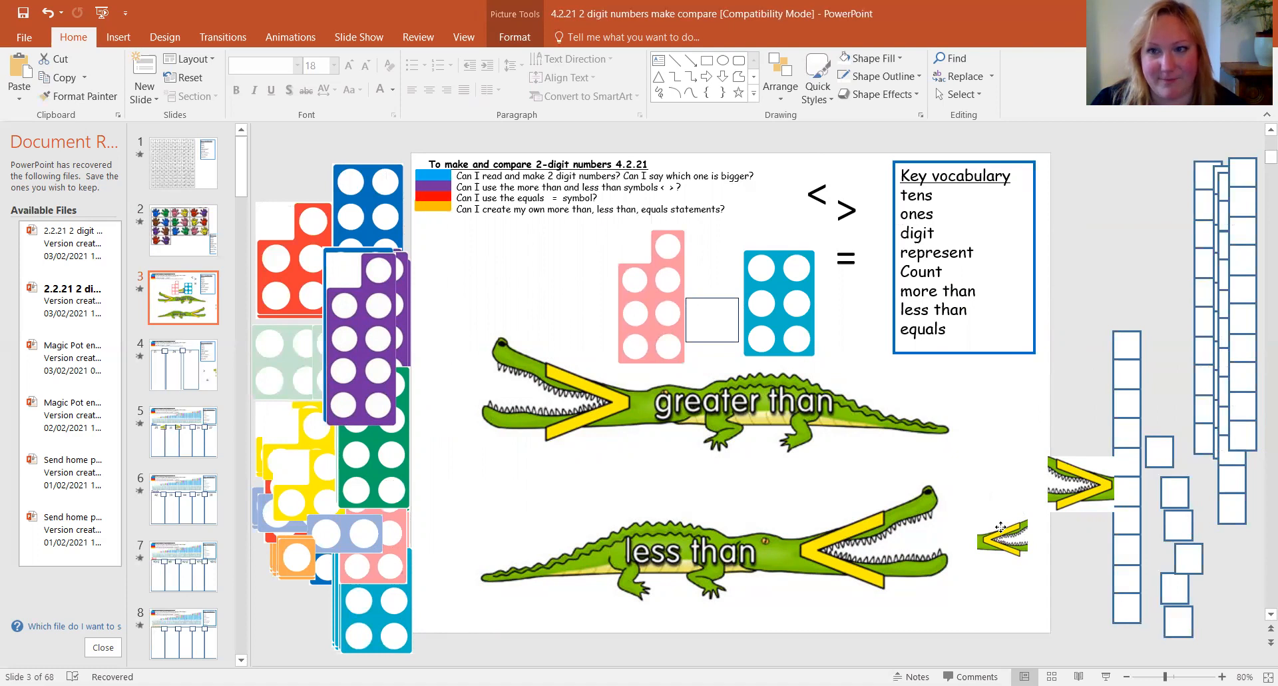
pyautogui.click(1001, 539)
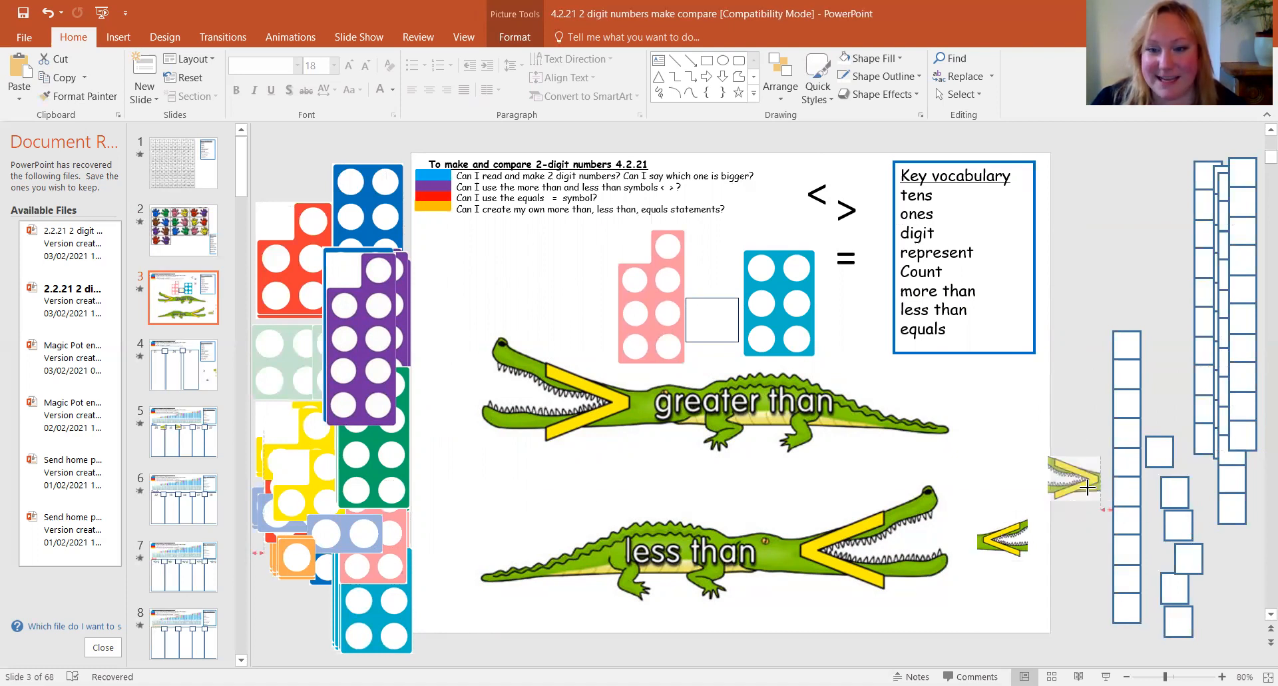
pyautogui.moveTo(1076, 479); pyautogui.dragTo(711, 319)
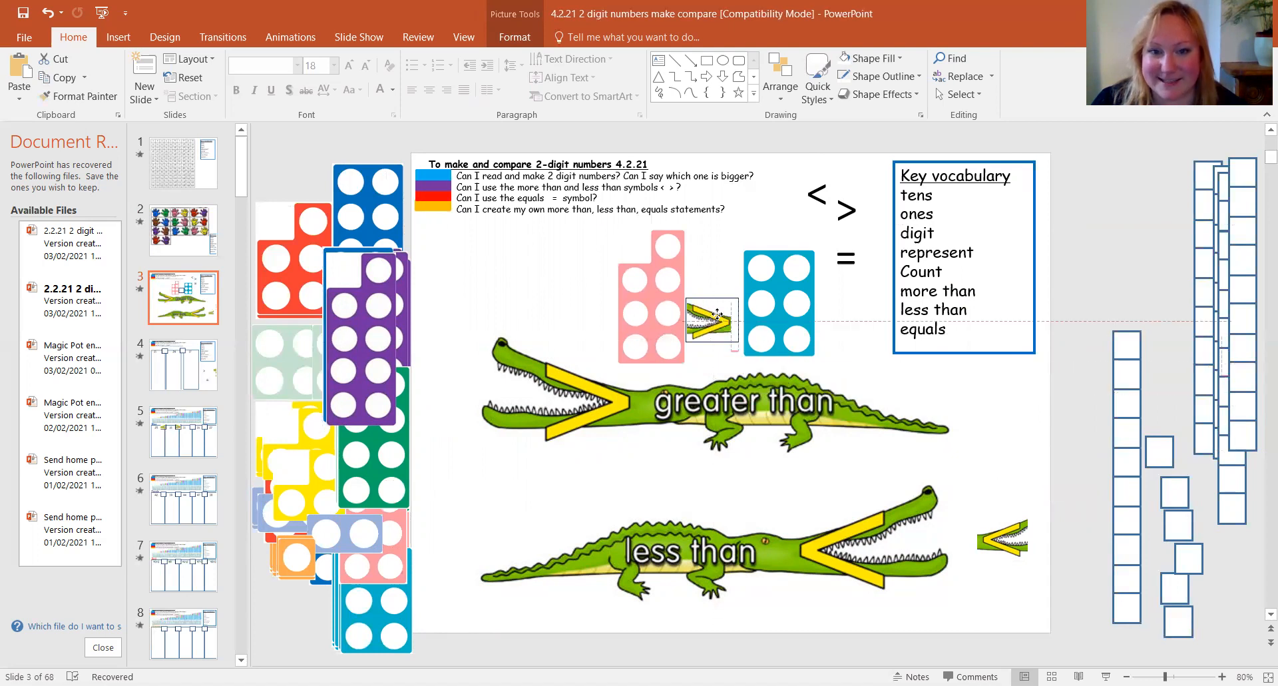
pyautogui.click(713, 317)
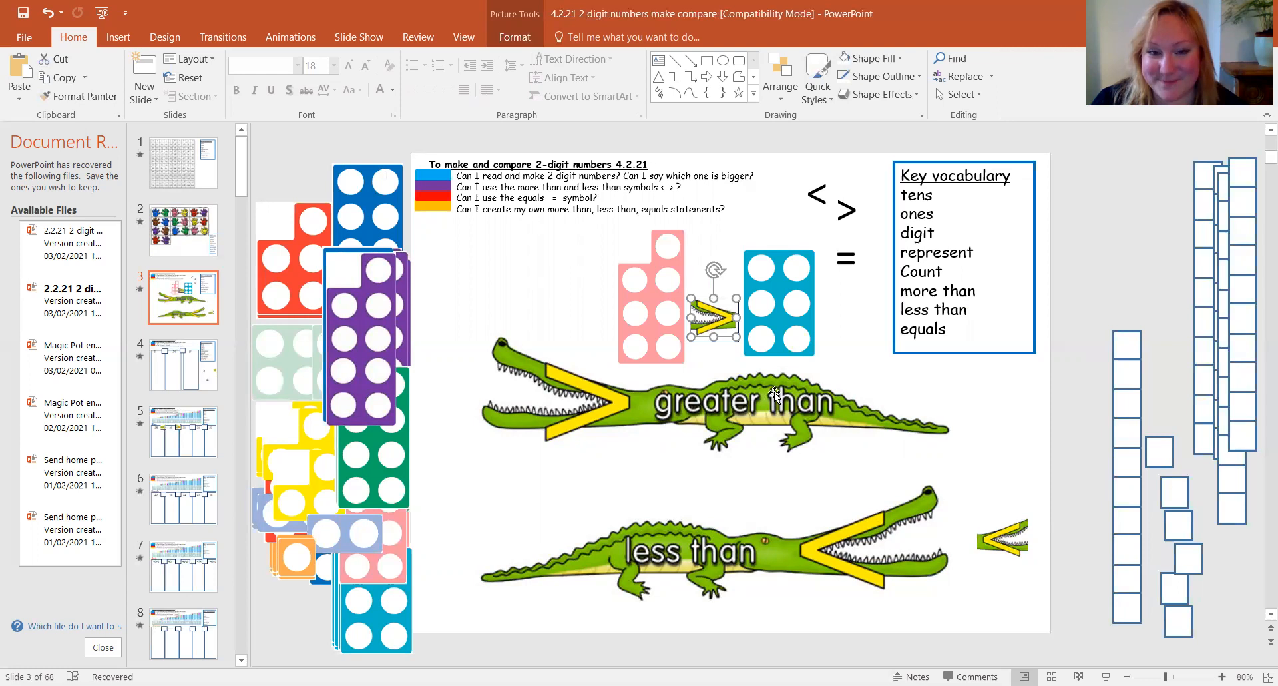
pyautogui.moveTo(725, 363)
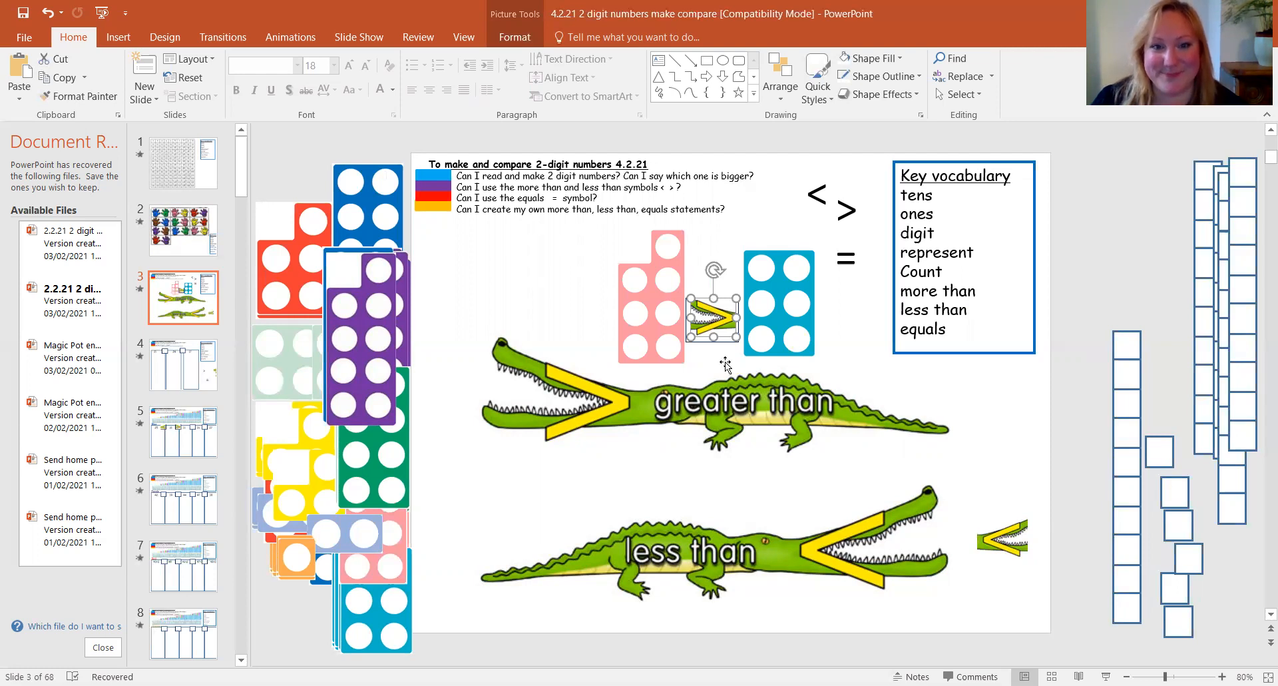
pyautogui.moveTo(646, 302)
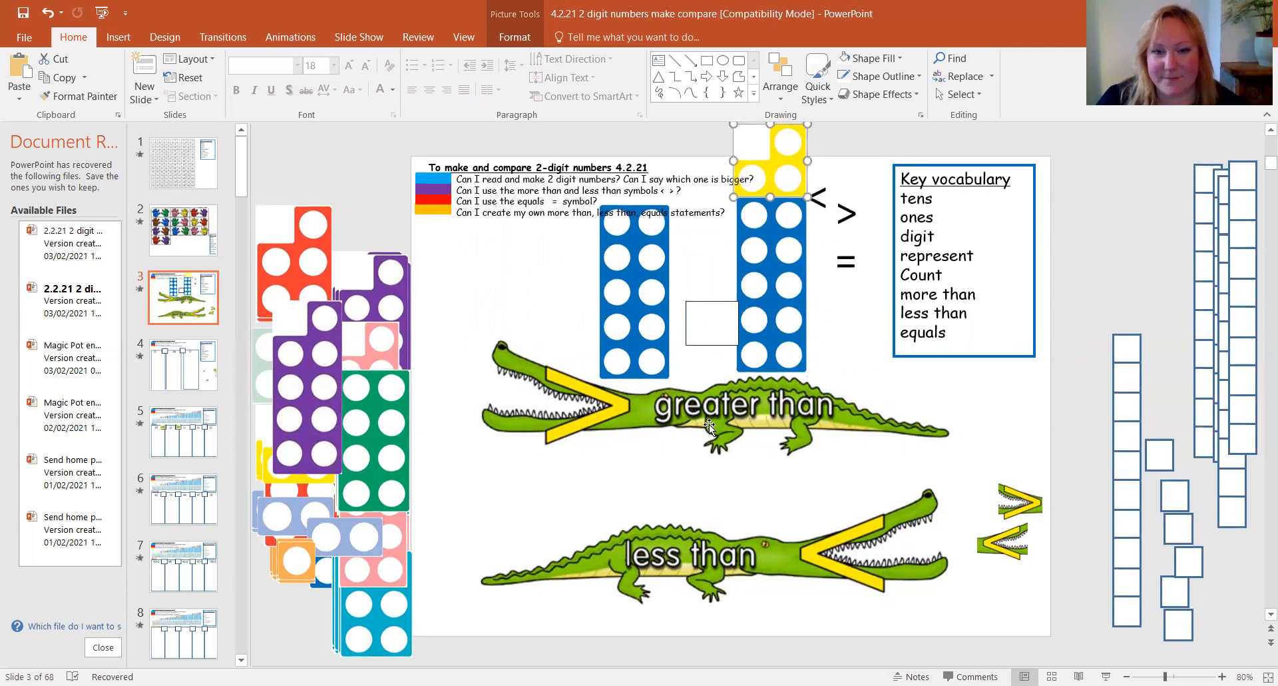
pyautogui.moveTo(787, 151)
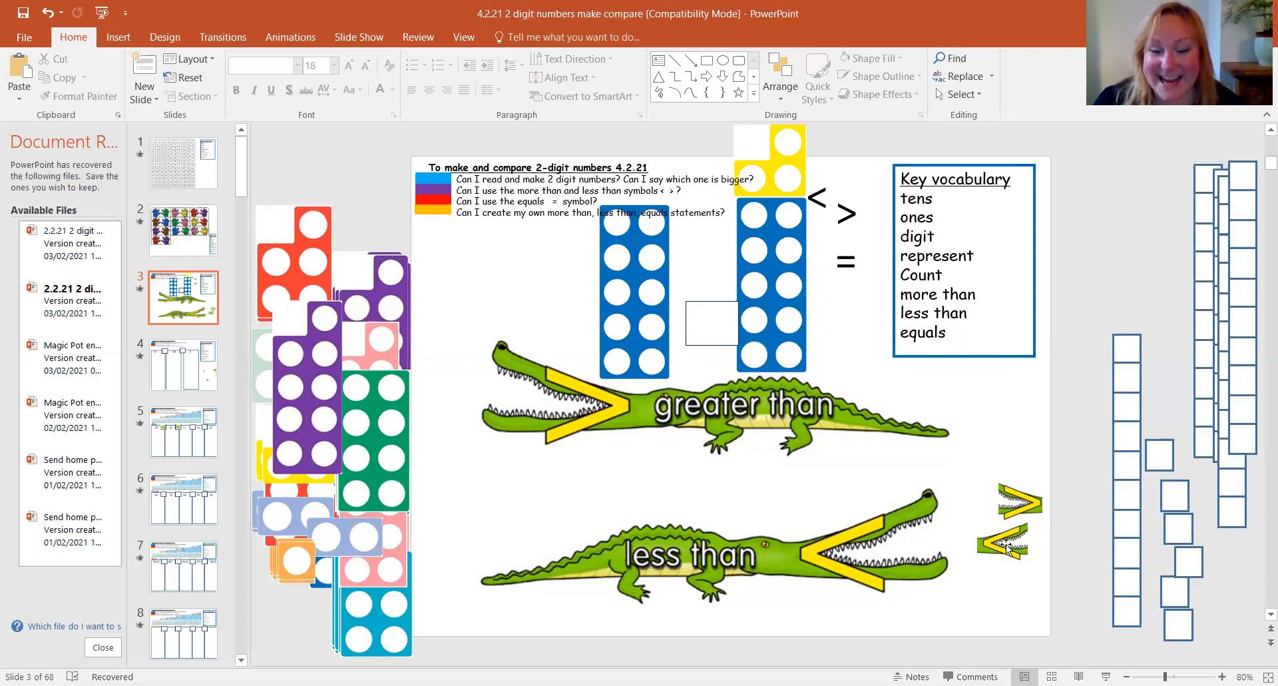
# Step: Move a small less-than crocodile between the ten tower and the ten-and-three tower
pyautogui.moveTo(1007, 546); pyautogui.dragTo(729, 306)
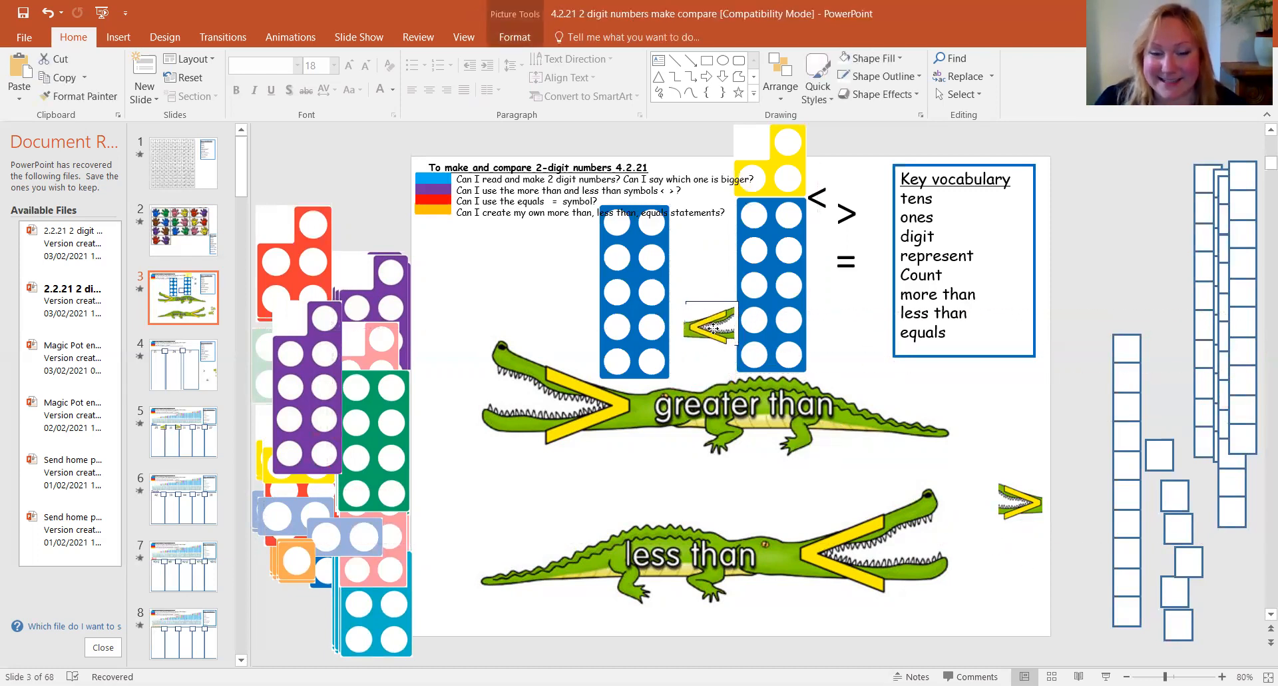
pyautogui.click(711, 327)
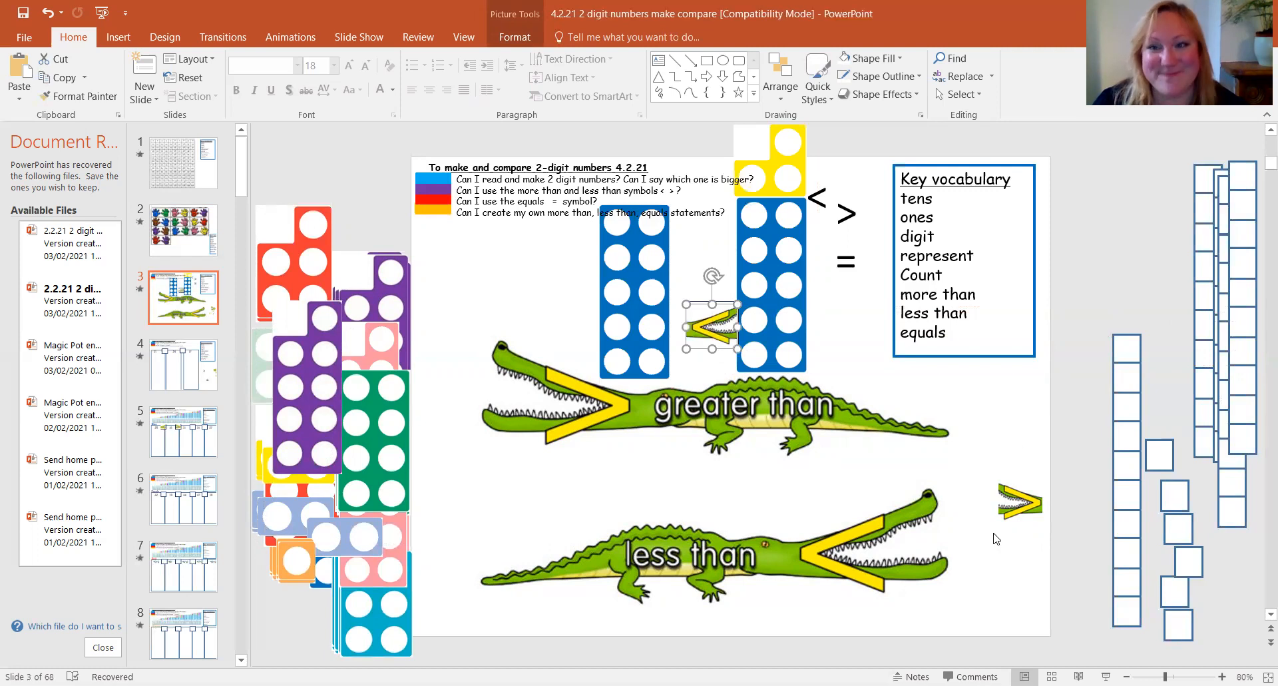
pyautogui.moveTo(1001, 541)
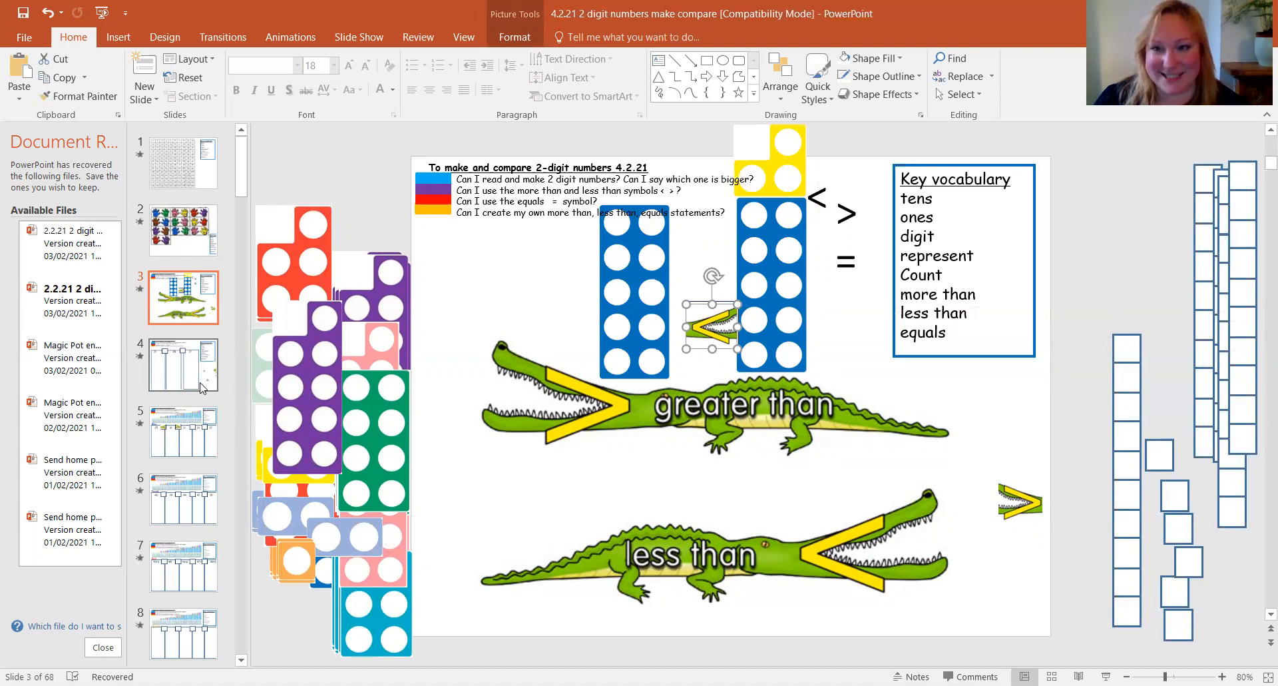
pyautogui.moveTo(198, 379)
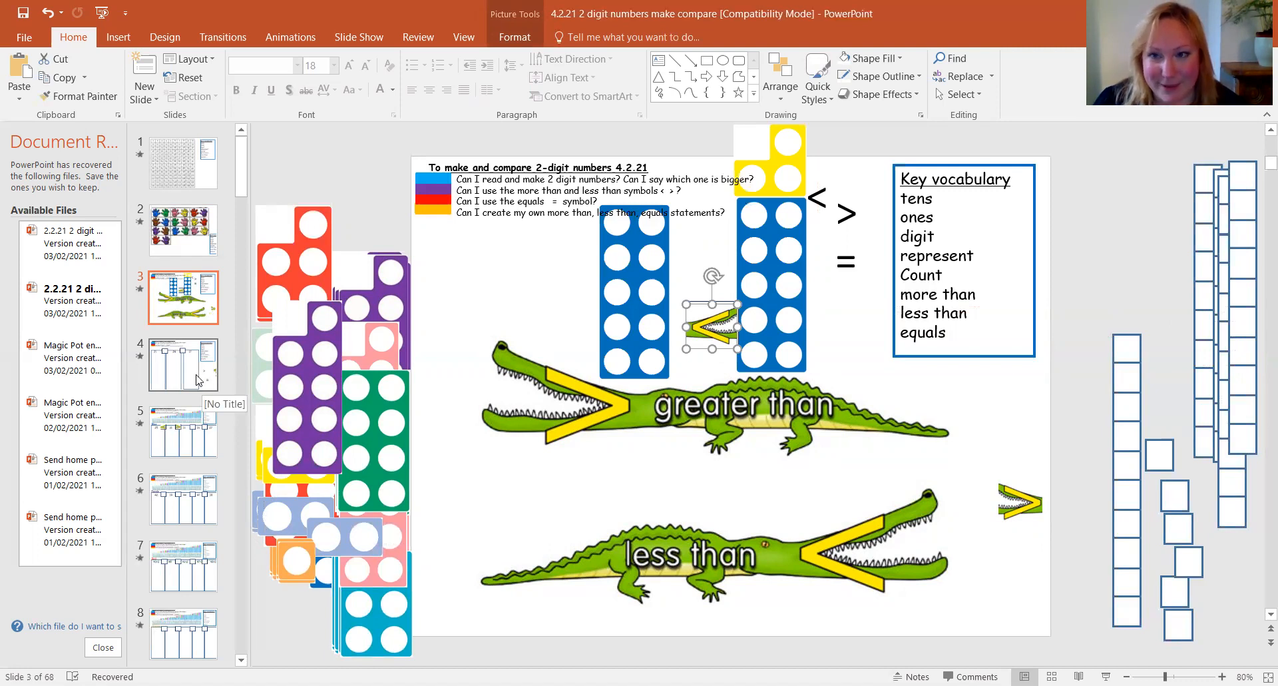
# Step: Go to the 21, 24, 17 slide and pick up the < sign at its right edge
pyautogui.click(184, 364)
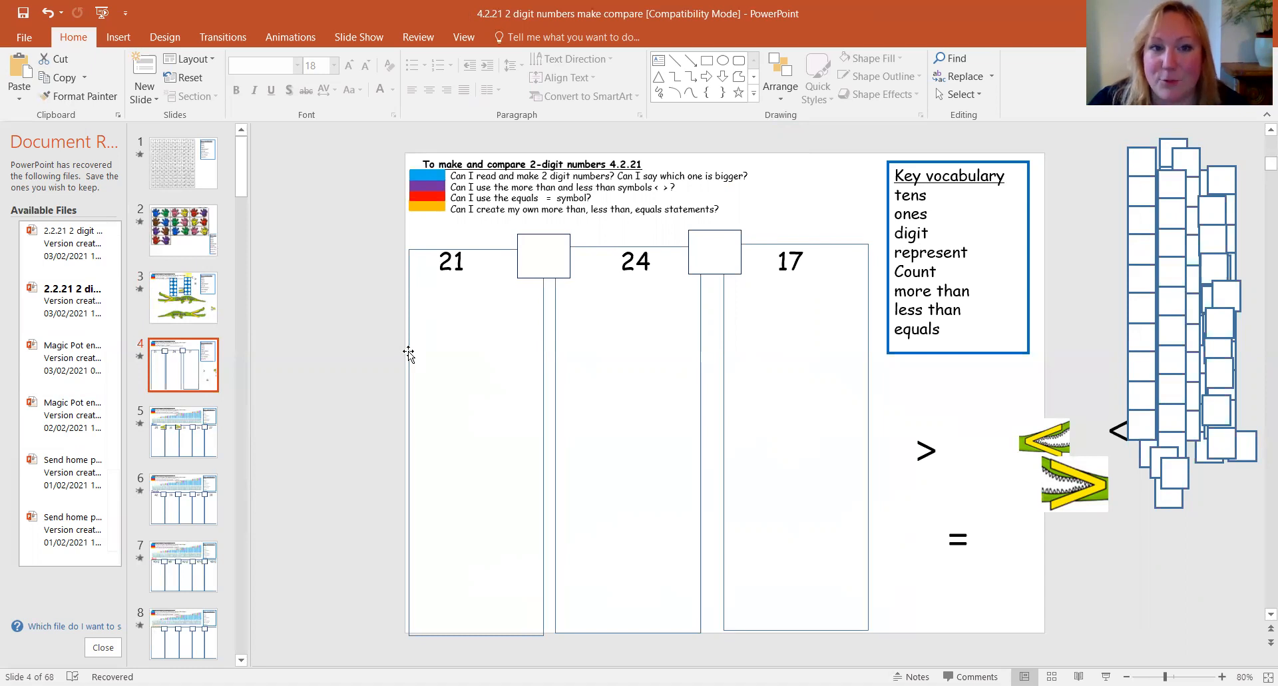
pyautogui.moveTo(937, 477)
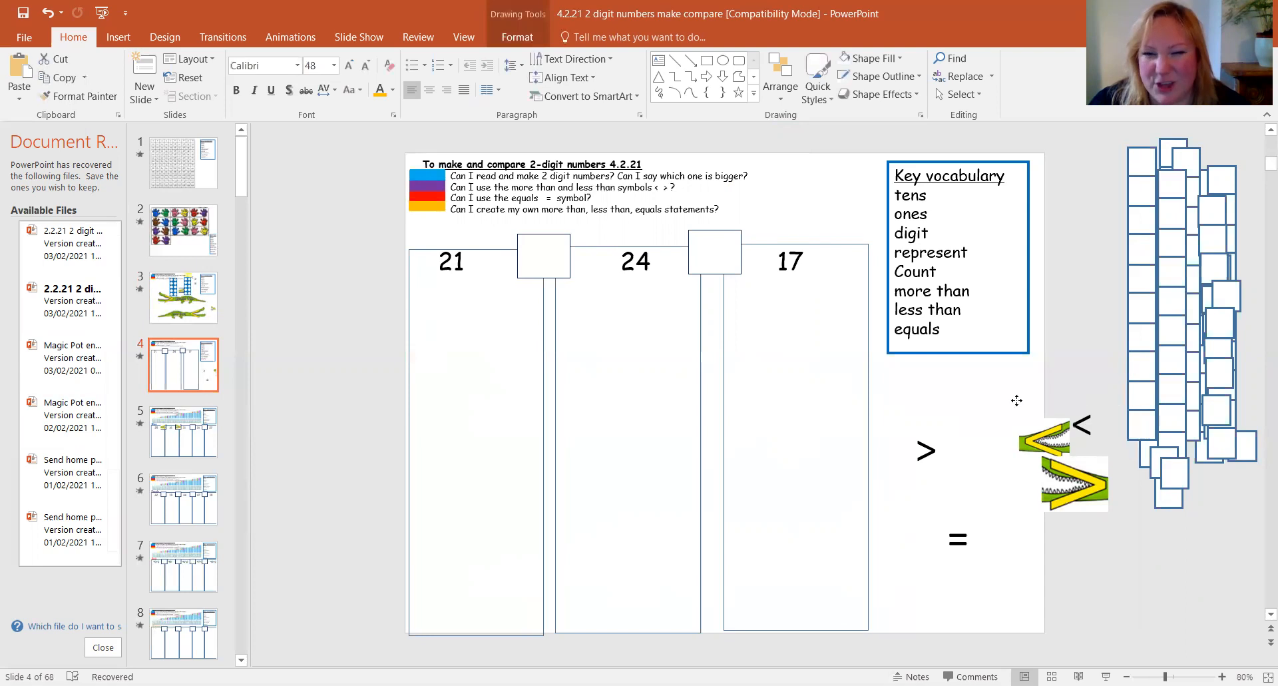
pyautogui.click(983, 413)
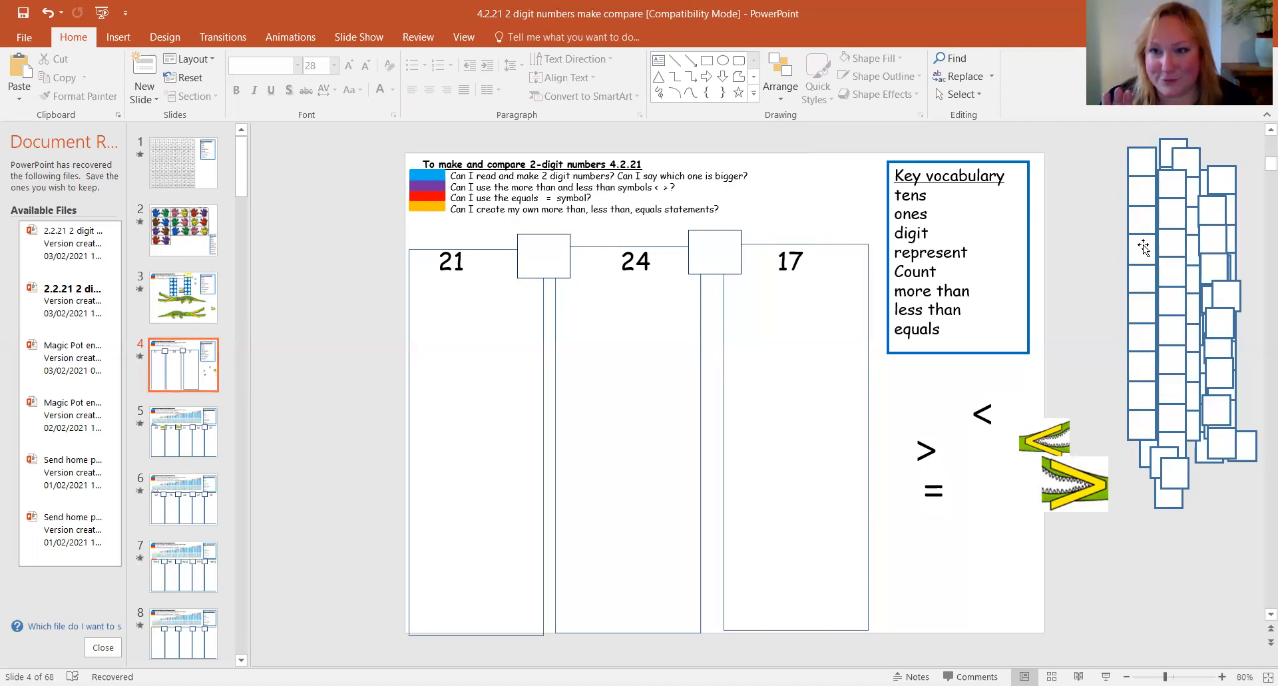
pyautogui.moveTo(1105, 300)
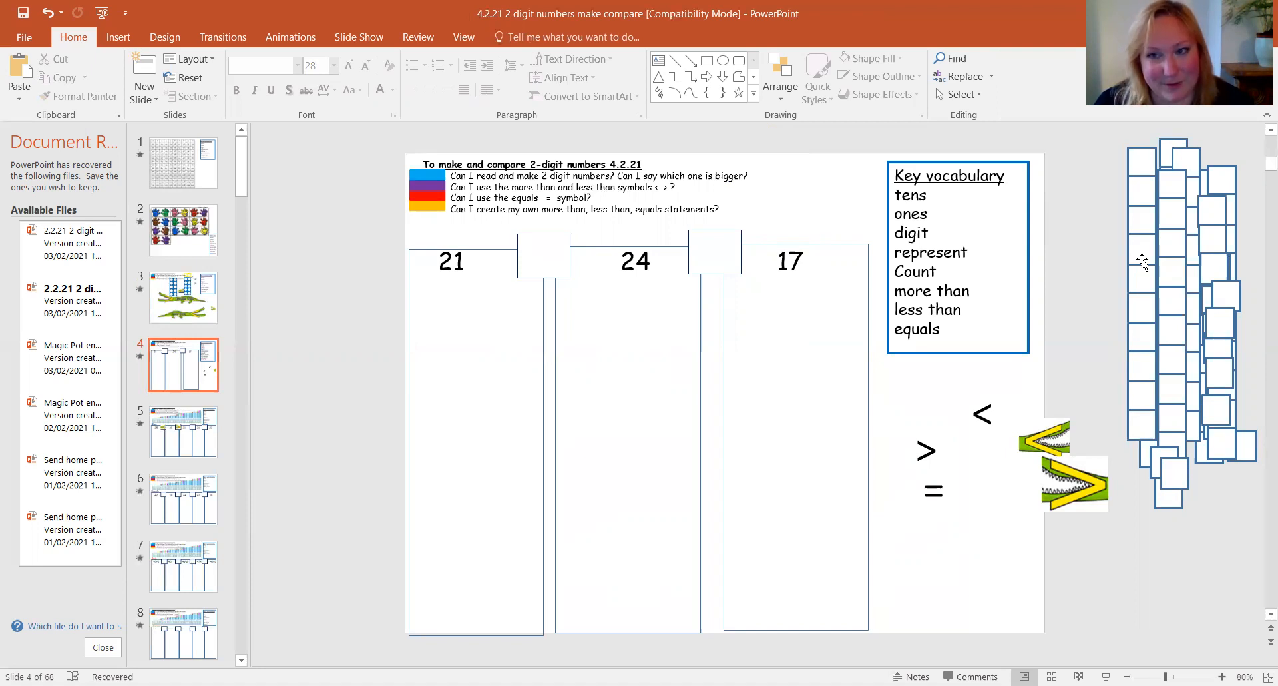
pyautogui.moveTo(372, 291)
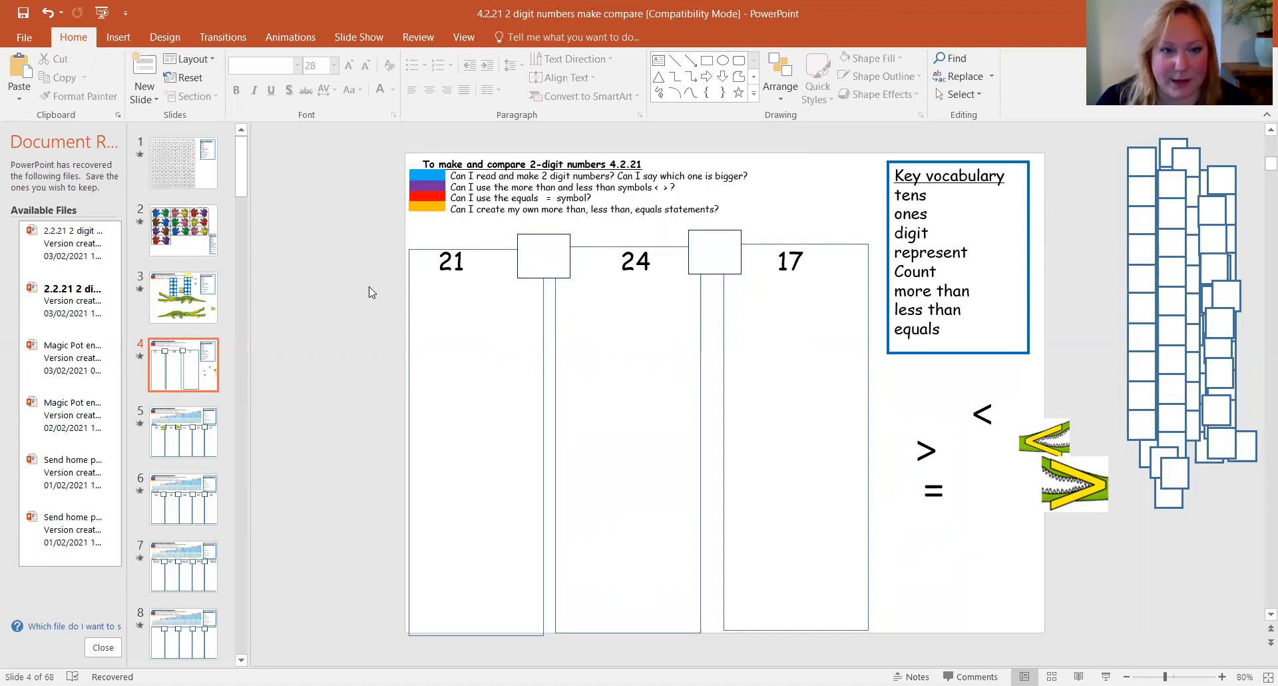
pyautogui.moveTo(360, 393)
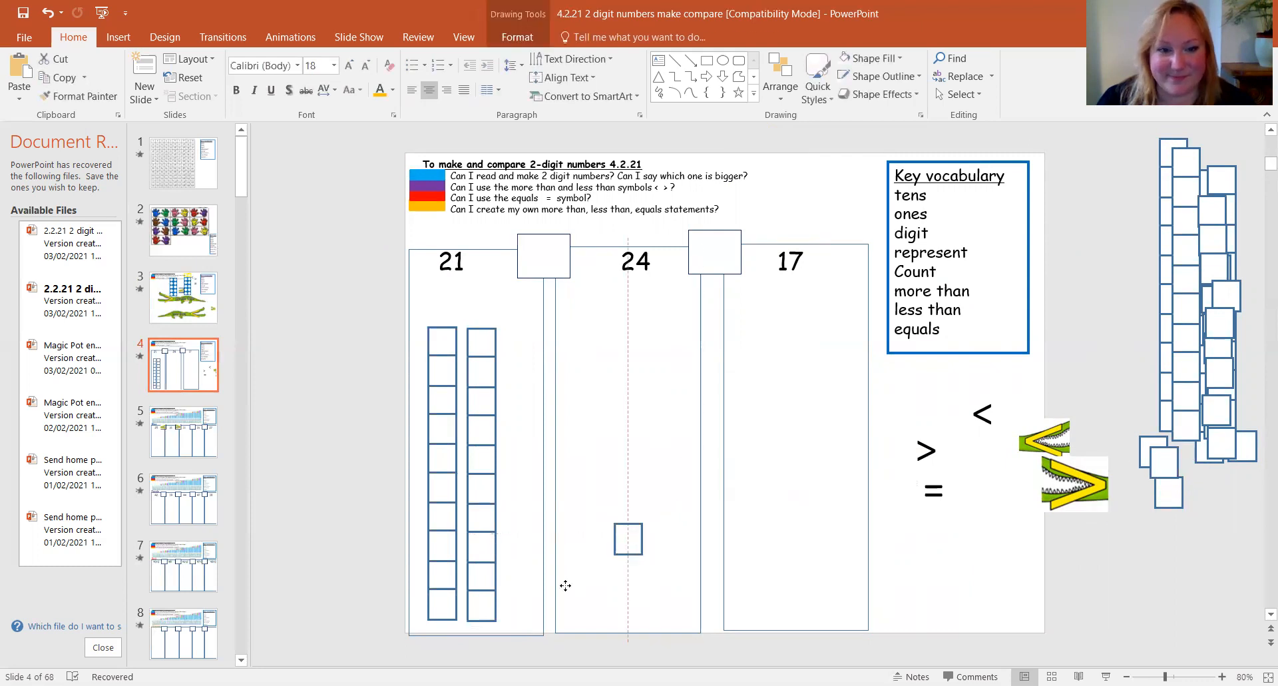
# Step: Add a ones cube beside the 21 rods and stand a second tens rod under 24
pyautogui.moveTo(629, 539); pyautogui.dragTo(515, 603)
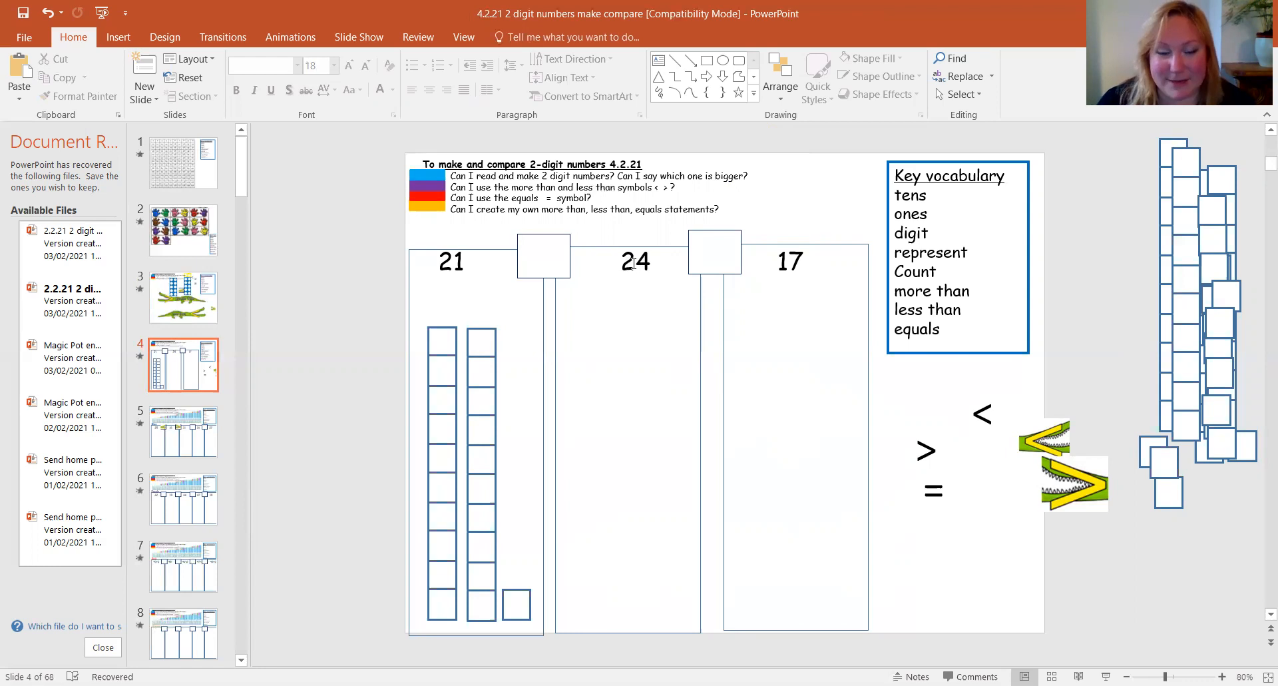
pyautogui.click(631, 261)
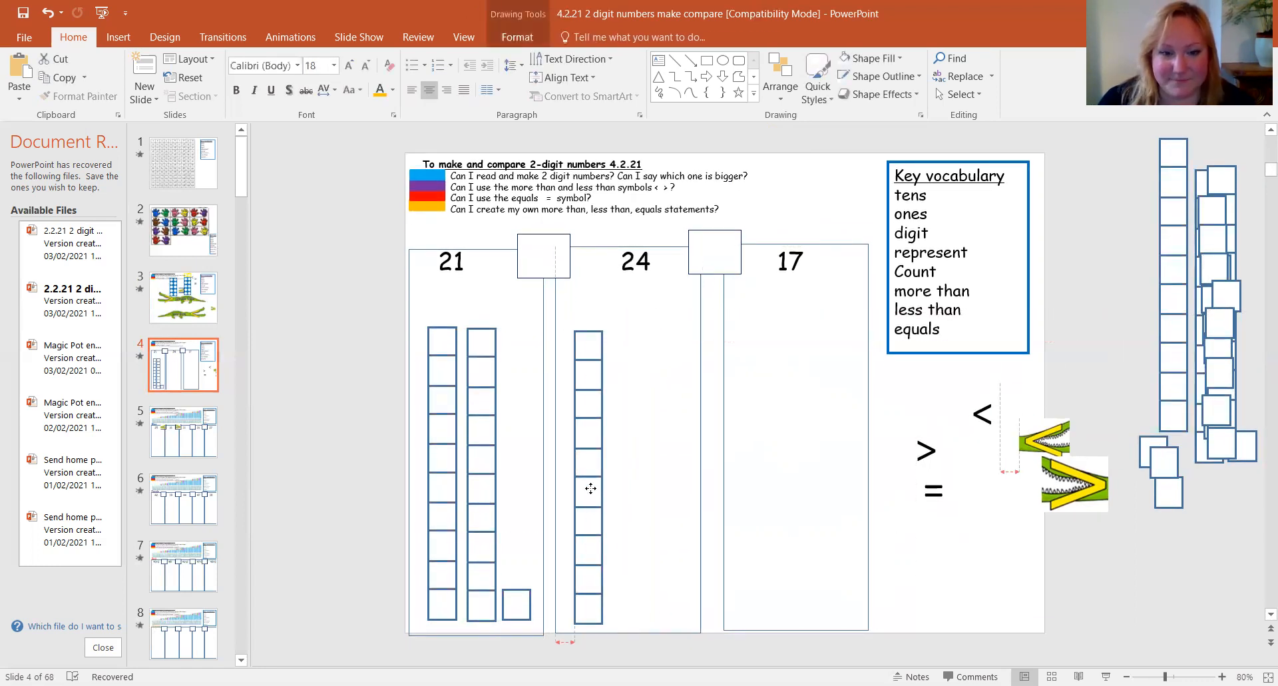
pyautogui.moveTo(589, 487); pyautogui.dragTo(623, 491)
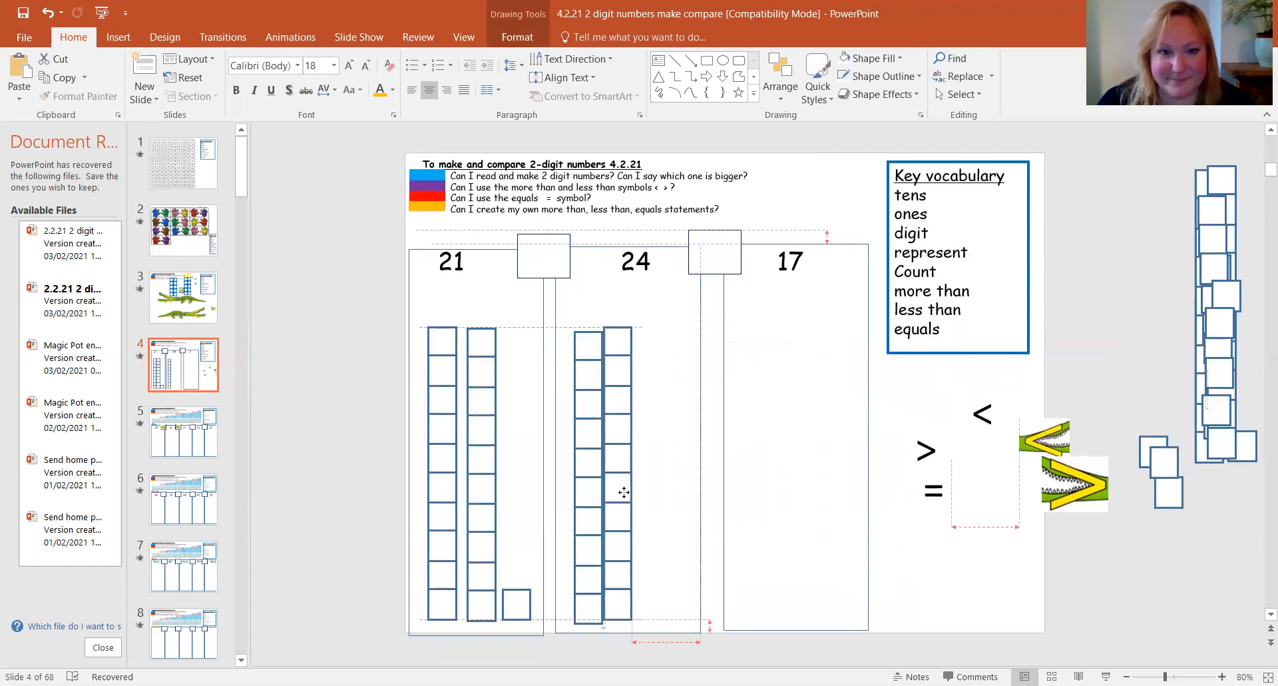
pyautogui.click(625, 496)
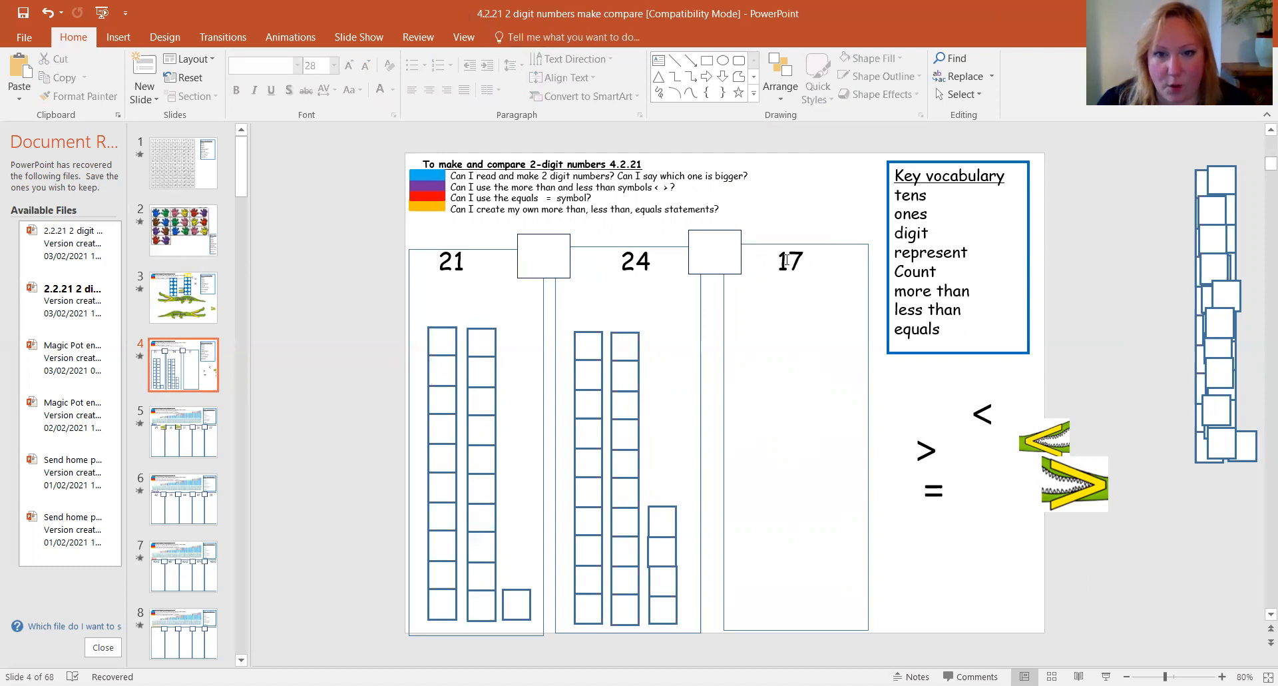
pyautogui.moveTo(1193, 346)
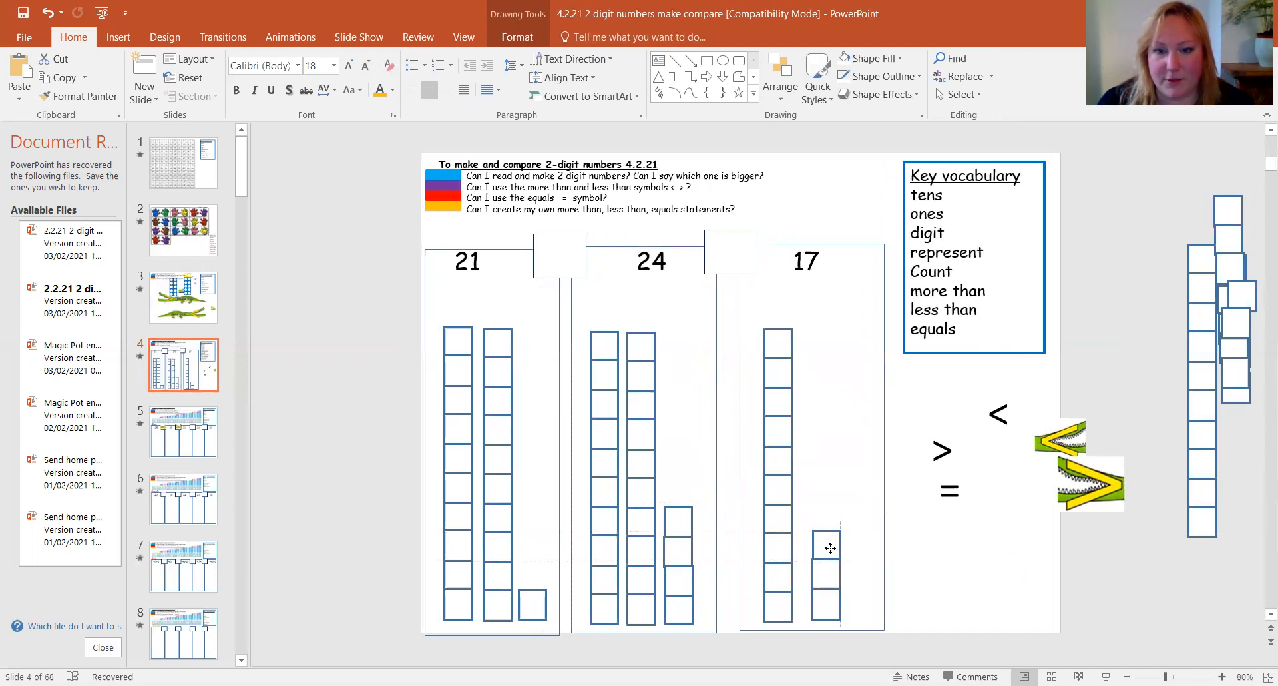
# Step: Stack further ones cubes onto the pile in the 17 column beside its tens rod
pyautogui.moveTo(829, 547); pyautogui.dragTo(825, 524)
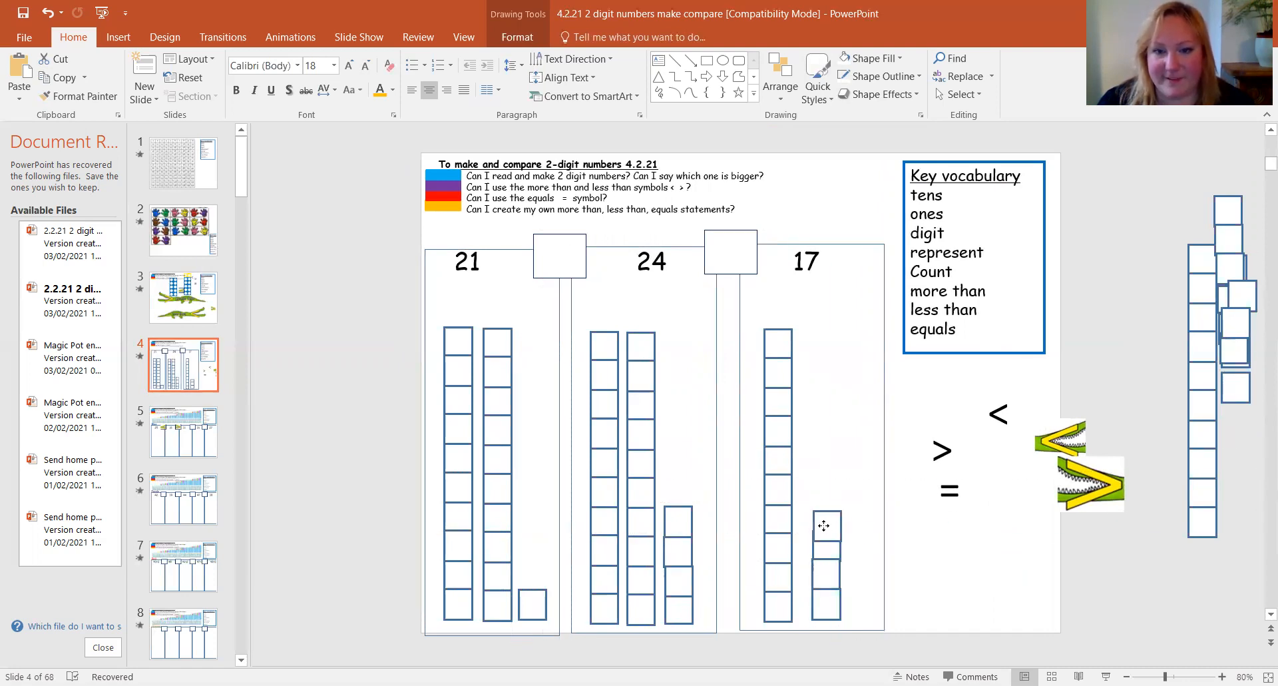
pyautogui.click(825, 522)
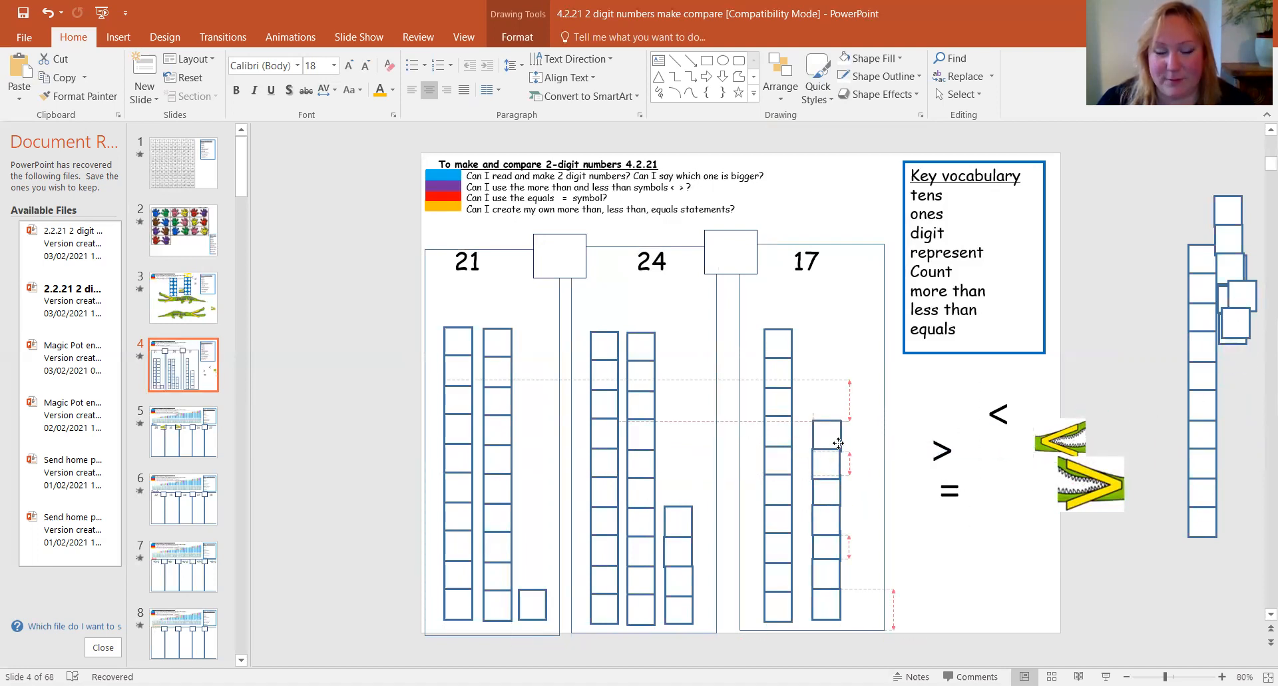
pyautogui.click(827, 434)
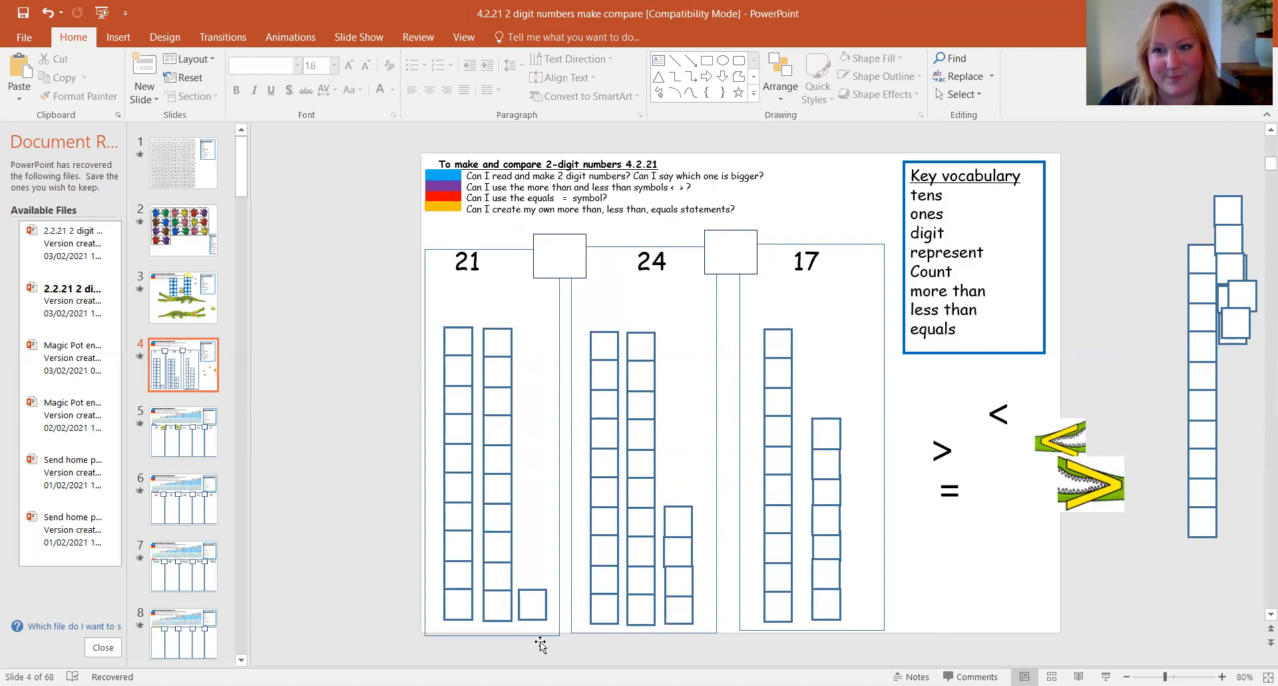
pyautogui.moveTo(607, 416)
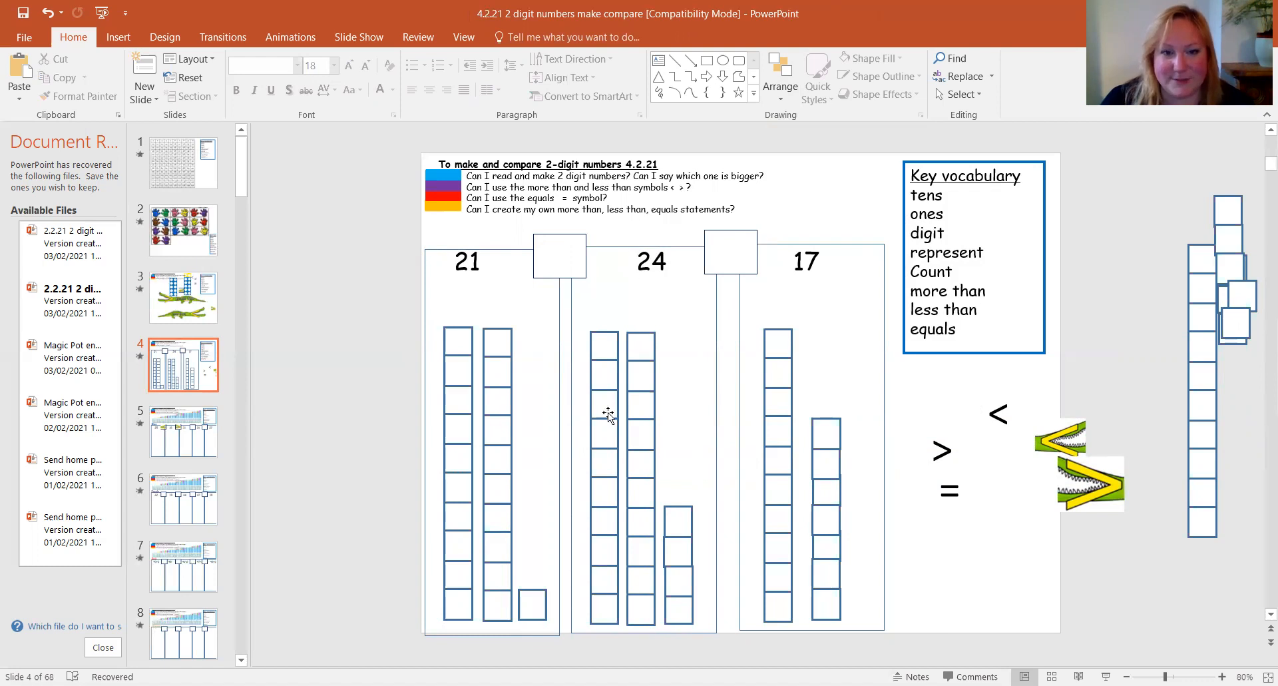
pyautogui.moveTo(648, 547)
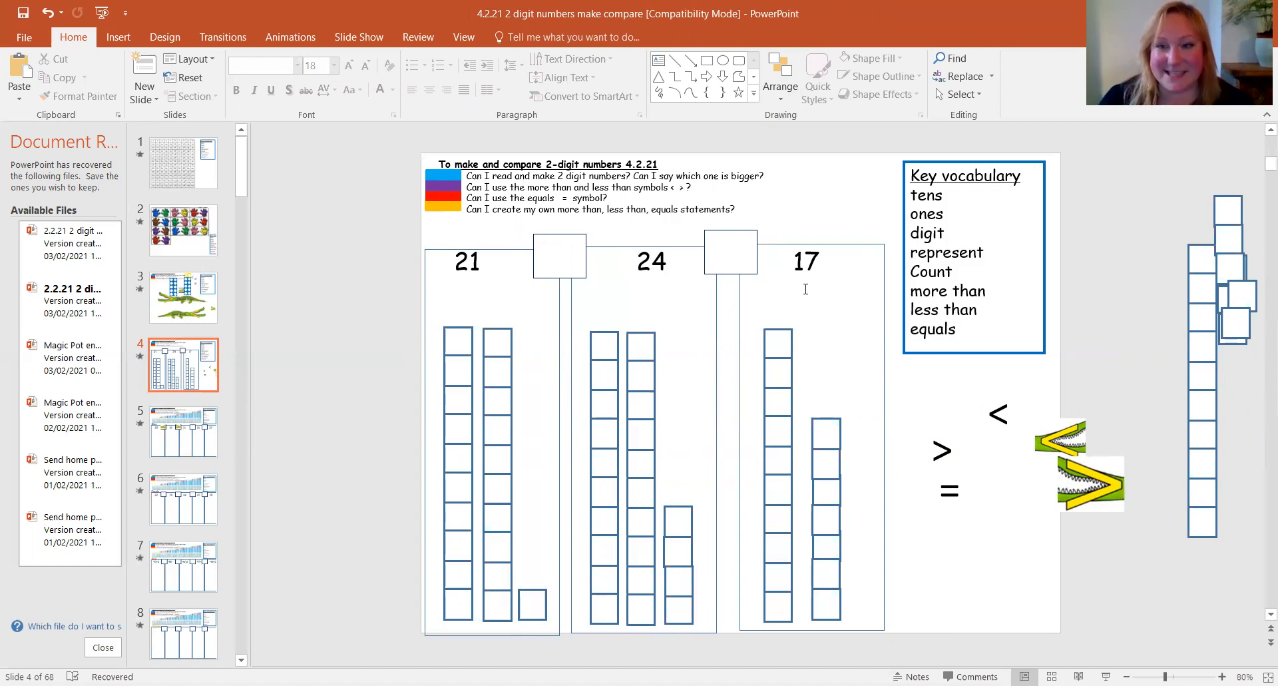
pyautogui.moveTo(821, 382)
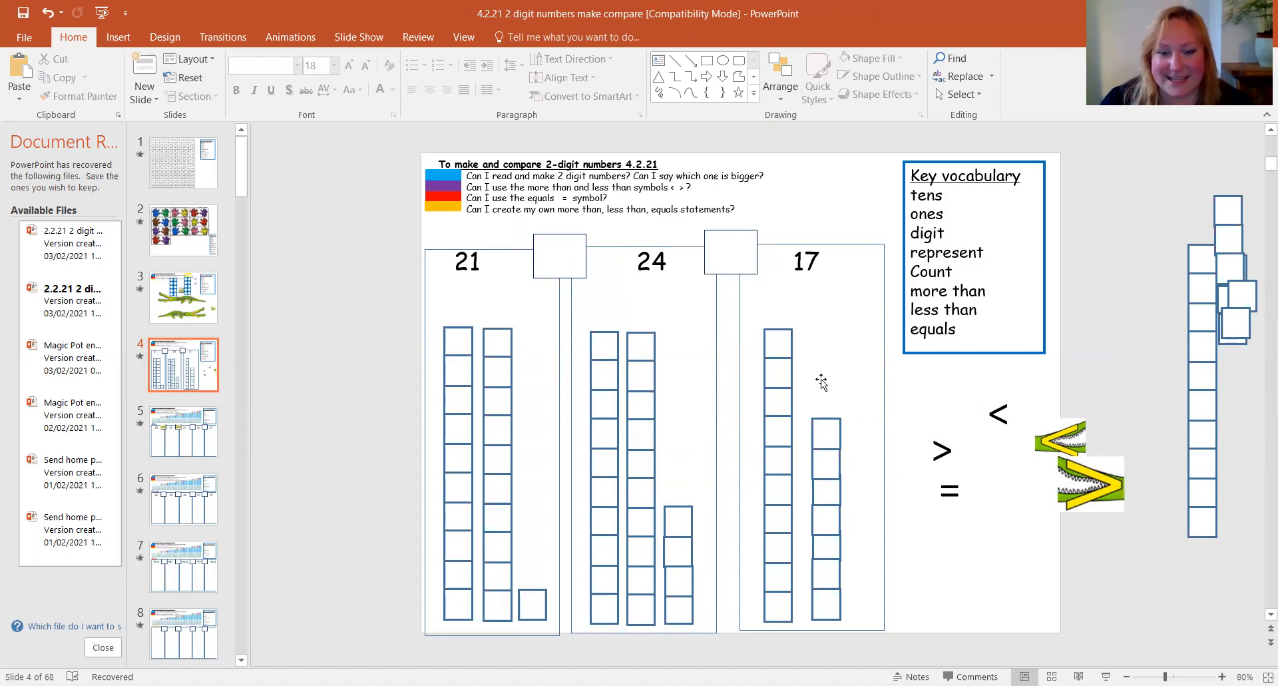
pyautogui.moveTo(788, 440)
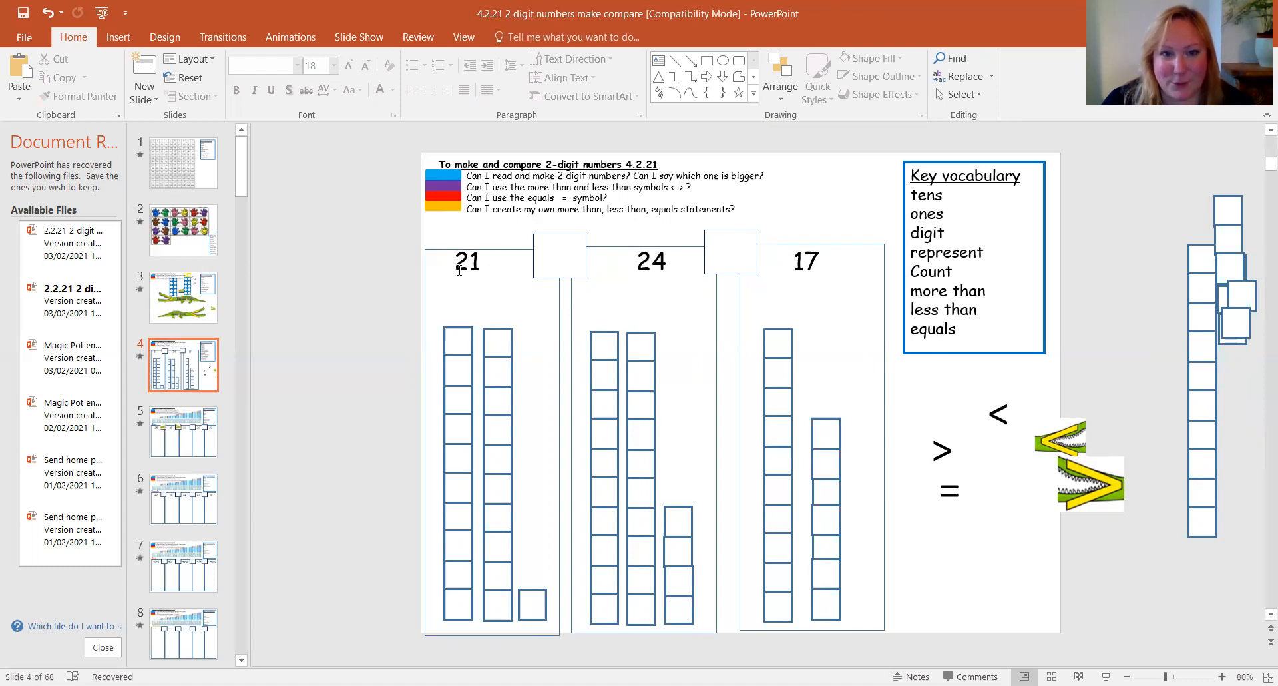
pyautogui.moveTo(632, 391)
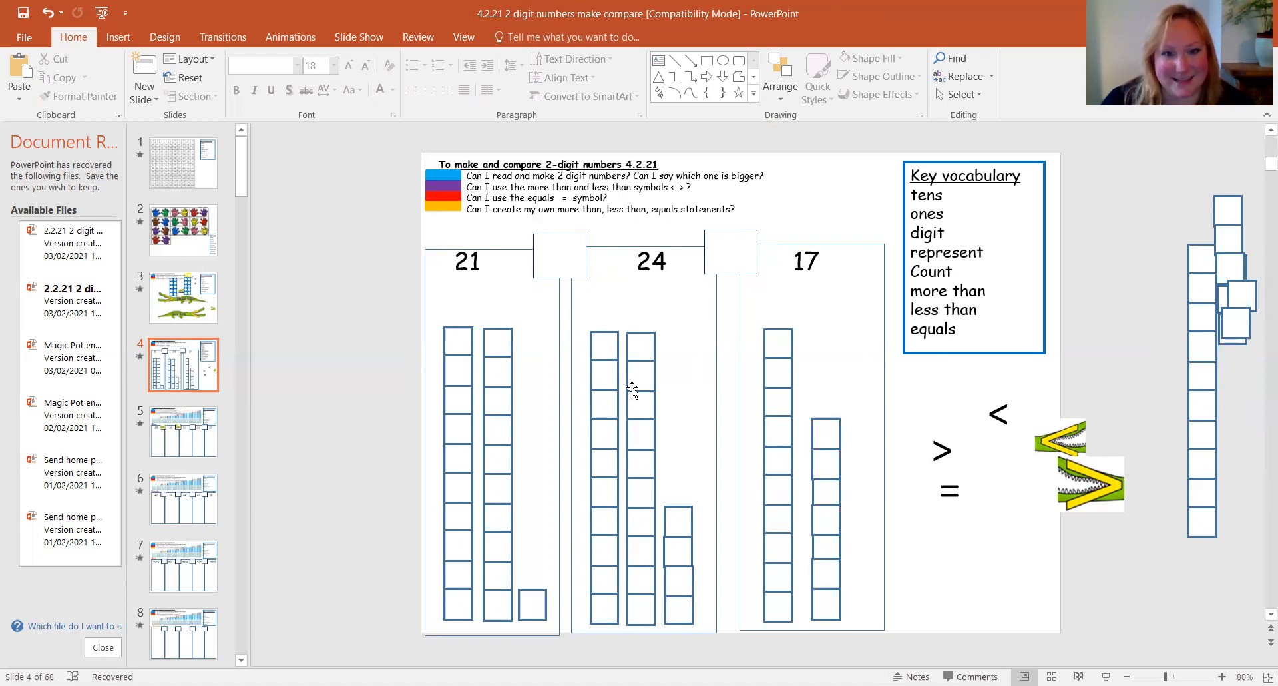
pyautogui.moveTo(1041, 444)
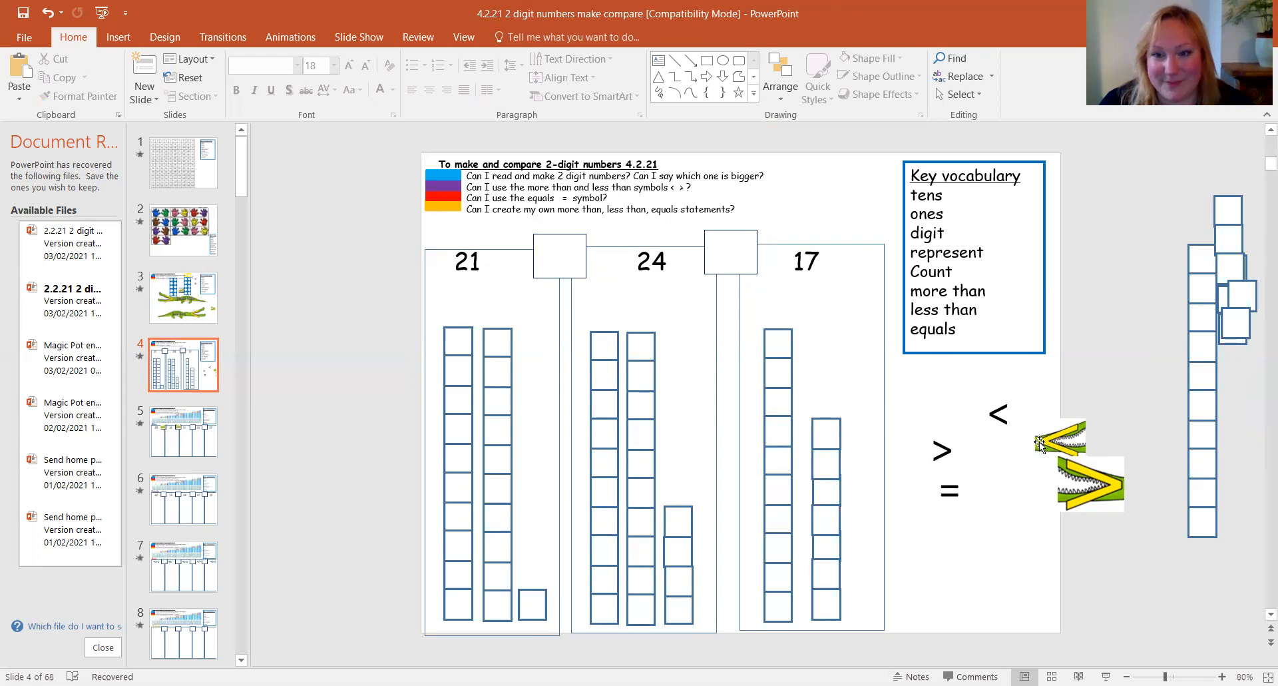
# Step: Drop the < crocodile between 21 and 24 and the > crocodile between 24 and 17
pyautogui.moveTo(1061, 440); pyautogui.dragTo(558, 257)
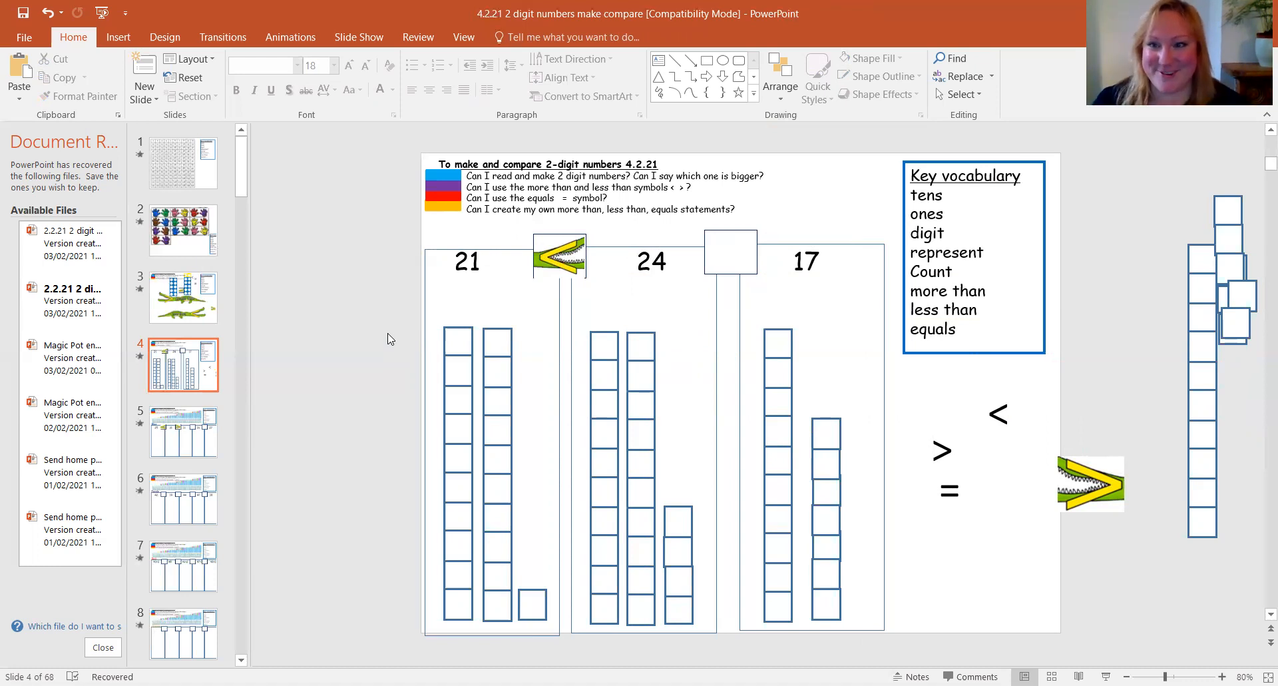
pyautogui.moveTo(679, 279)
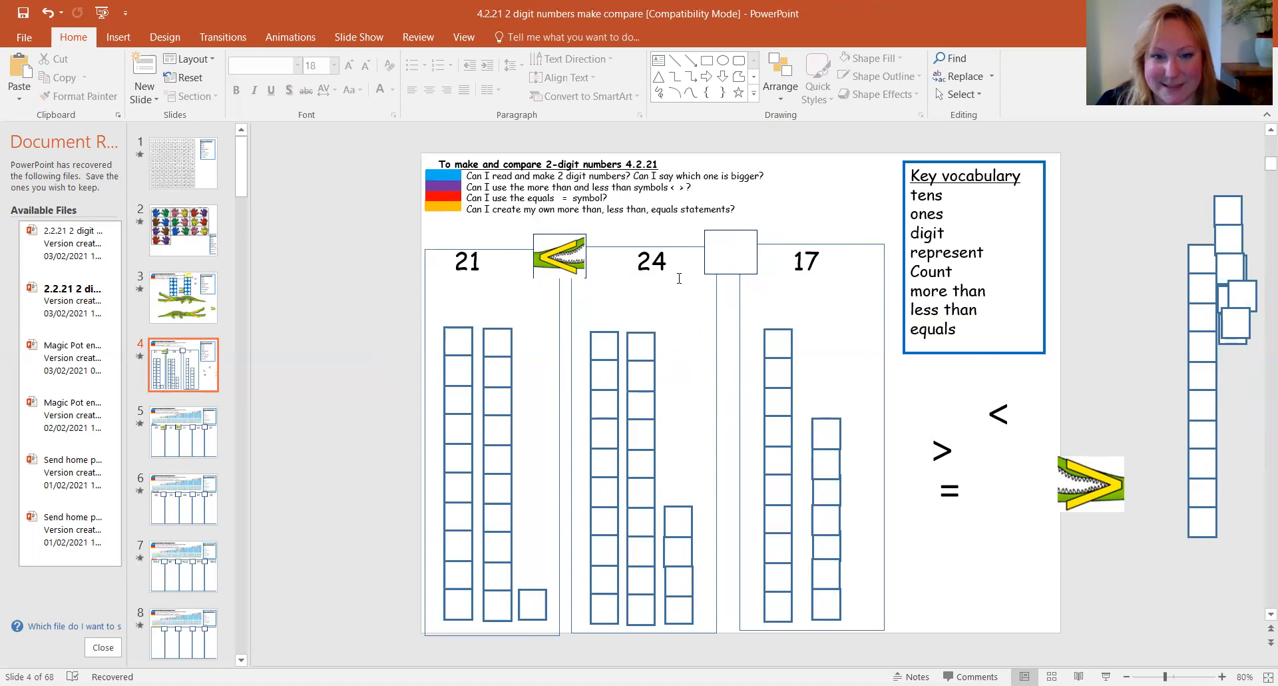
pyautogui.moveTo(809, 569)
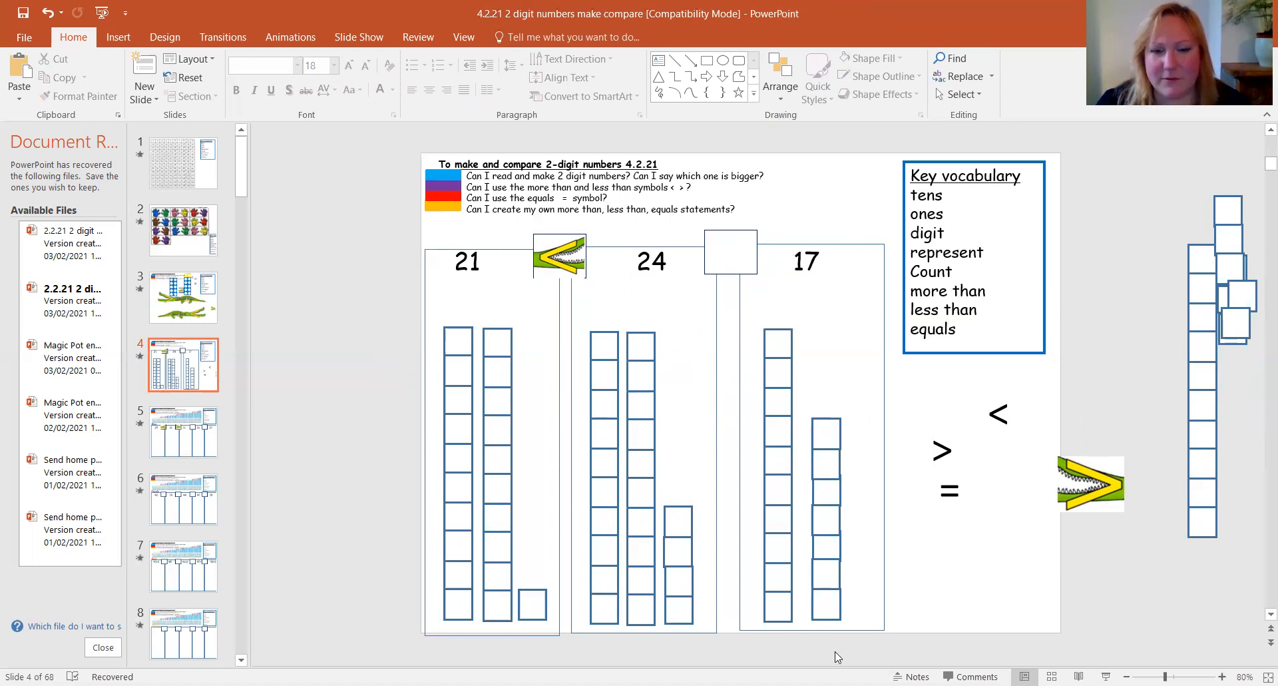
pyautogui.moveTo(831, 361)
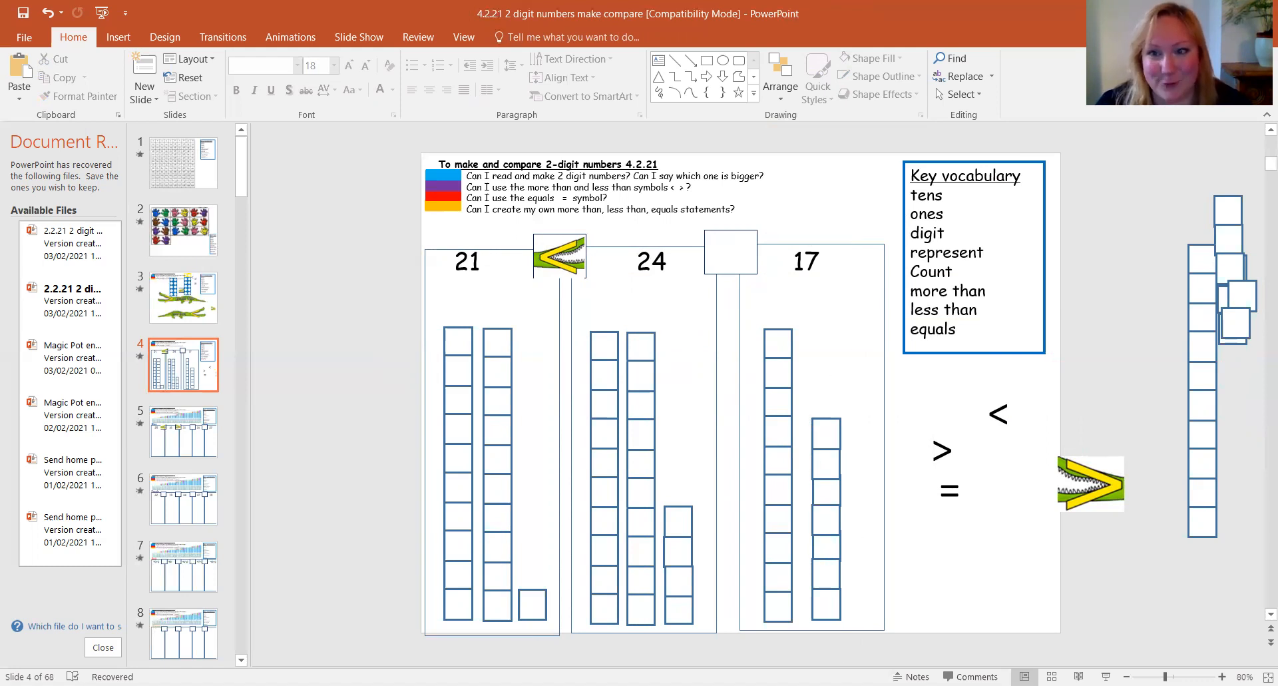
pyautogui.moveTo(1076, 537)
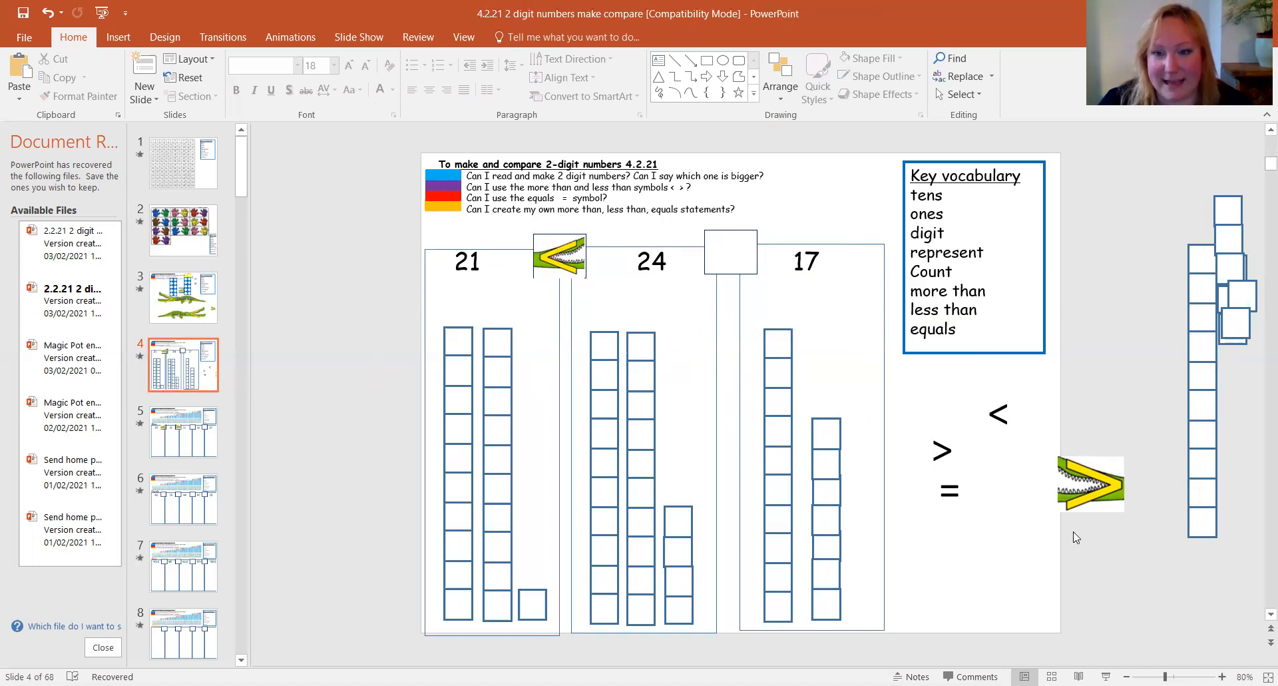
pyautogui.click(1090, 484)
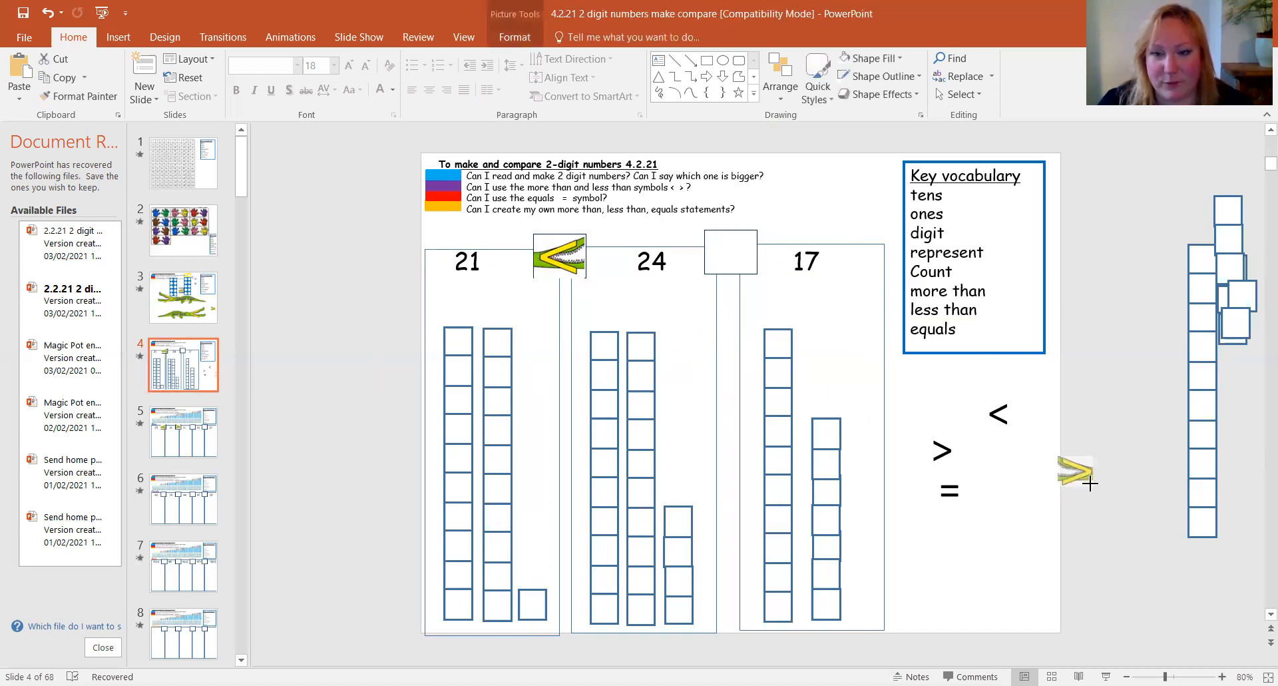
pyautogui.moveTo(1079, 474); pyautogui.dragTo(734, 251)
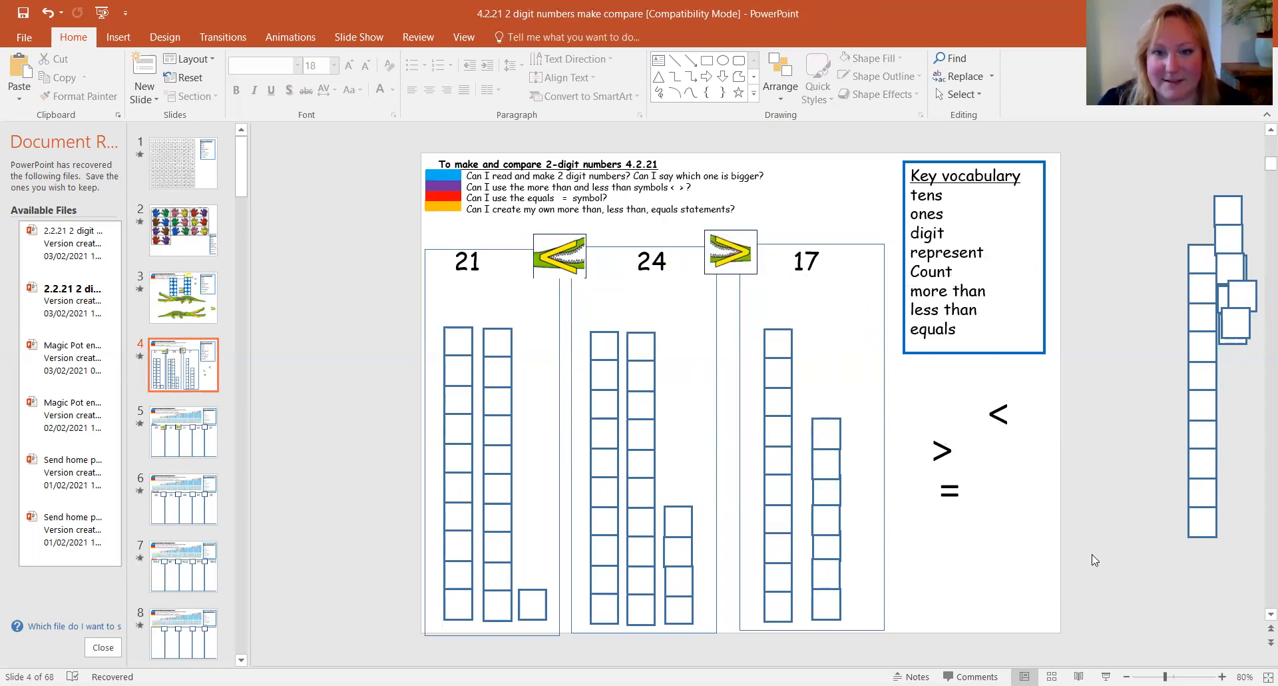
pyautogui.moveTo(1091, 559)
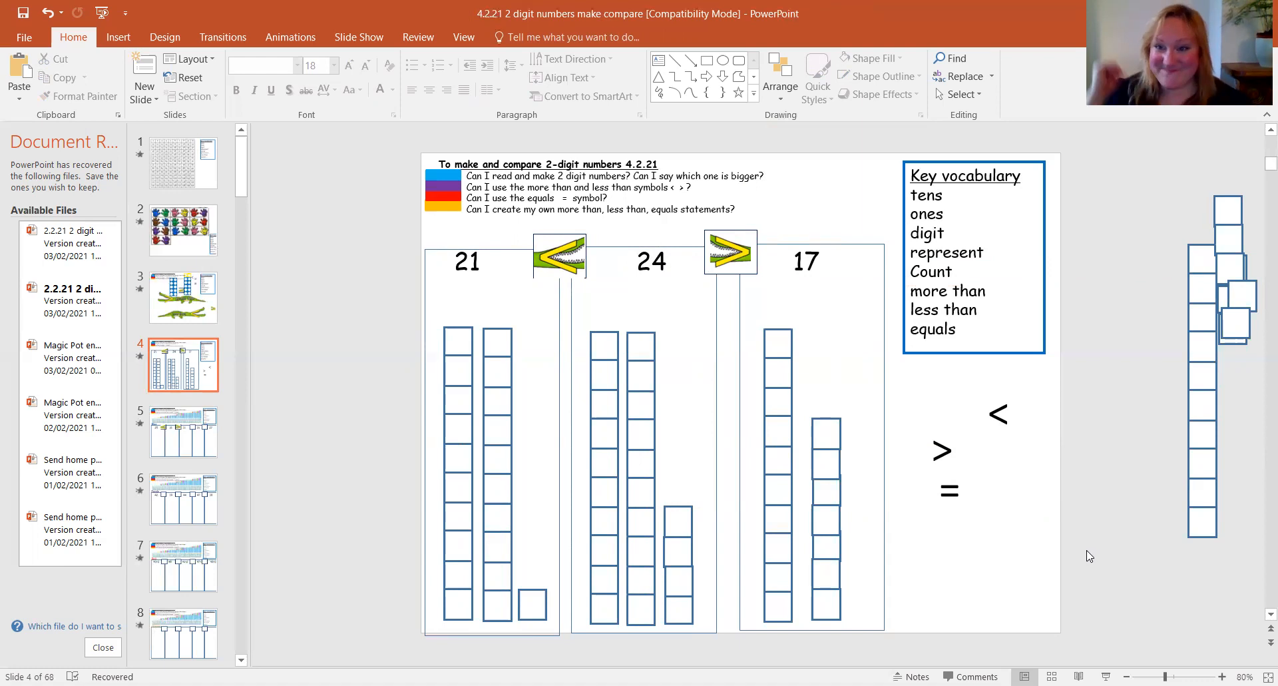
pyautogui.moveTo(304, 630)
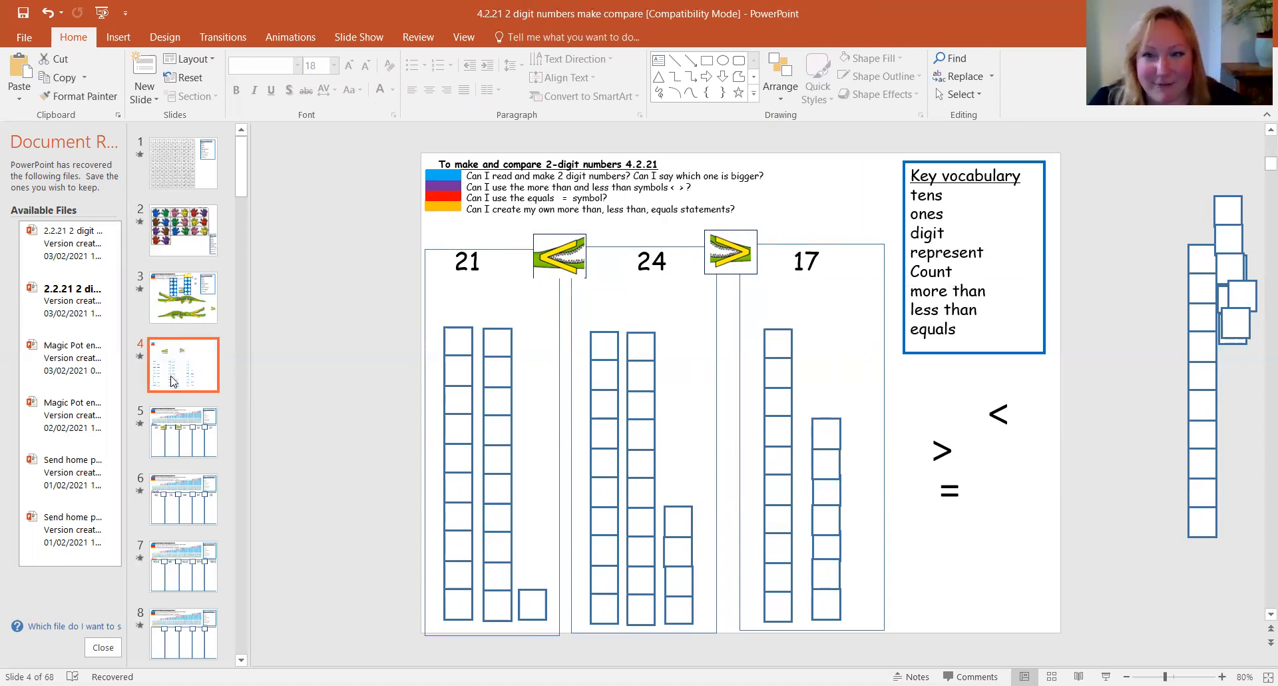
# Step: Show the Blue challenge slide of 25, 18, 31, 26, 27, glancing at Purple and back
pyautogui.click(184, 431)
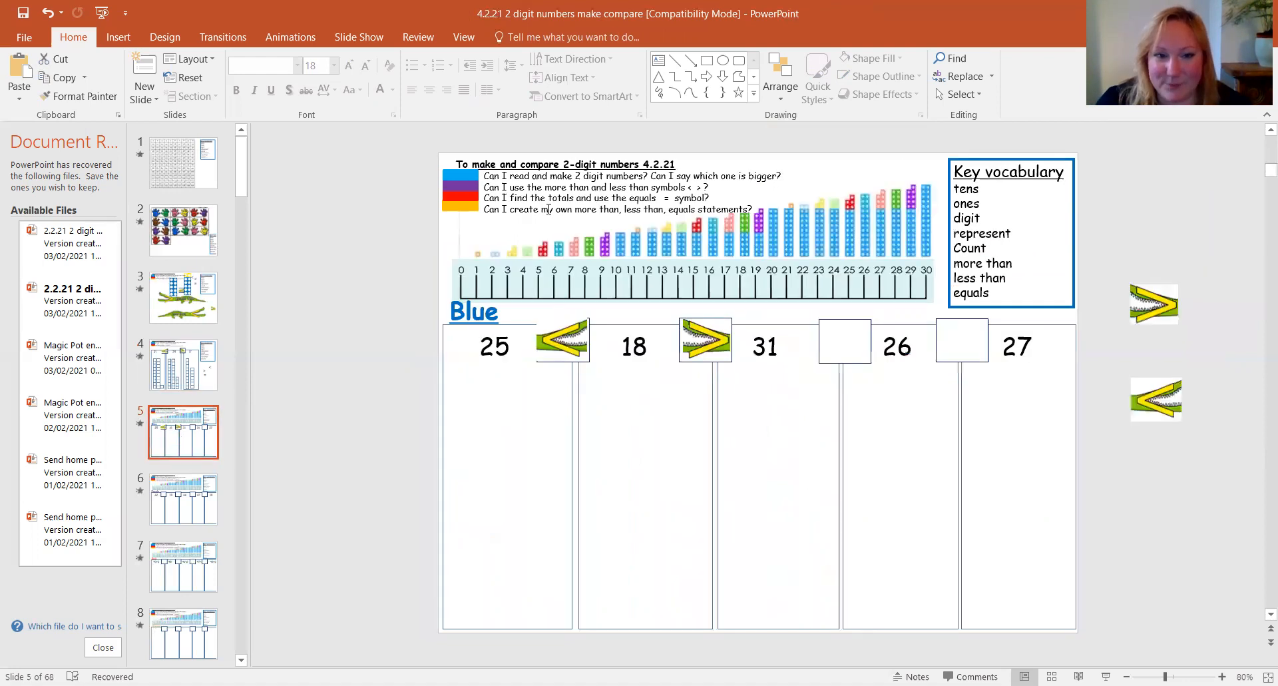
pyautogui.click(562, 341)
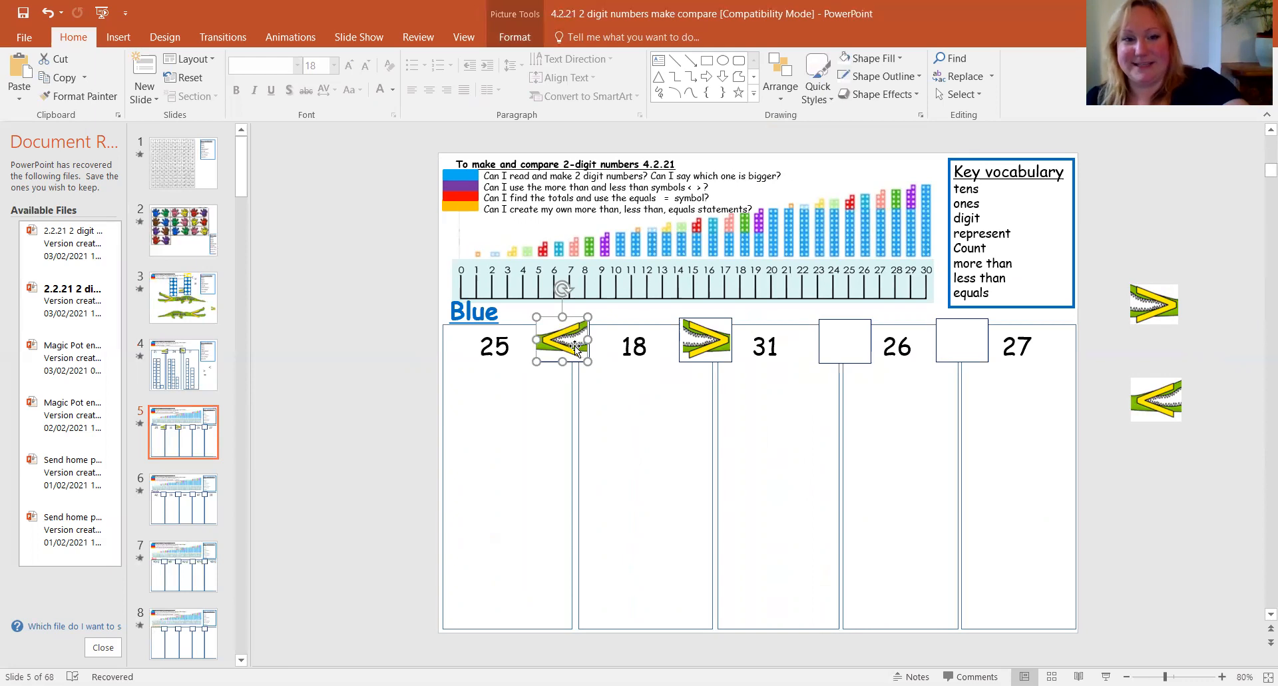
pyautogui.click(184, 498)
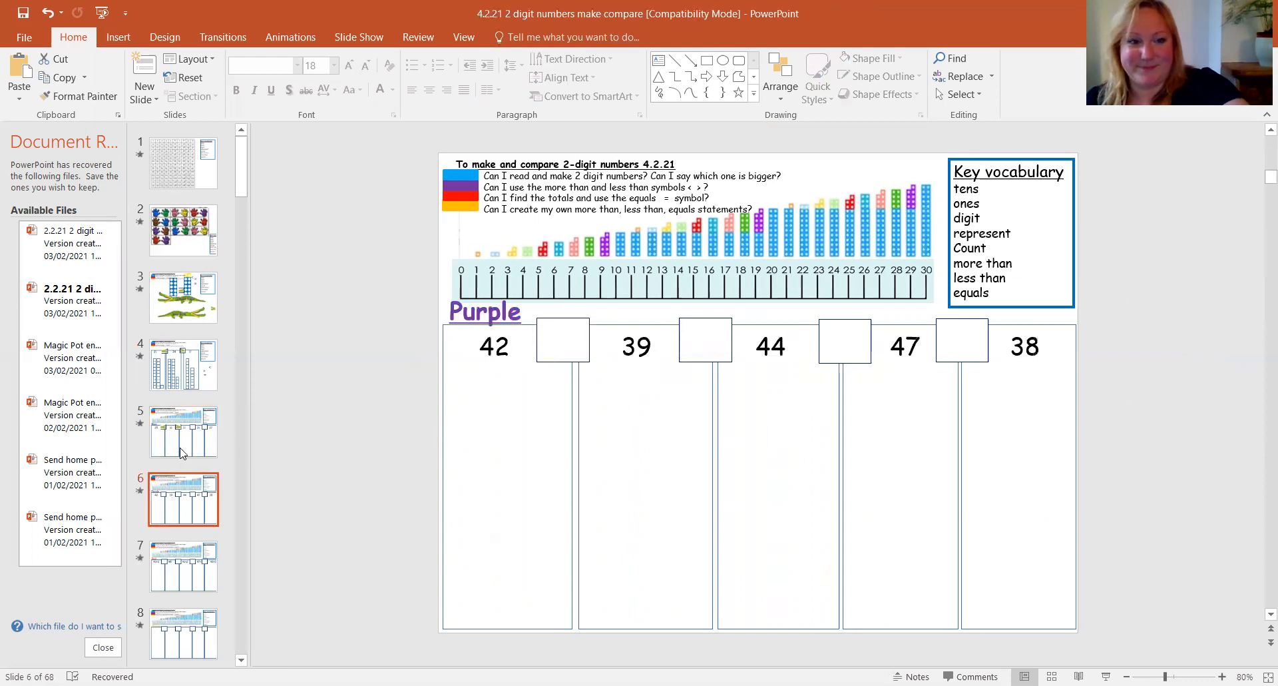
pyautogui.click(184, 431)
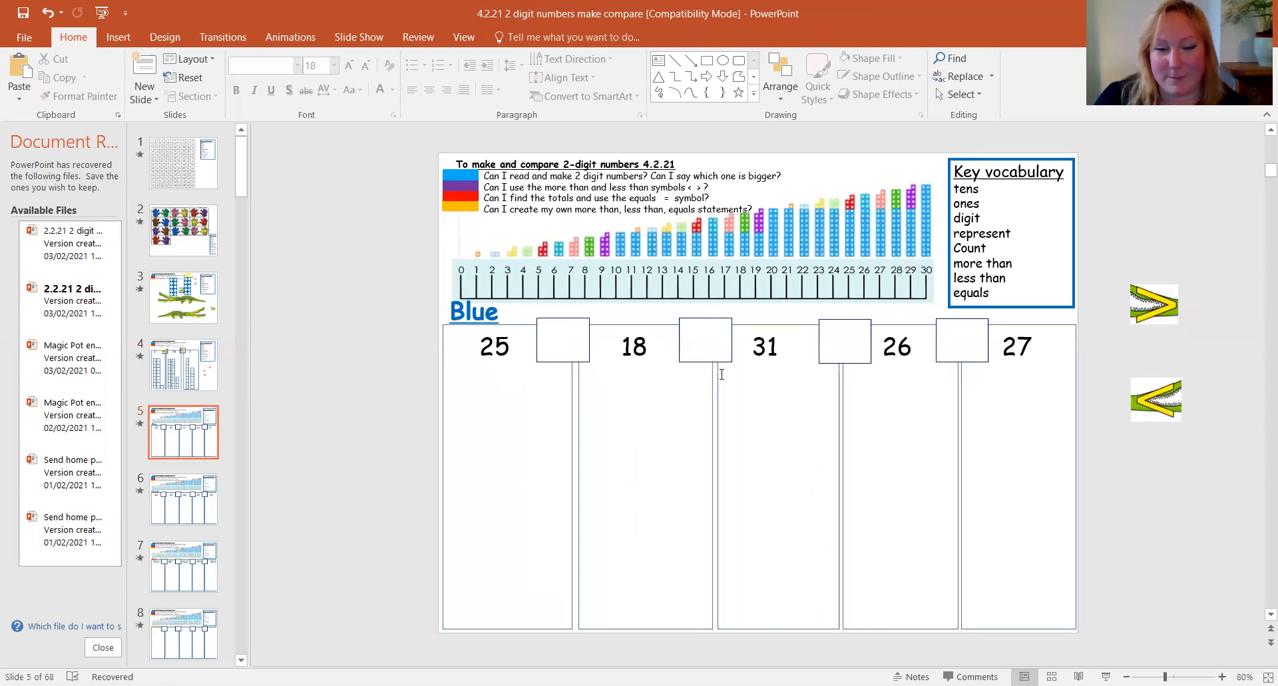
pyautogui.moveTo(740, 343)
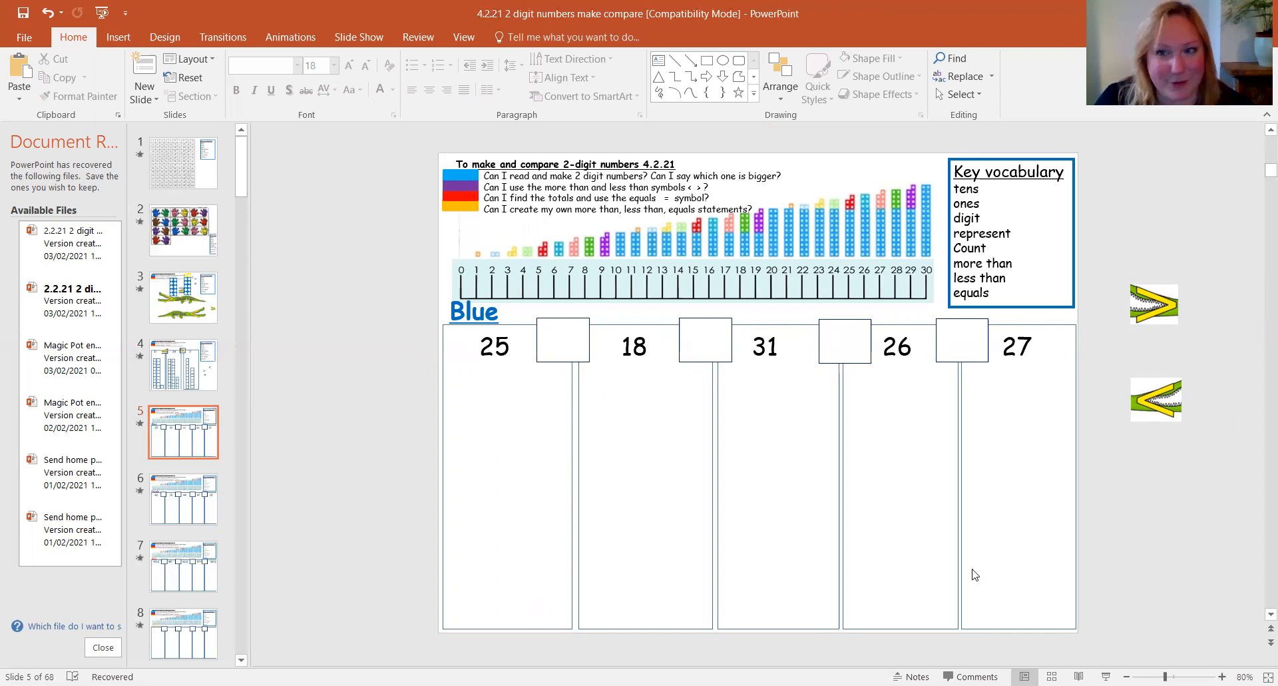
pyautogui.moveTo(992, 595)
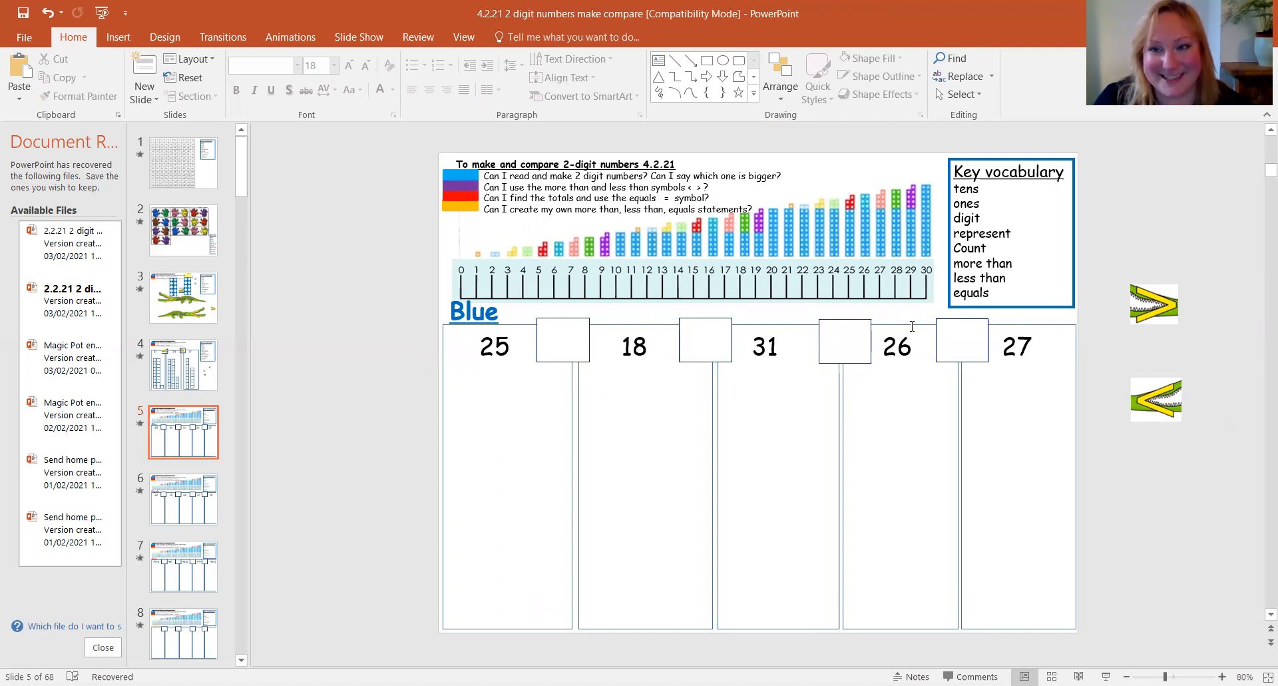
# Step: Step through the Purple challenge slide and on to the Red challenge slide
pyautogui.click(183, 499)
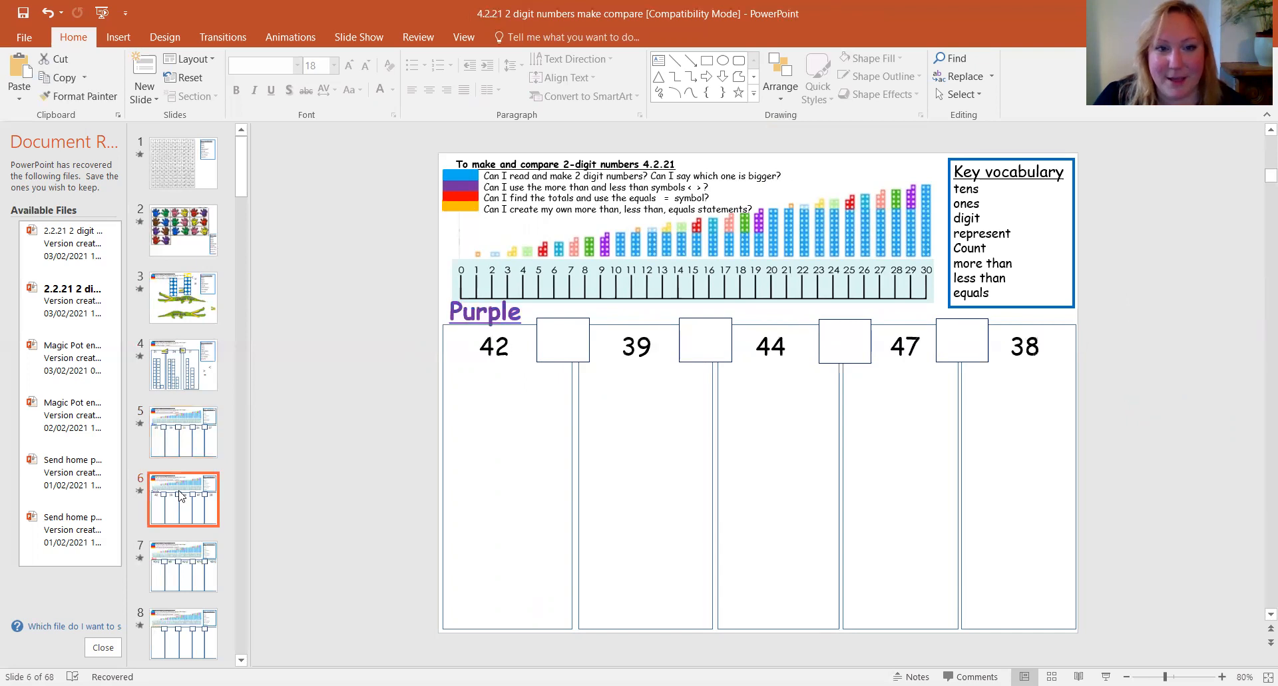
pyautogui.moveTo(436, 352)
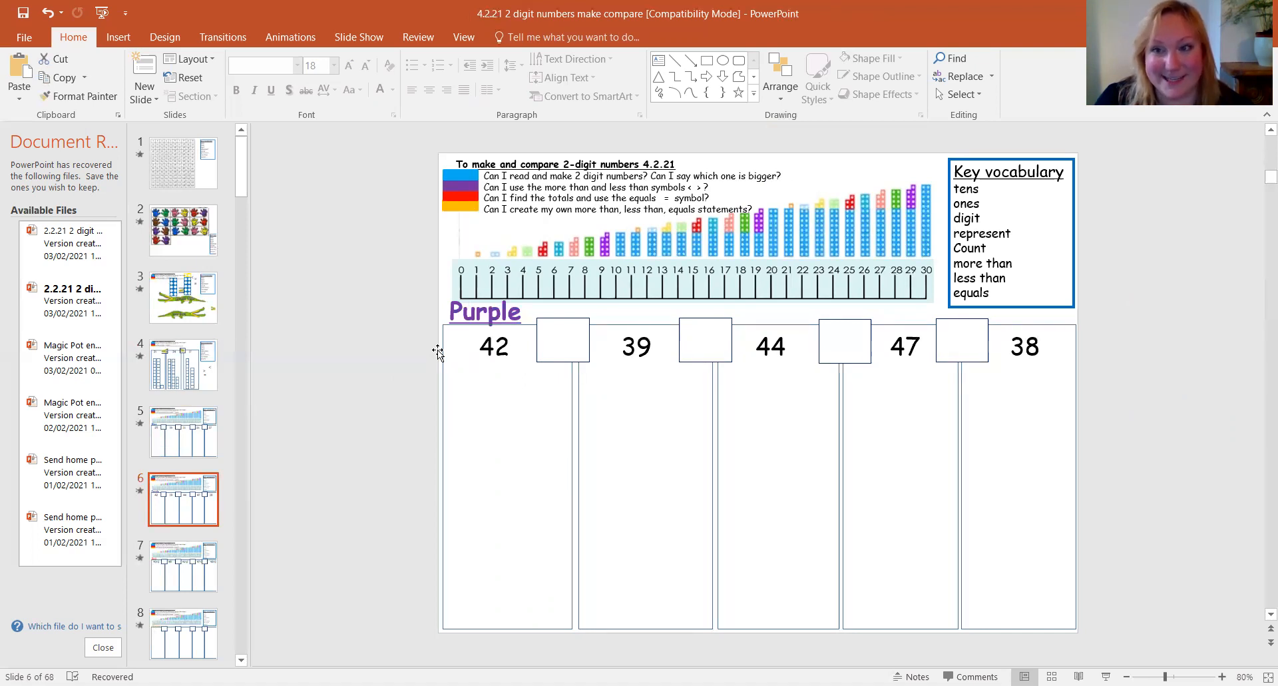
pyautogui.moveTo(157, 582)
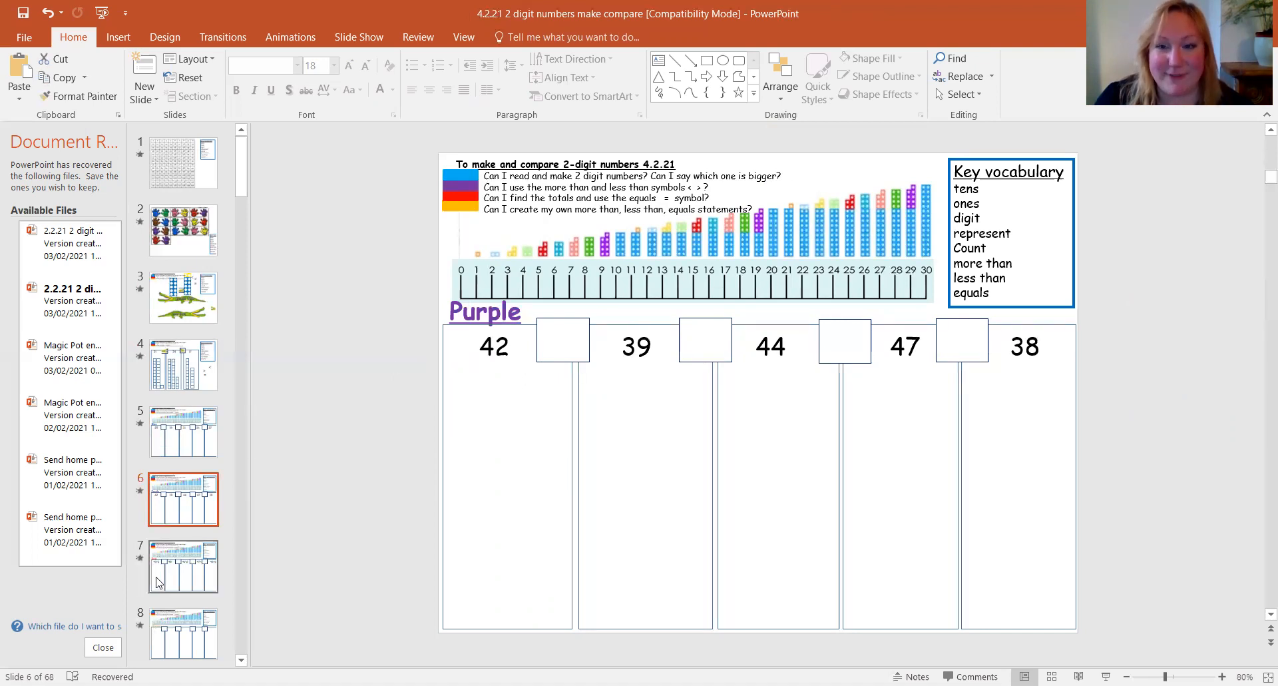
pyautogui.click(183, 566)
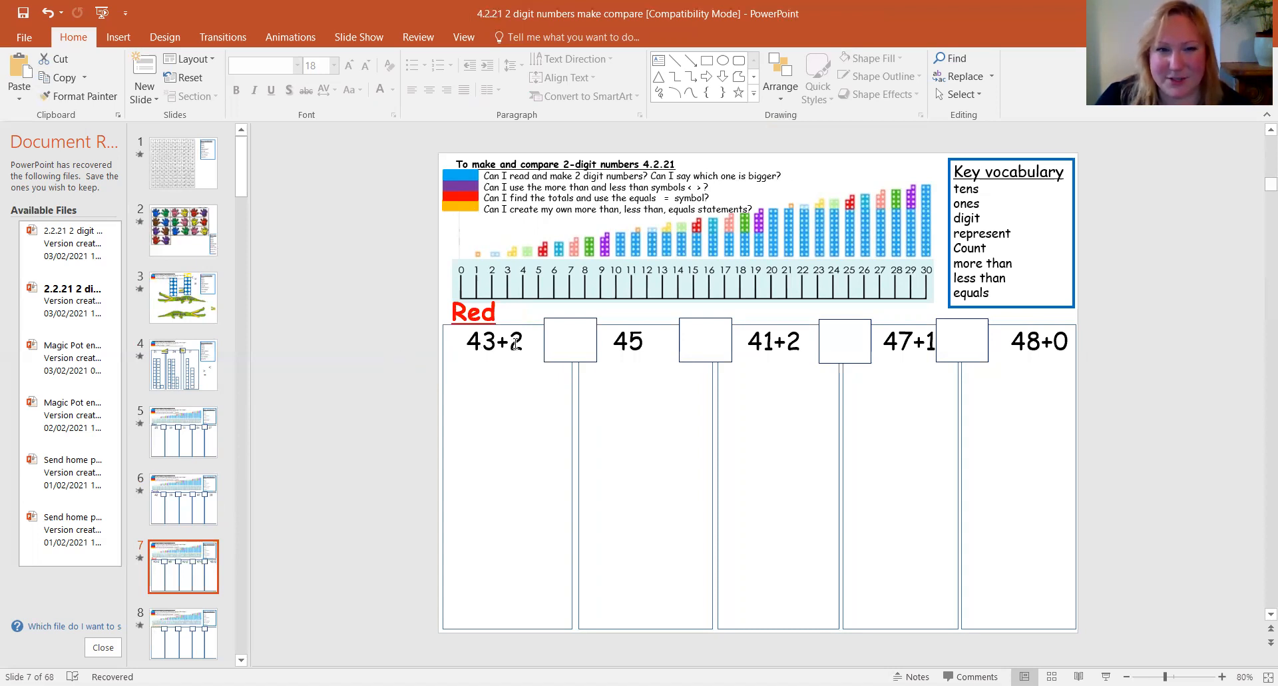
pyautogui.moveTo(550, 256)
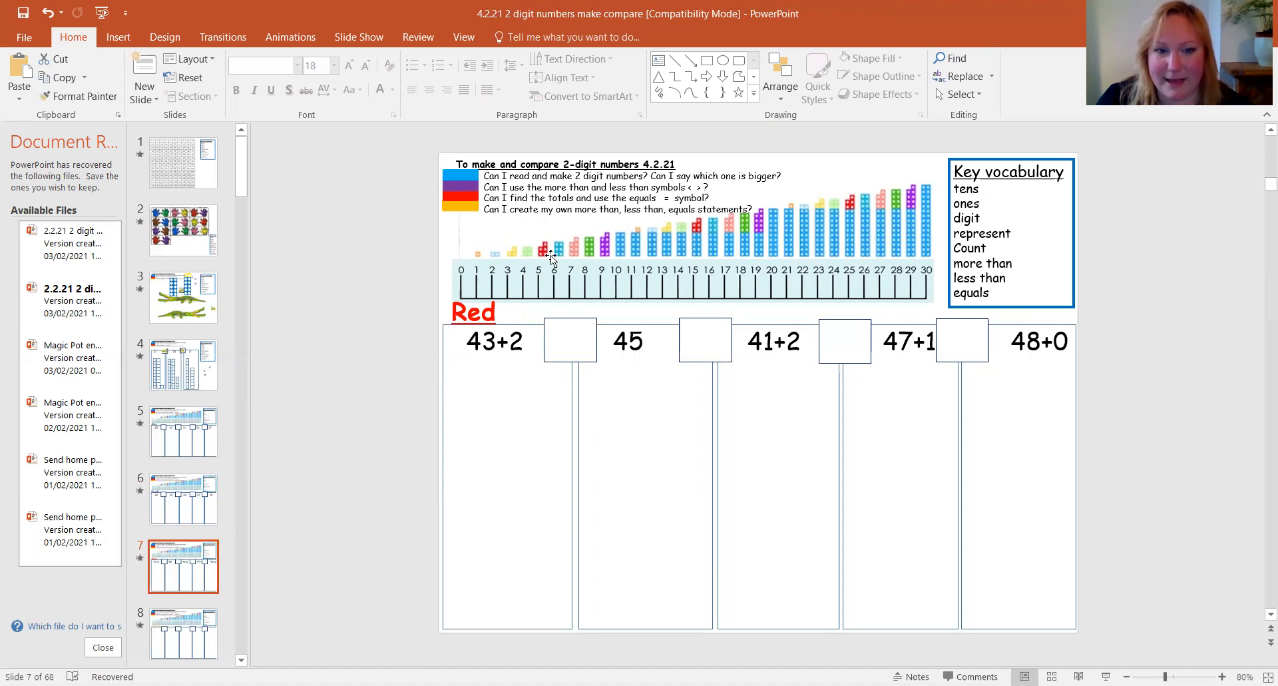
pyautogui.moveTo(490, 466)
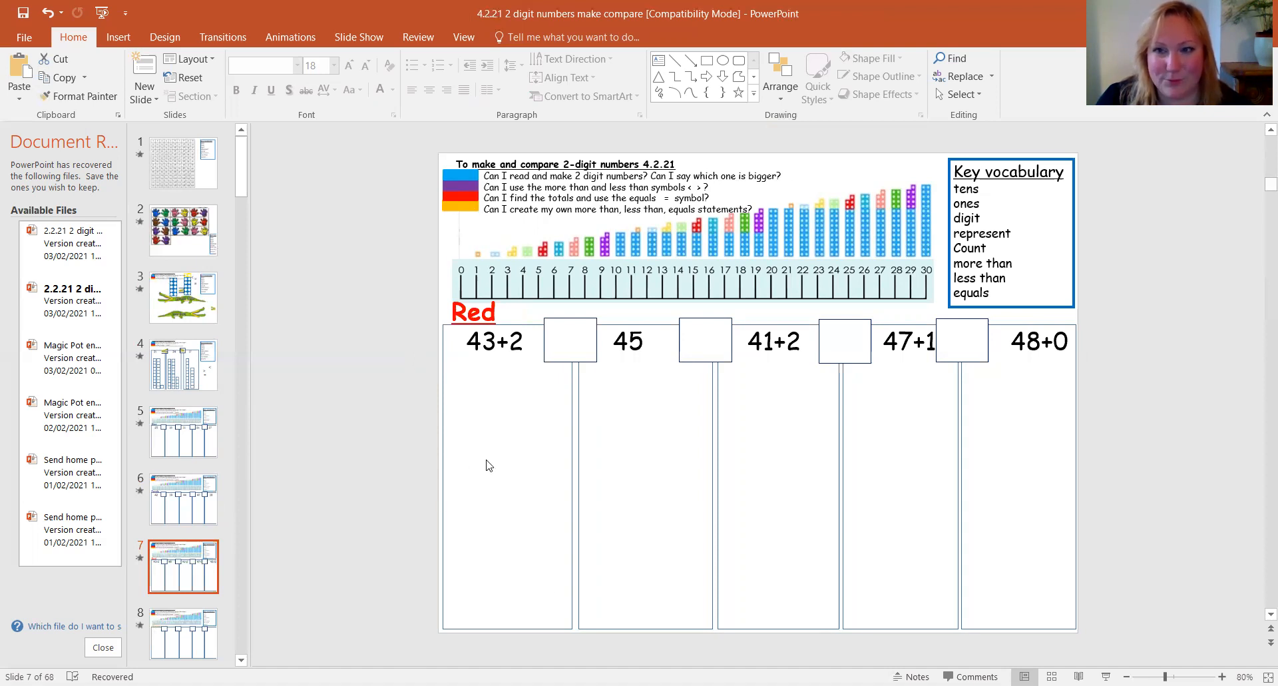
pyautogui.moveTo(990, 484)
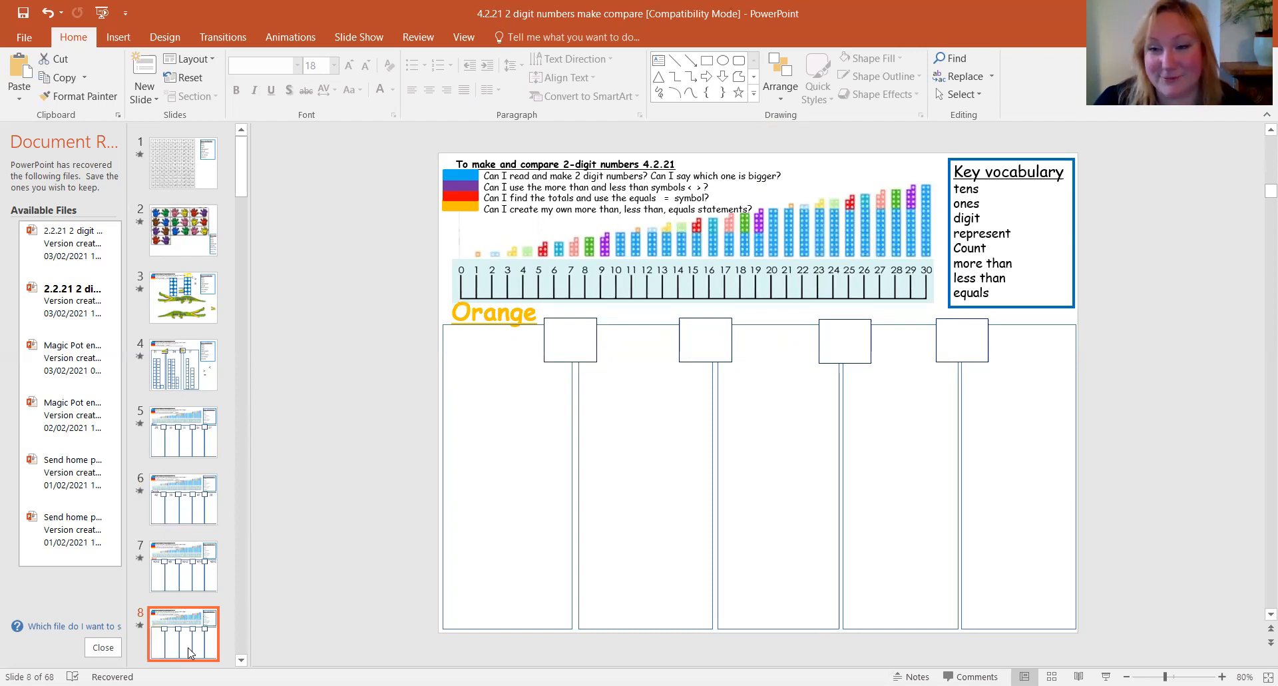
pyautogui.moveTo(744, 79)
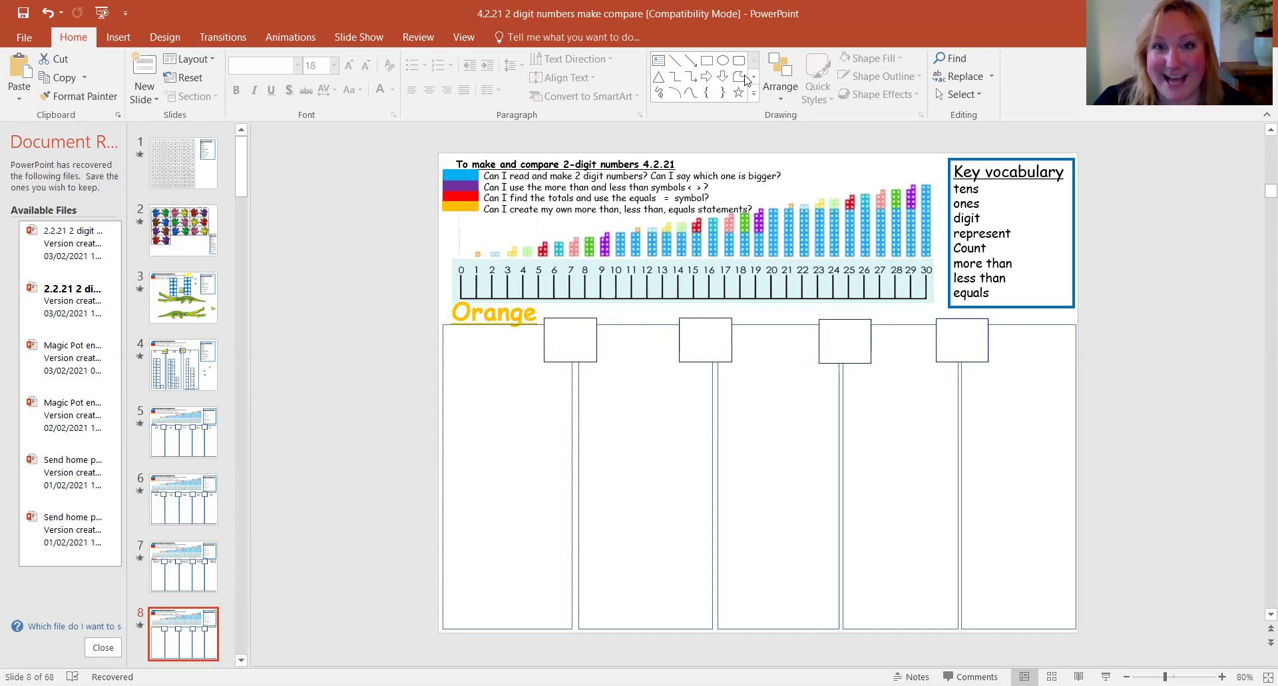